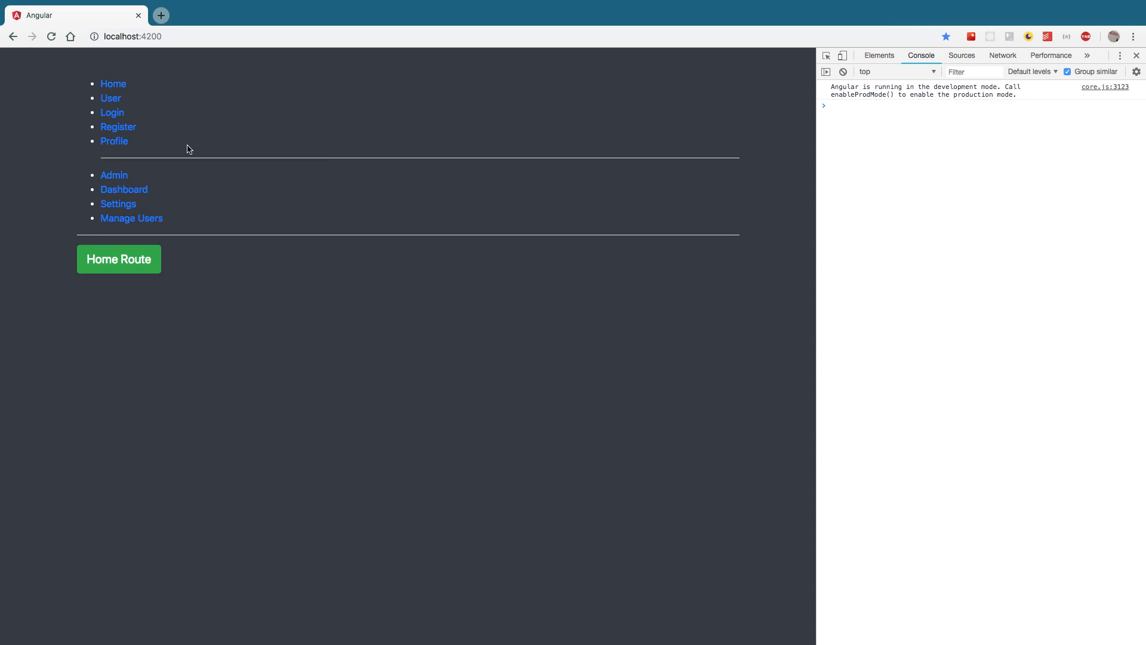
{"action": "mouse_move", "coordinate": [150, 86]}
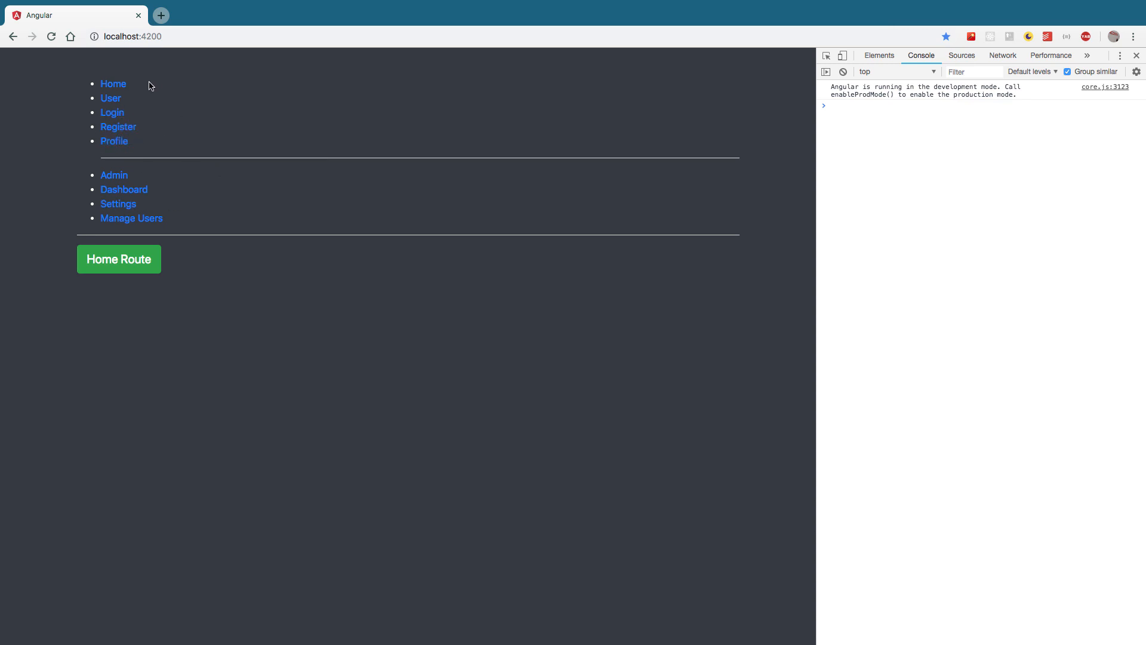
Step: Expand src > app in the Explorer and browse the admin and user feature folders
{"action": "left_click_drag", "start_coordinate": [114, 84], "coordinate": [133, 131]}
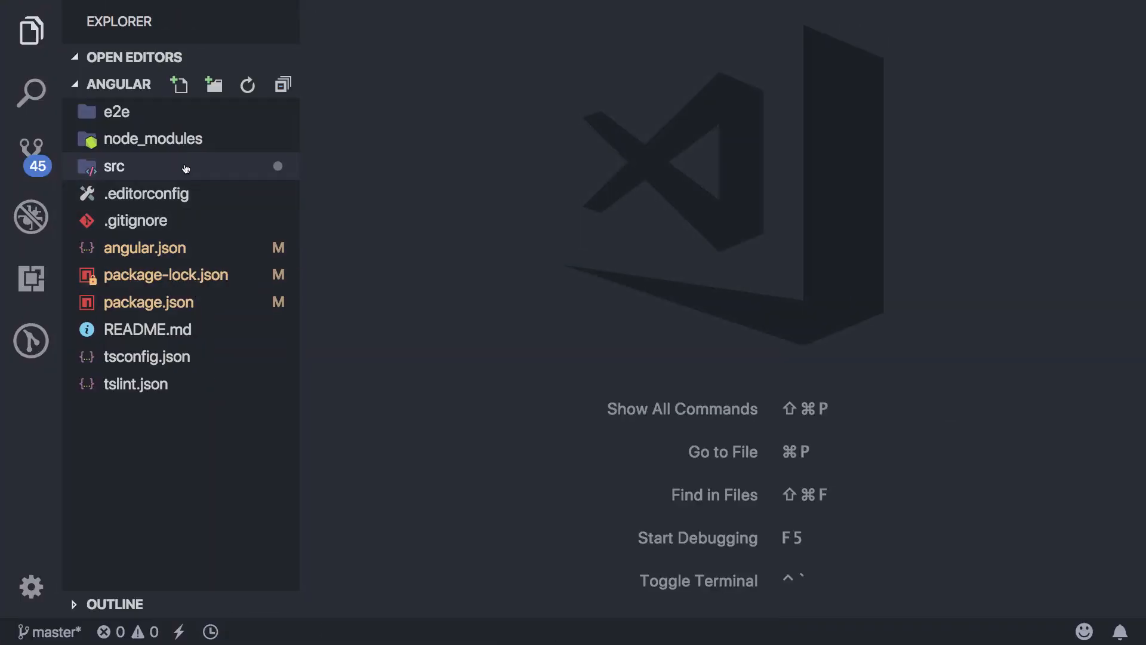
{"action": "left_click", "coordinate": [115, 167]}
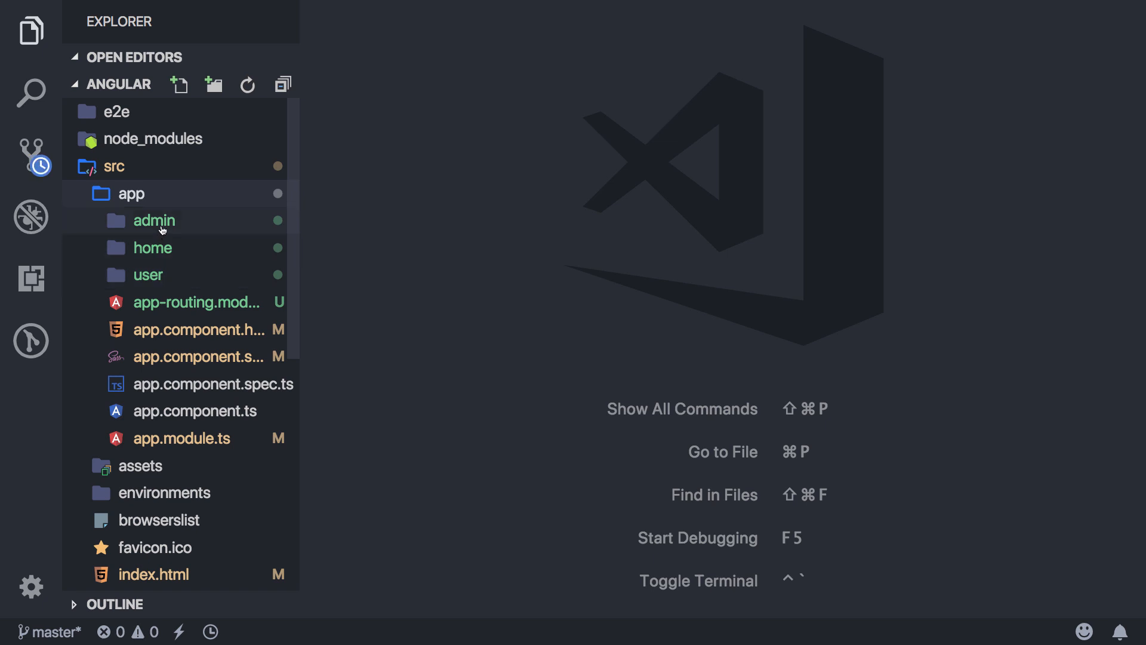
{"action": "left_click", "coordinate": [147, 275]}
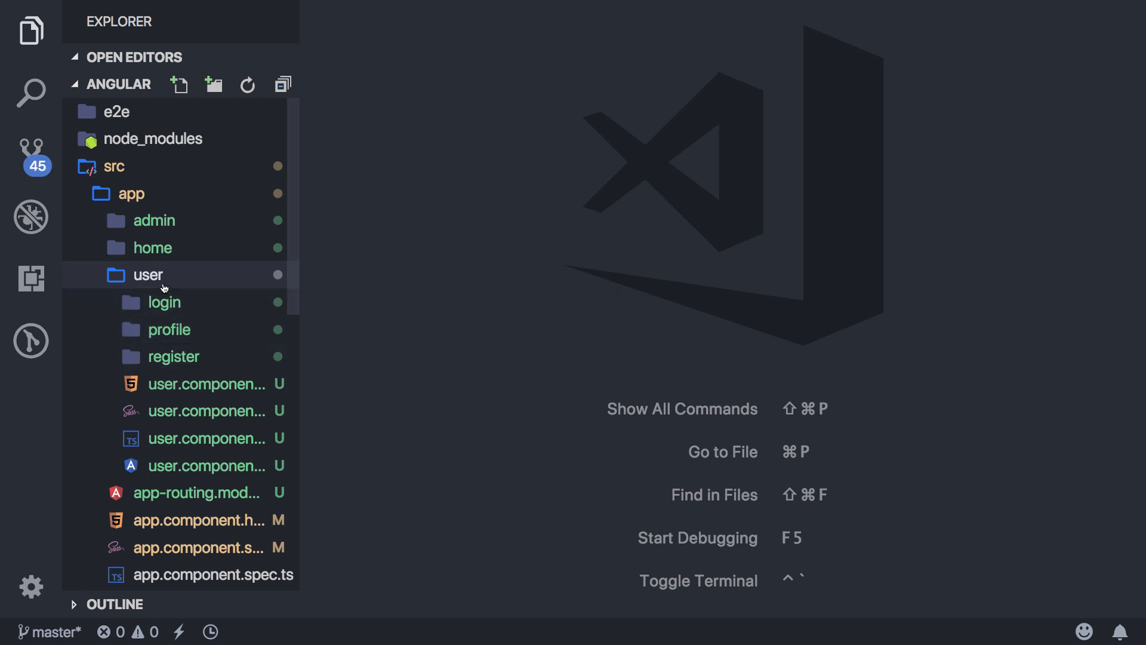
{"action": "left_click", "coordinate": [154, 220]}
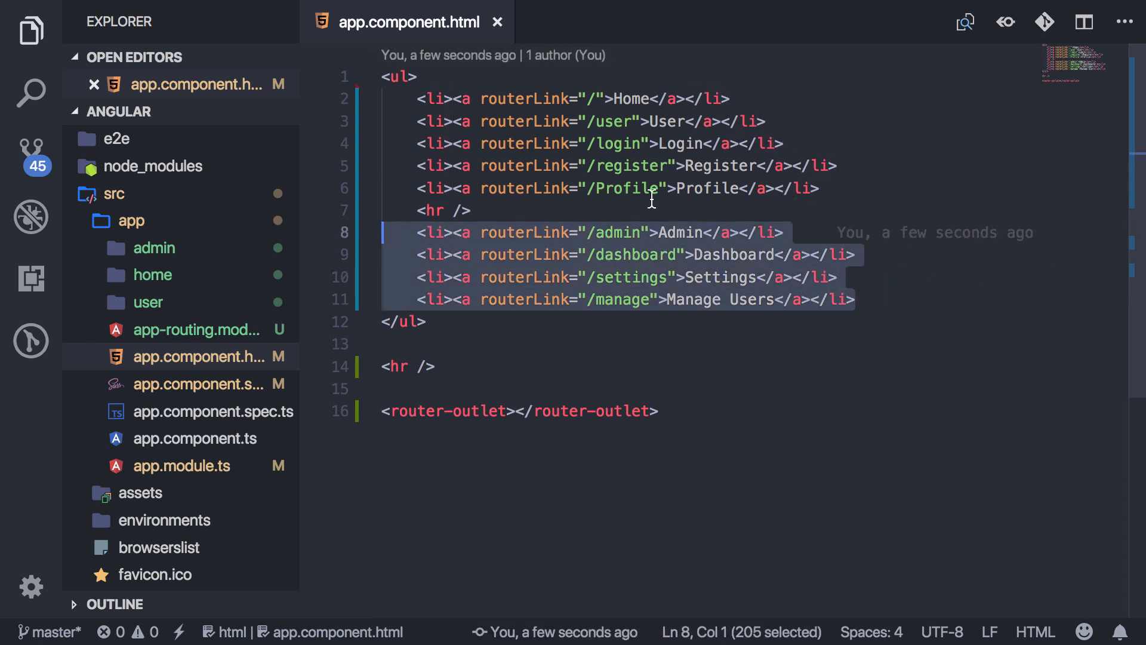
Step: Close app.component.html, keep app.module.ts open and review the routes in app-routing.module.ts
{"action": "left_click", "coordinate": [671, 188]}
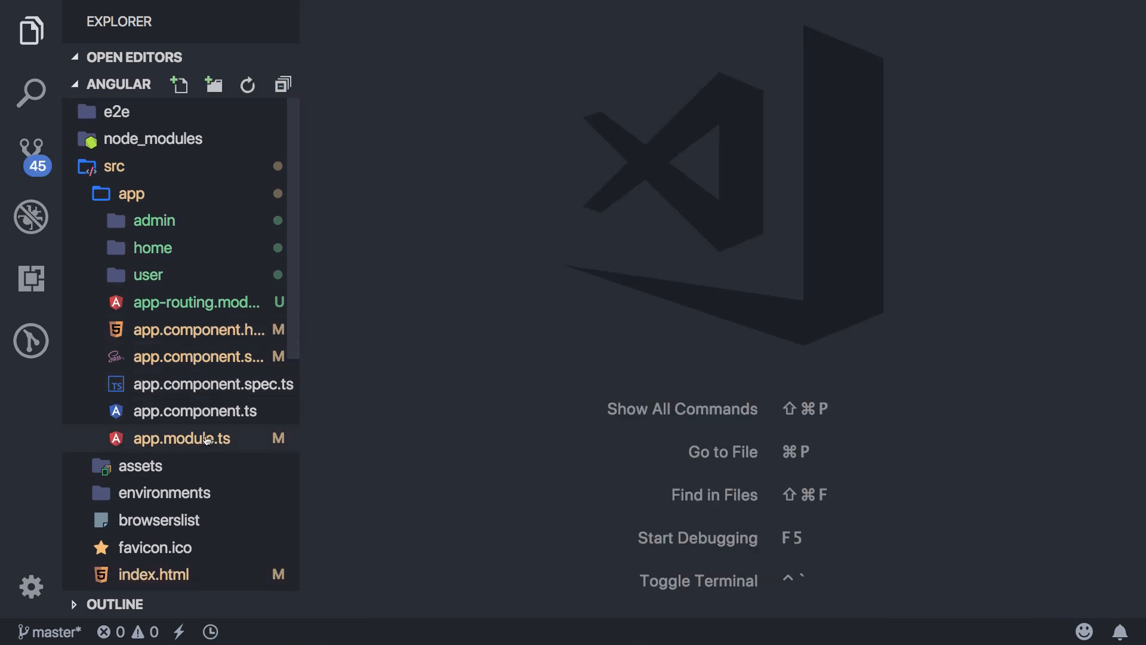
{"action": "mouse_move", "coordinate": [191, 445]}
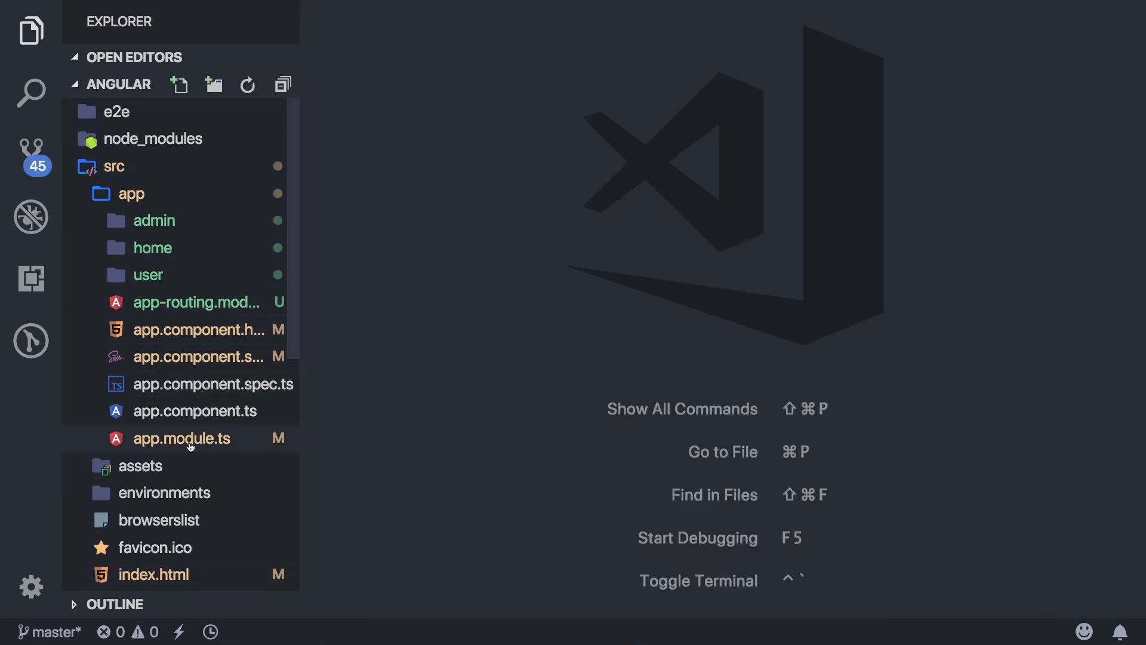
{"action": "left_click", "coordinate": [181, 438]}
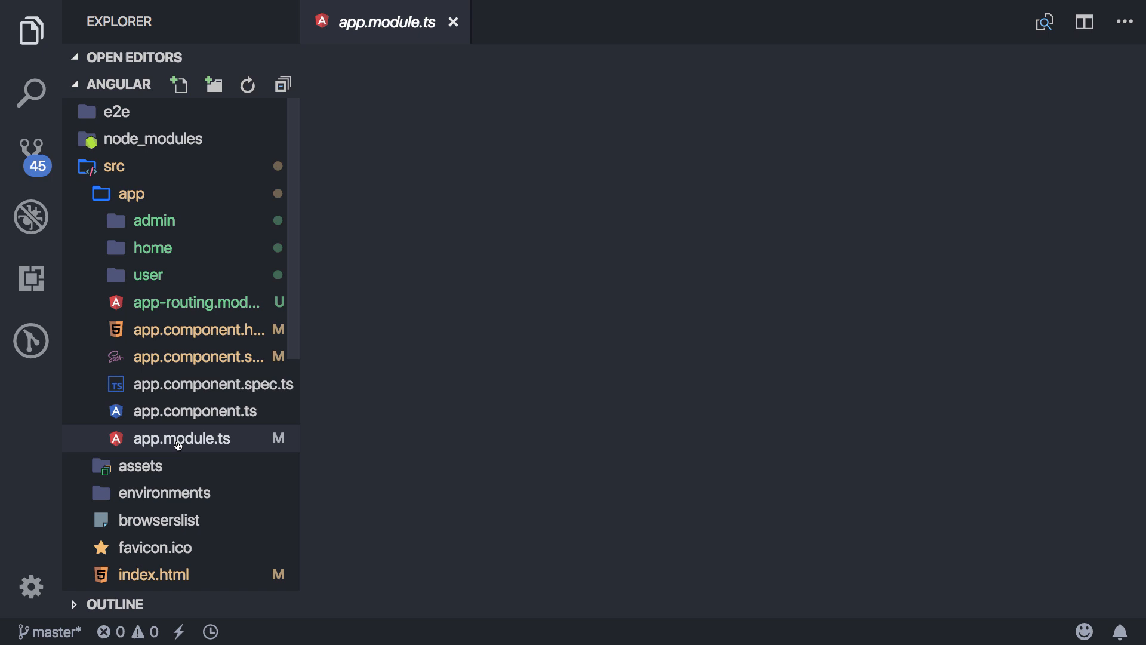
{"action": "left_click", "coordinate": [182, 439]}
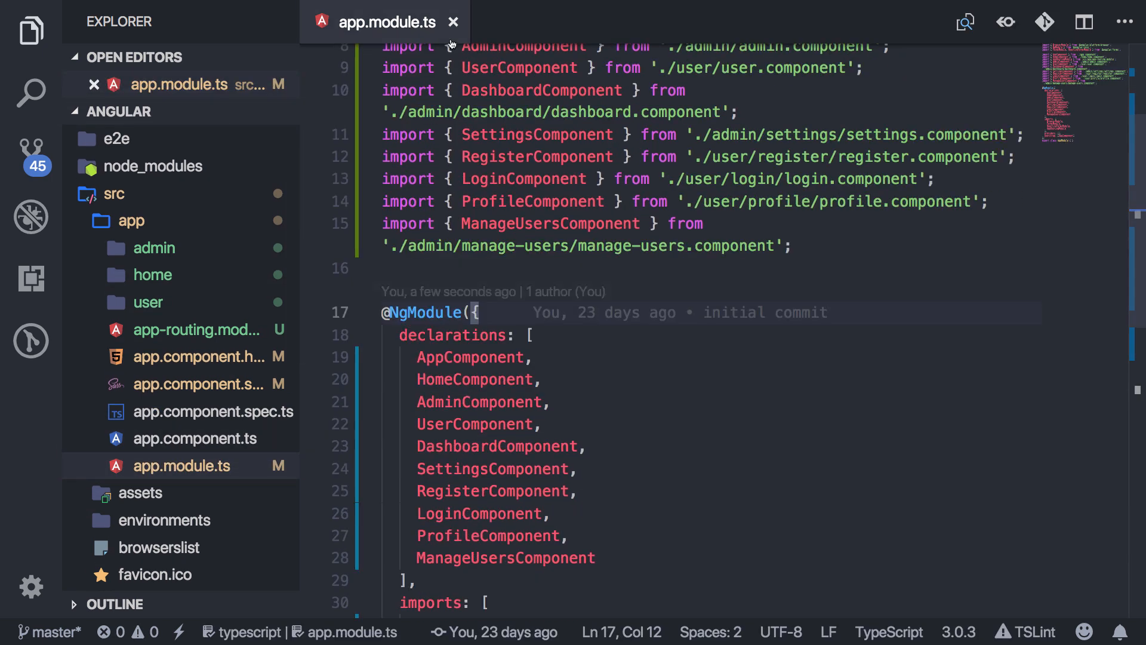
{"action": "left_click", "coordinate": [195, 330]}
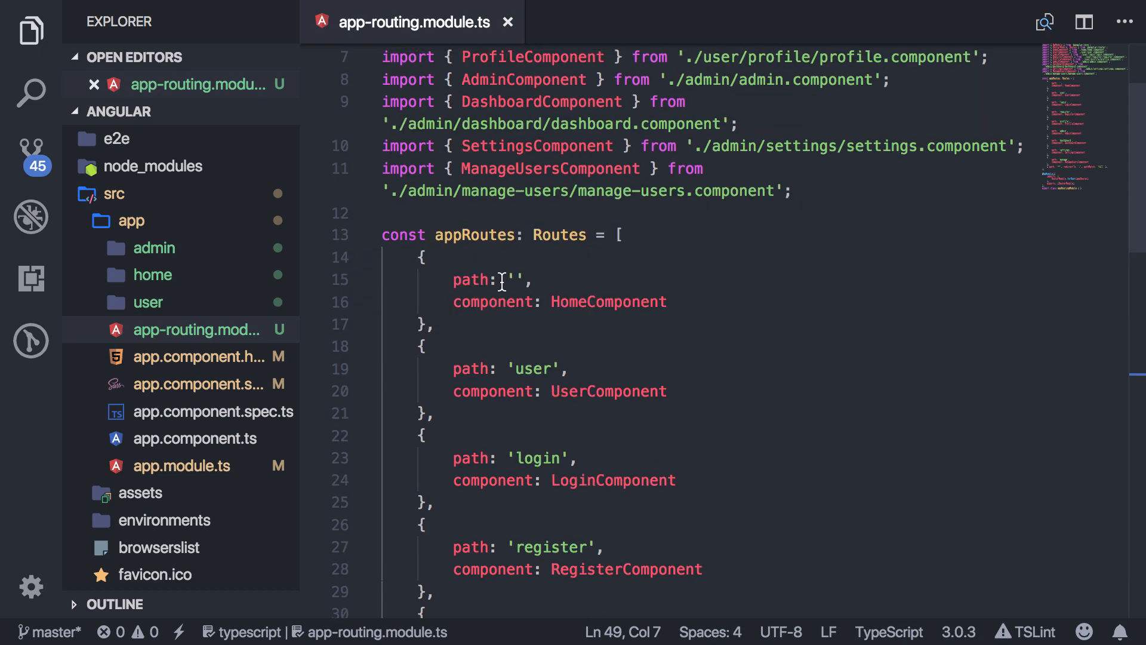
{"action": "scroll", "scroll_direction": "down", "scroll_amount": 3}
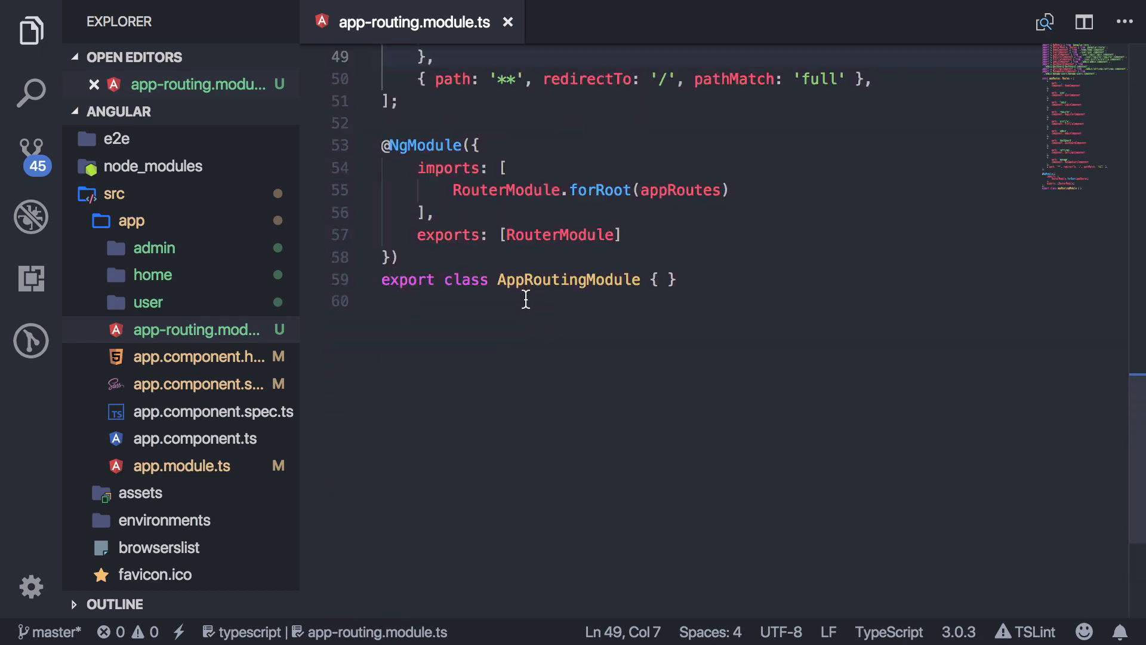
{"action": "scroll", "scroll_direction": "up", "scroll_amount": 3}
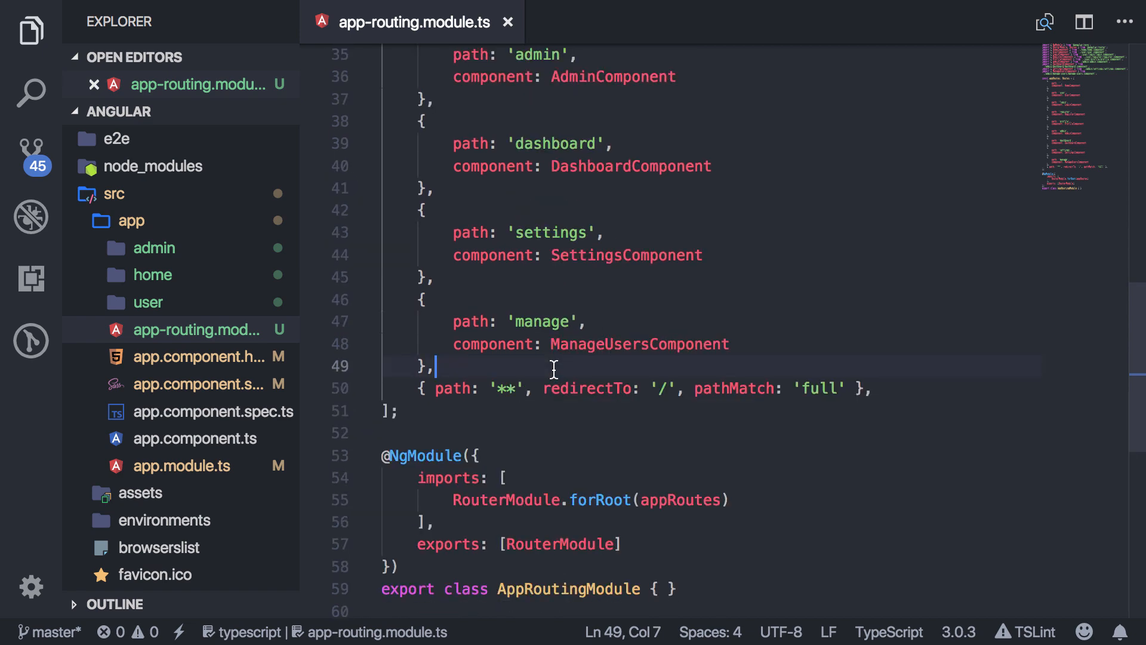
{"action": "scroll", "scroll_direction": "down", "scroll_amount": 3}
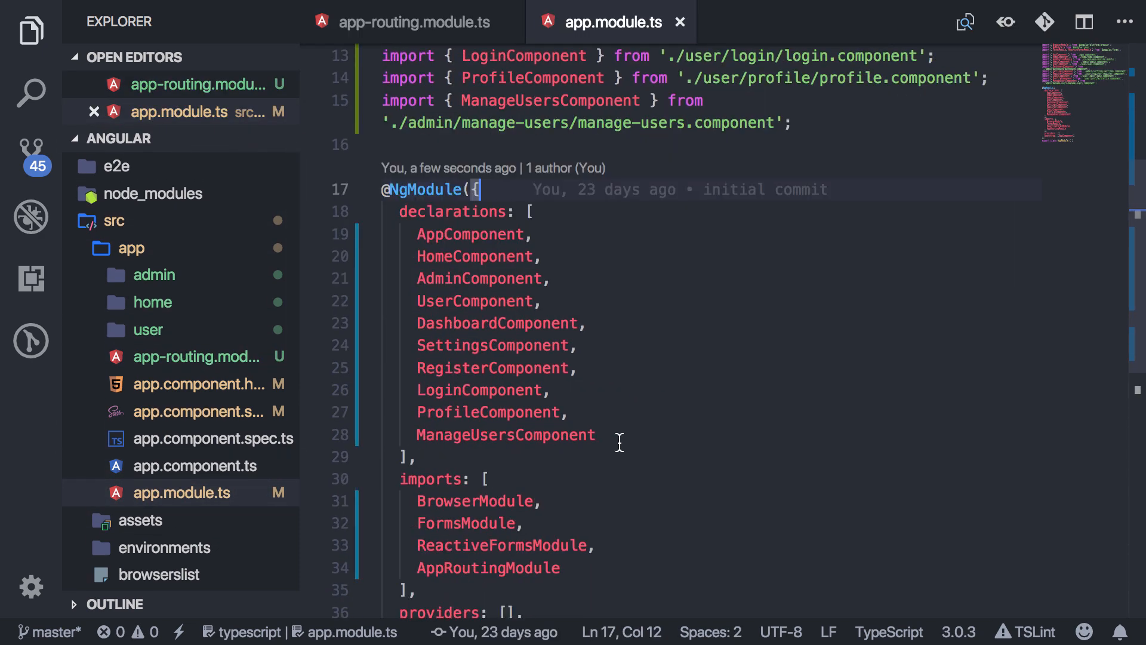
Step: Review the declarations array from ManageUsersComponent back to AdminComponent without editing
{"action": "scroll", "scroll_direction": "down", "scroll_amount": 3}
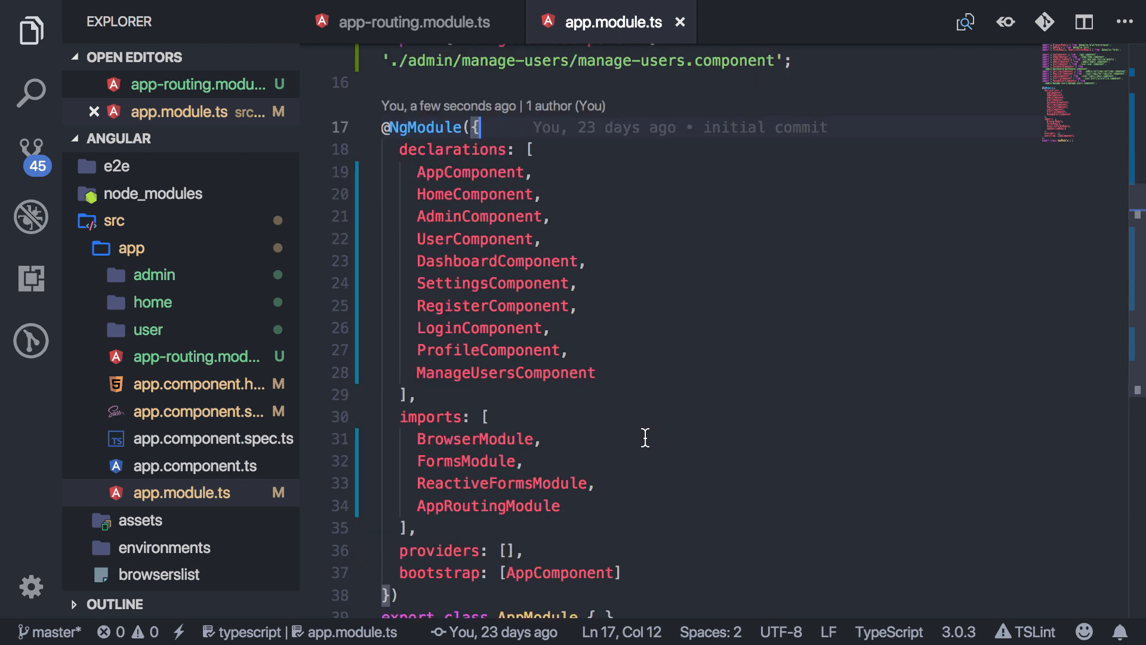
{"action": "mouse_move", "coordinate": [634, 433]}
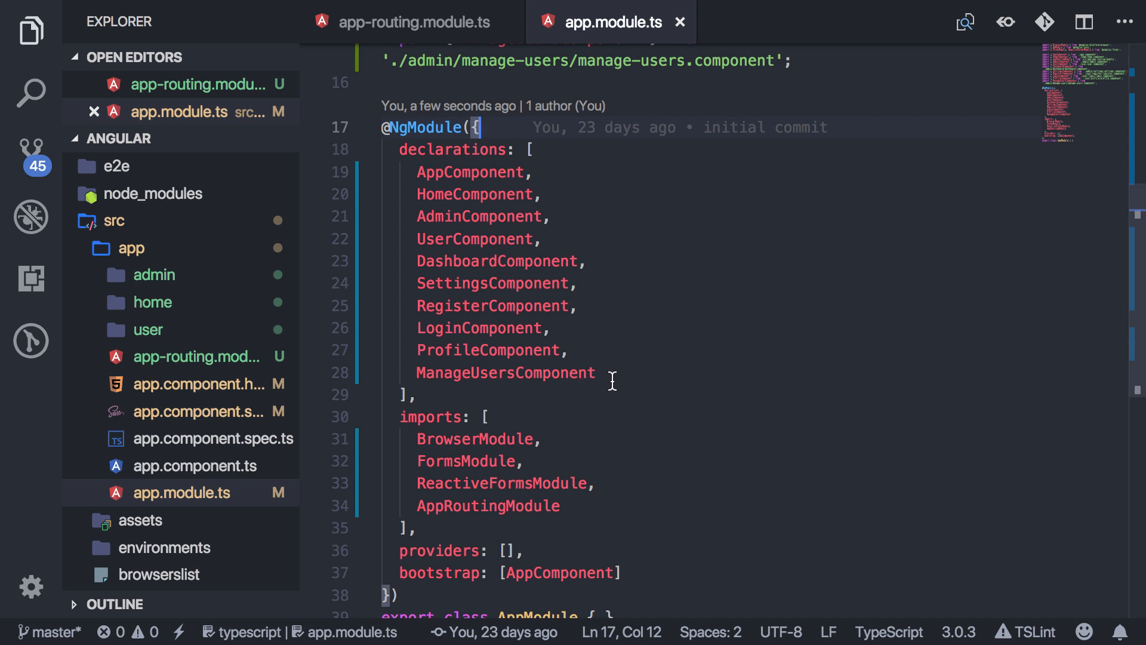
{"action": "double_click", "coordinate": [506, 372]}
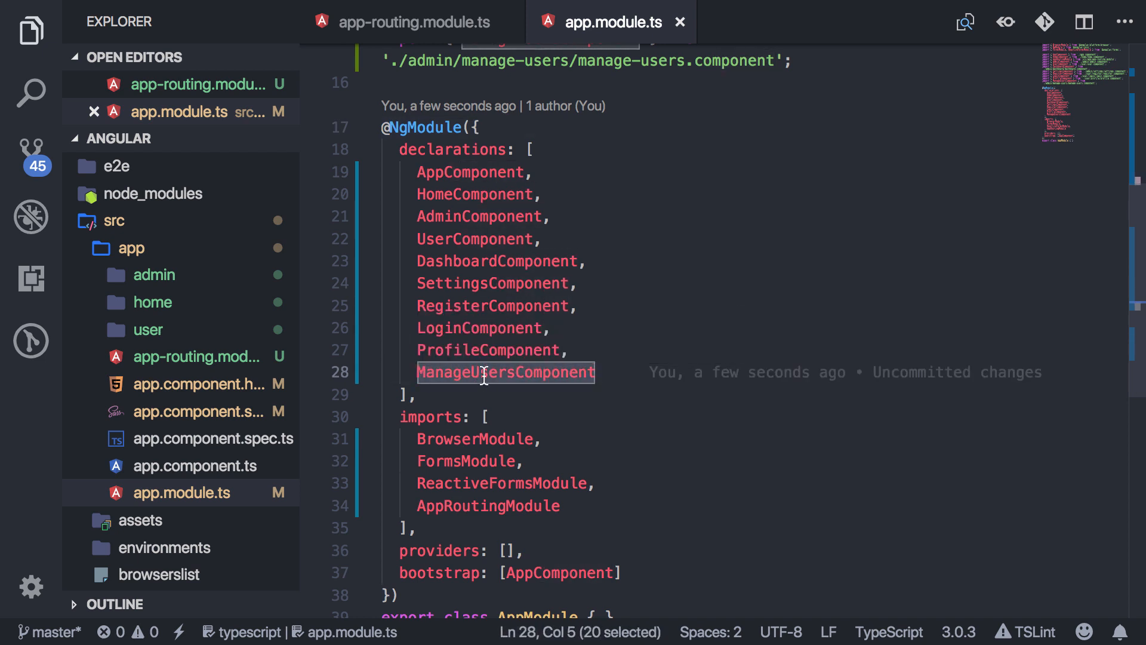
{"action": "mouse_move", "coordinate": [481, 288]}
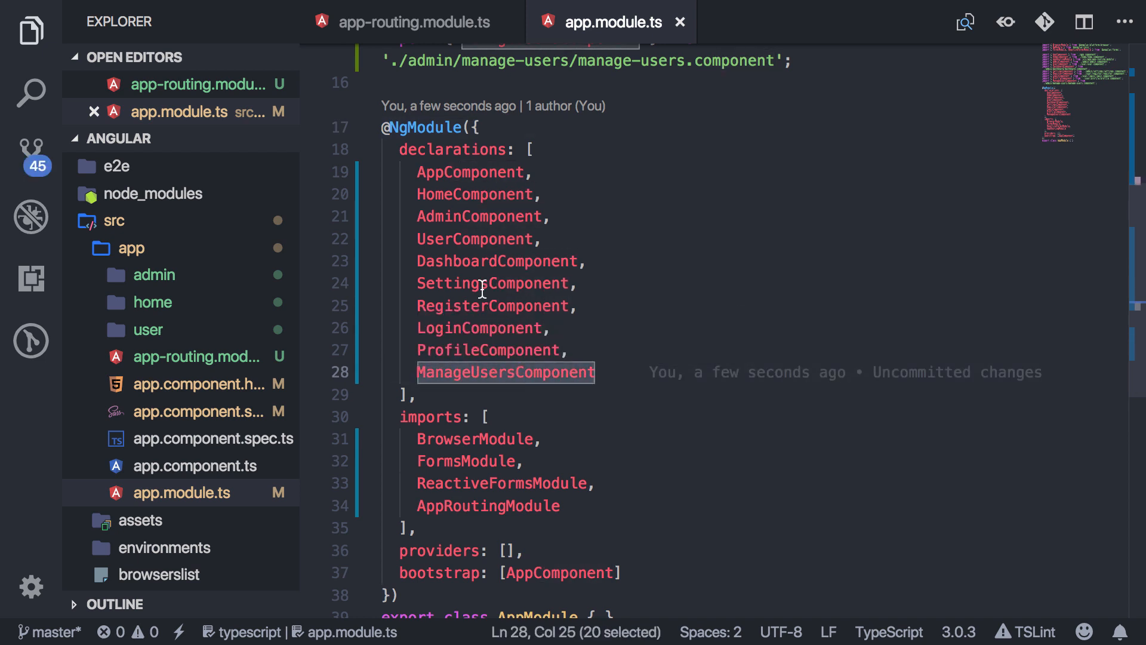
{"action": "double_click", "coordinate": [479, 216]}
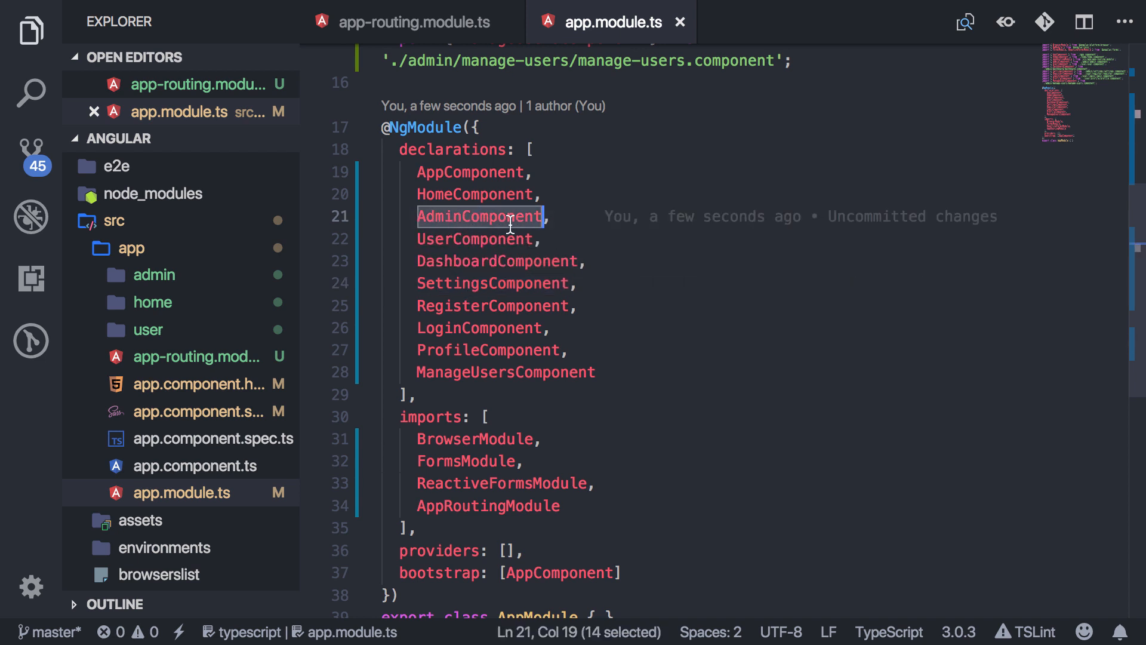
{"action": "mouse_move", "coordinate": [503, 261]}
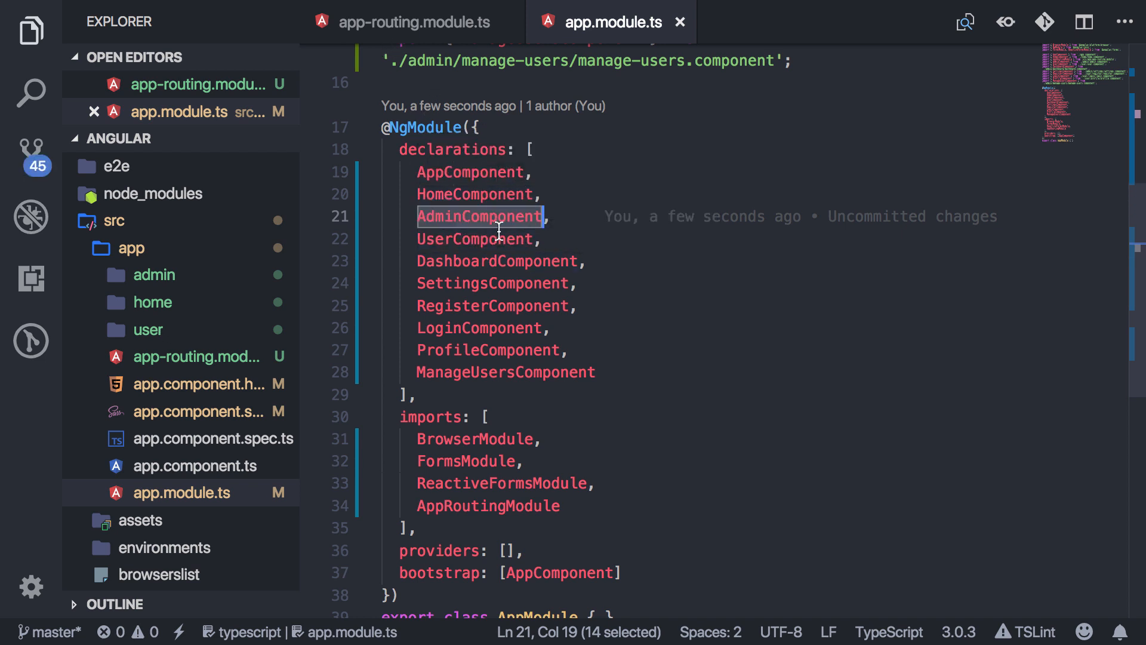
{"action": "mouse_move", "coordinate": [616, 390]}
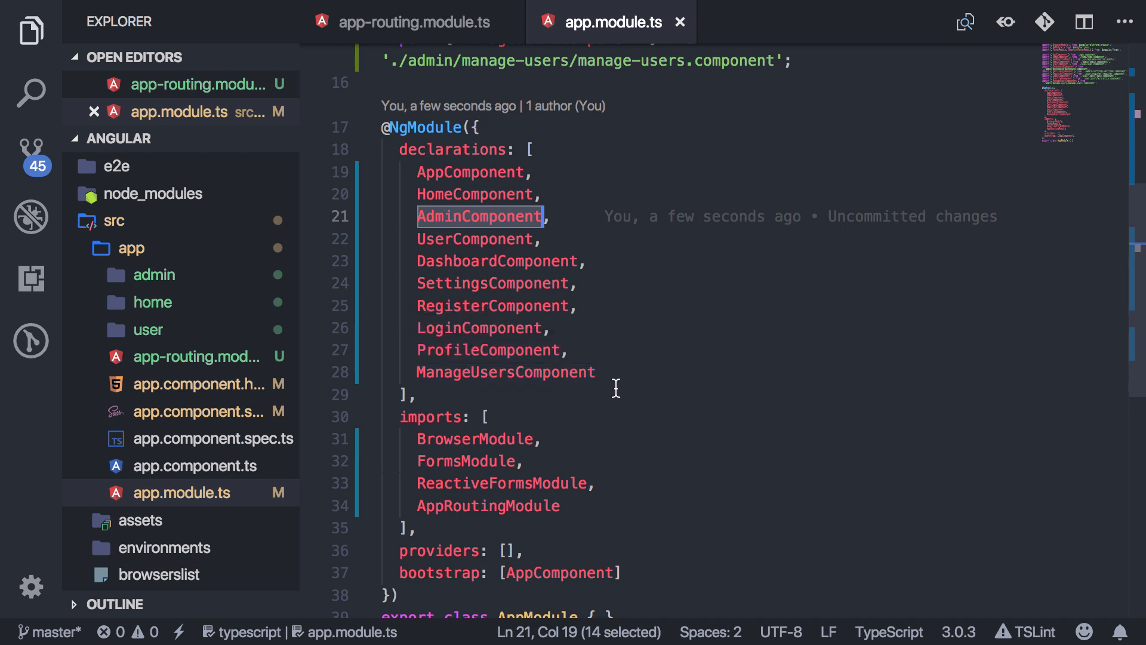
{"action": "mouse_move", "coordinate": [604, 383]}
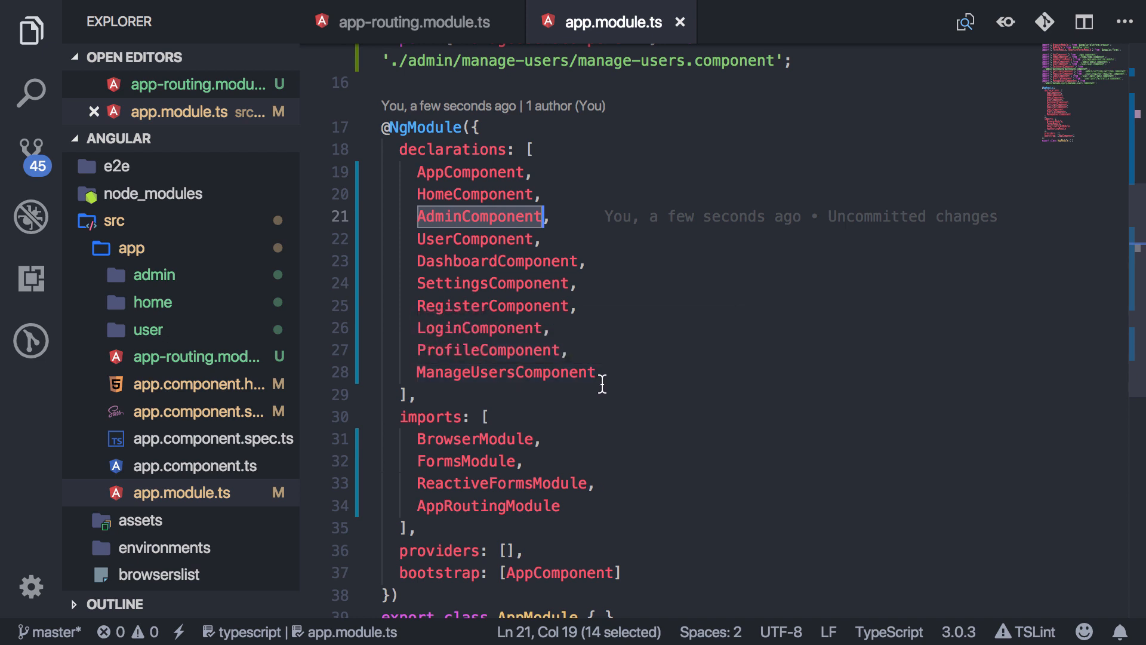
{"action": "mouse_move", "coordinate": [620, 379]}
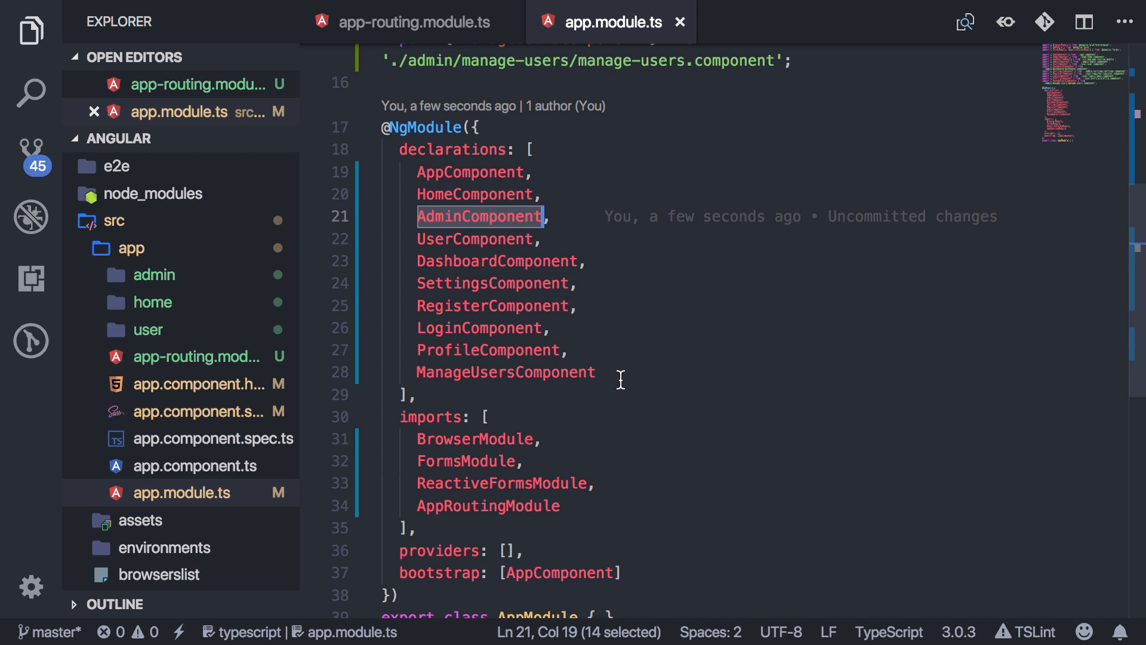
{"action": "mouse_move", "coordinate": [625, 398]}
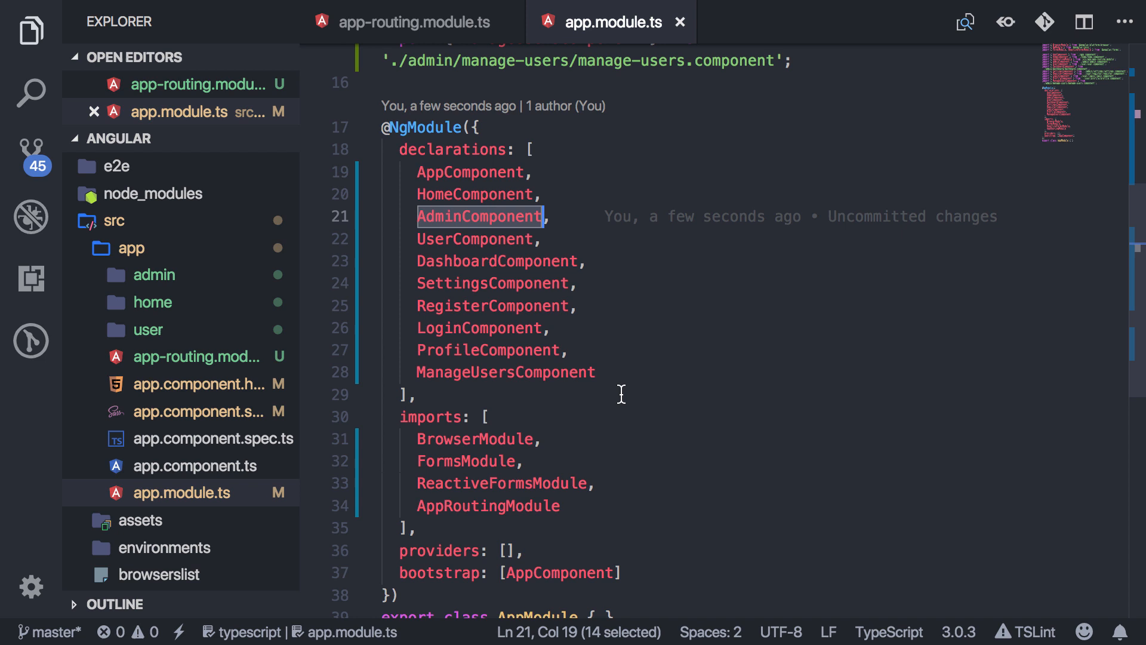
{"action": "mouse_move", "coordinate": [575, 382]}
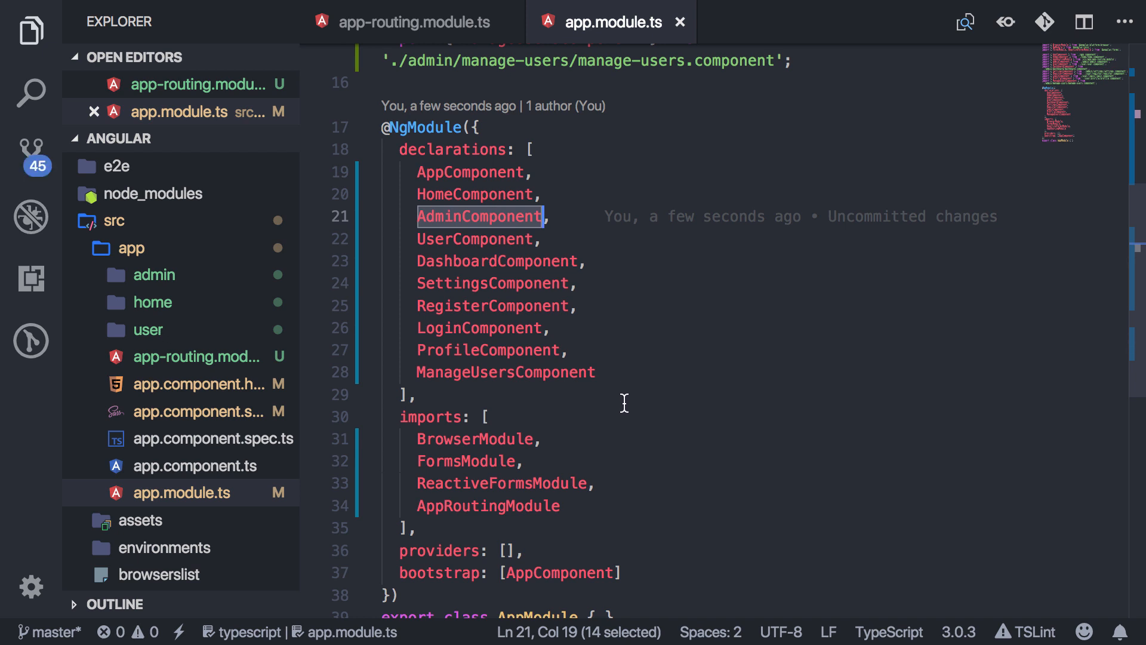
{"action": "mouse_move", "coordinate": [653, 380]}
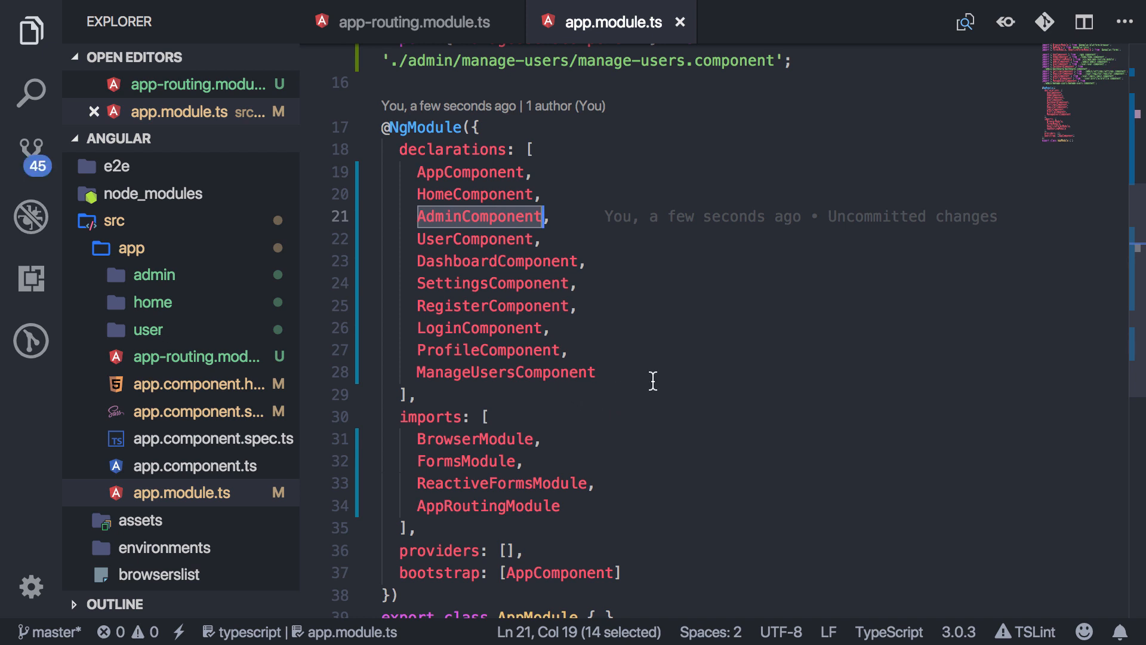
{"action": "mouse_move", "coordinate": [618, 437]}
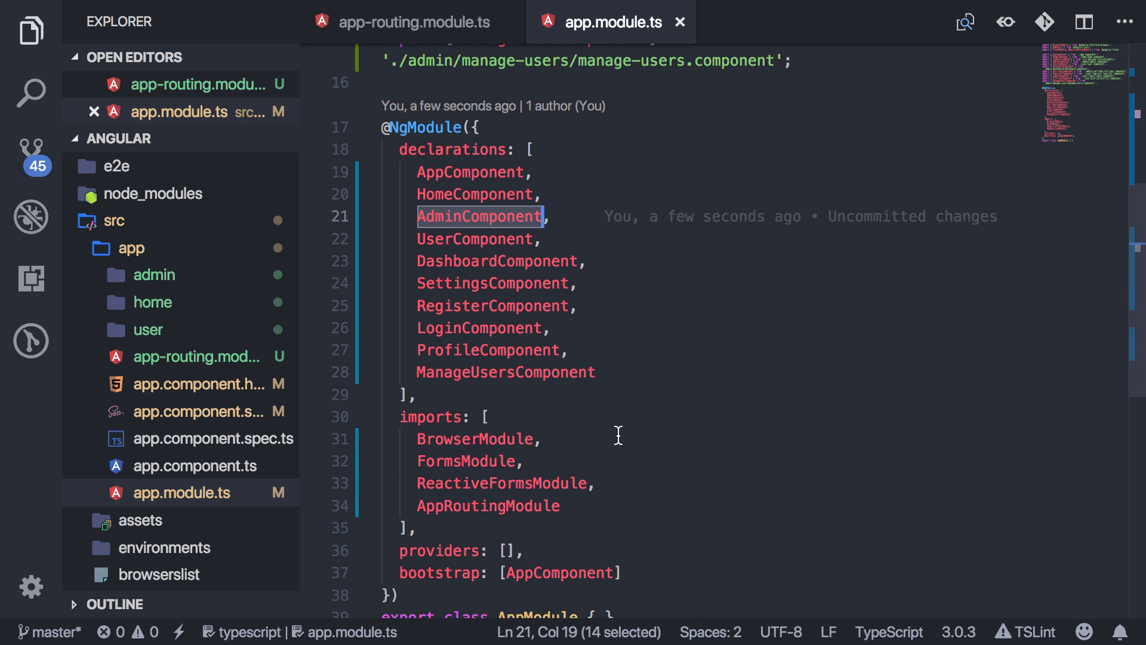
{"action": "mouse_move", "coordinate": [618, 406]}
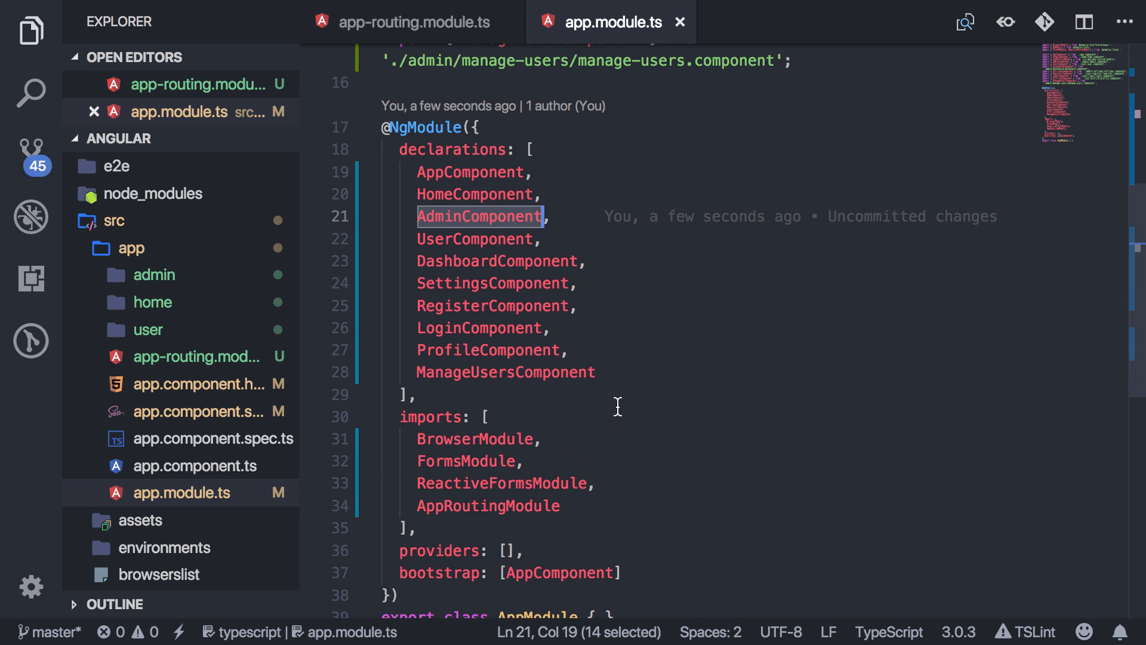
{"action": "mouse_move", "coordinate": [503, 226]}
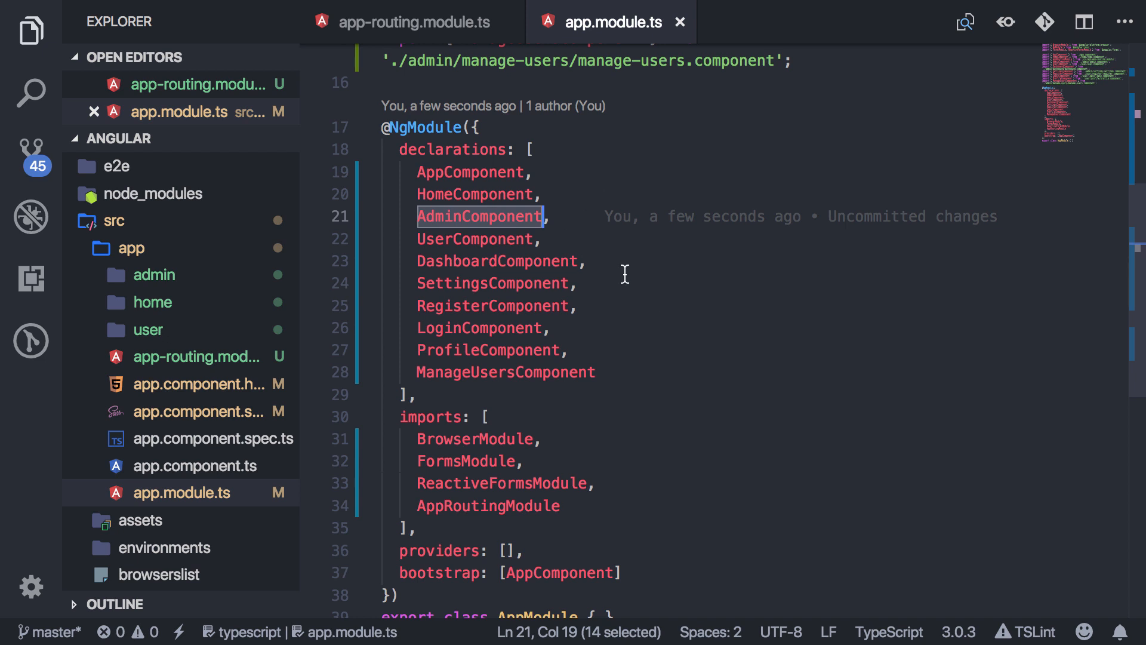
{"action": "mouse_move", "coordinate": [154, 275]}
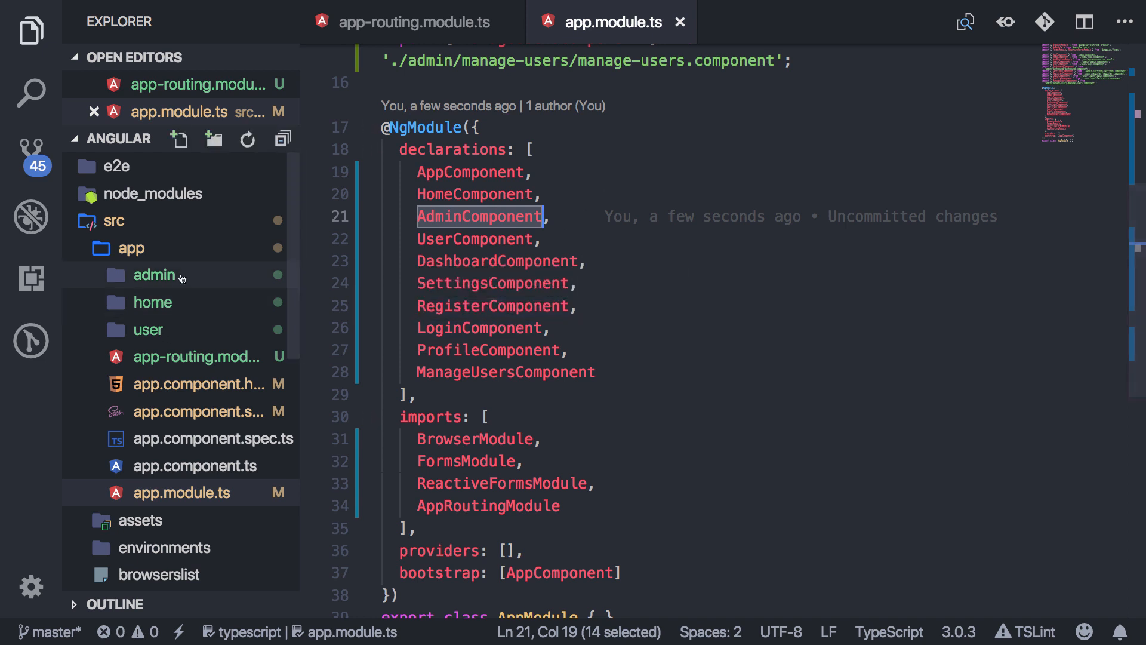
Step: Peek into the admin folder, then close app.module.ts so no editors remain open
{"action": "left_click", "coordinate": [154, 275]}
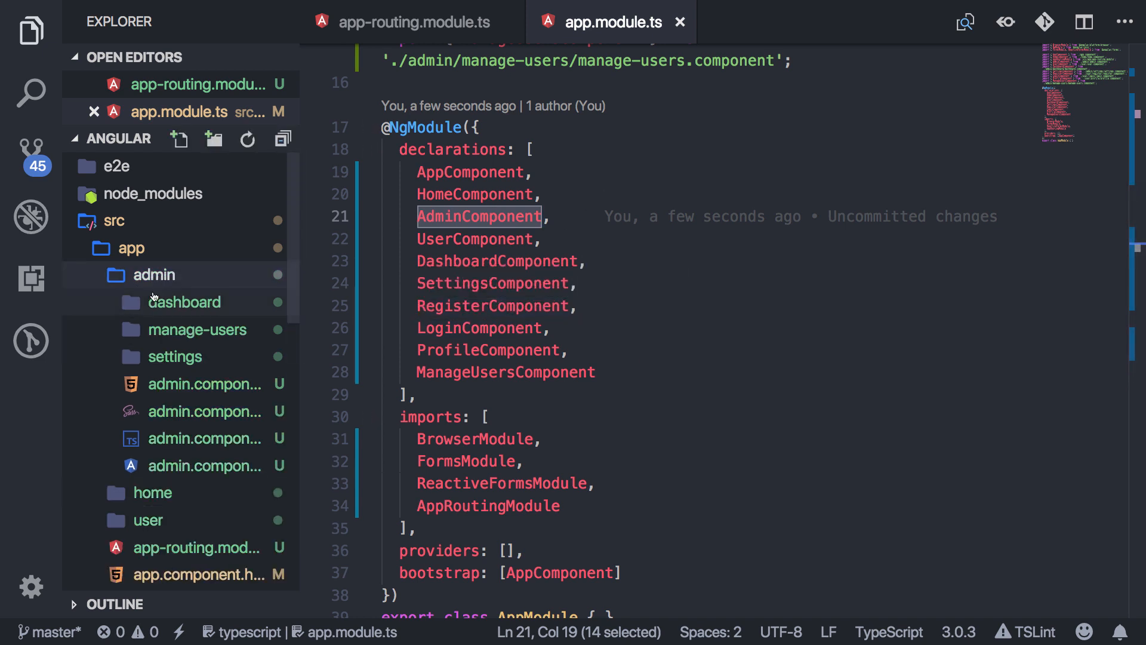
{"action": "left_click", "coordinate": [154, 274]}
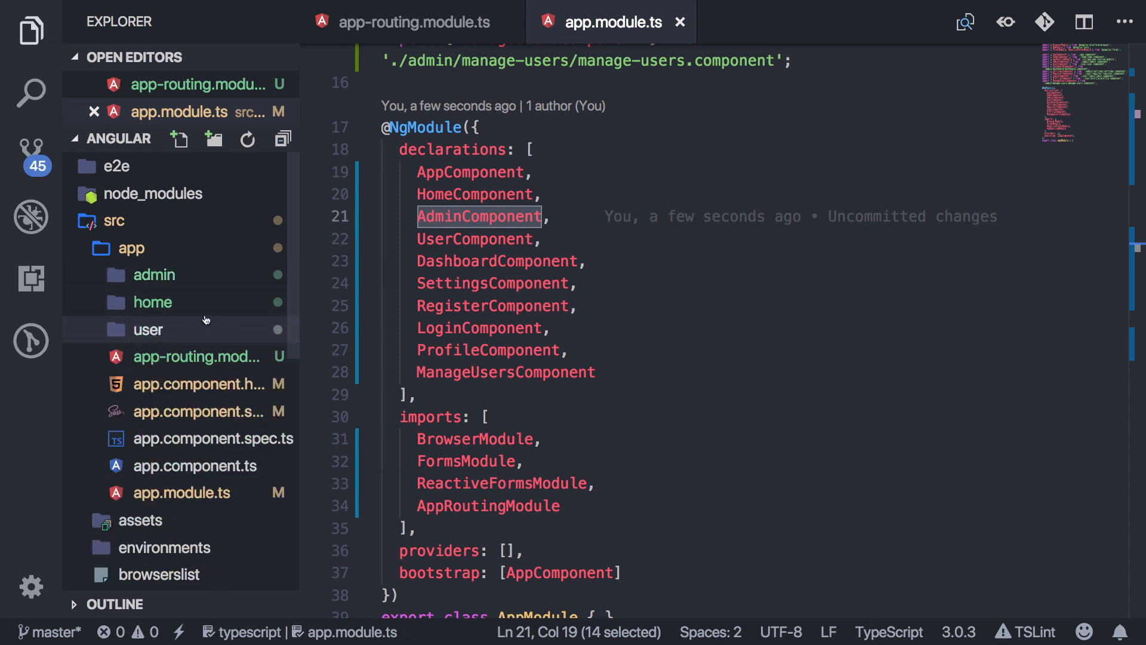
{"action": "mouse_move", "coordinate": [151, 302]}
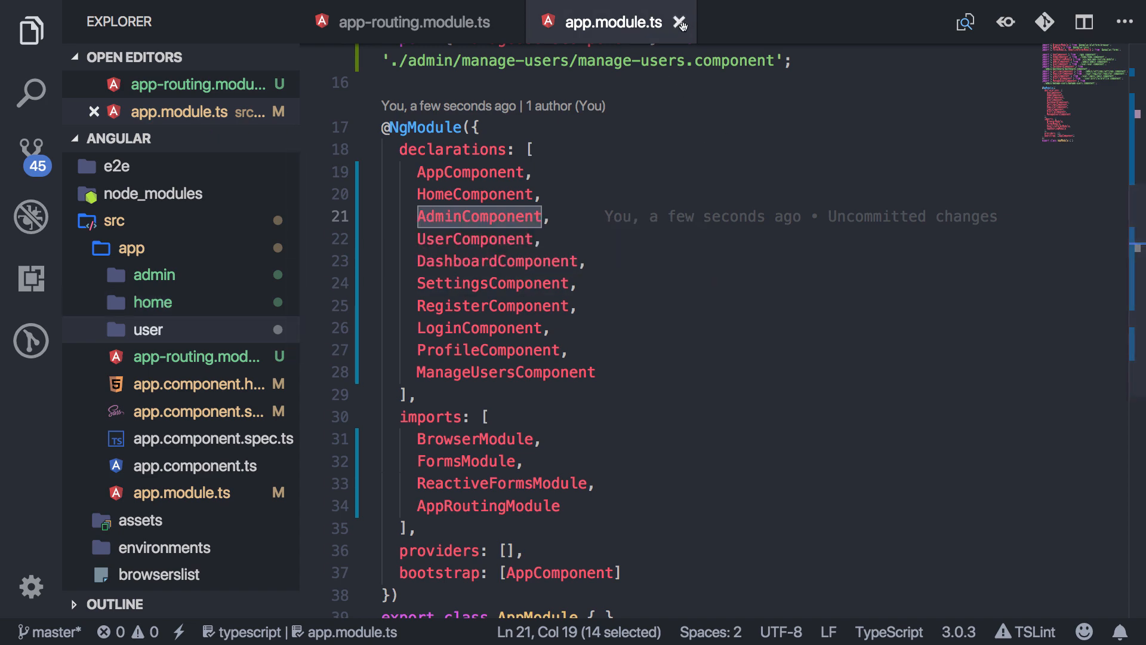
{"action": "left_click", "coordinate": [679, 21]}
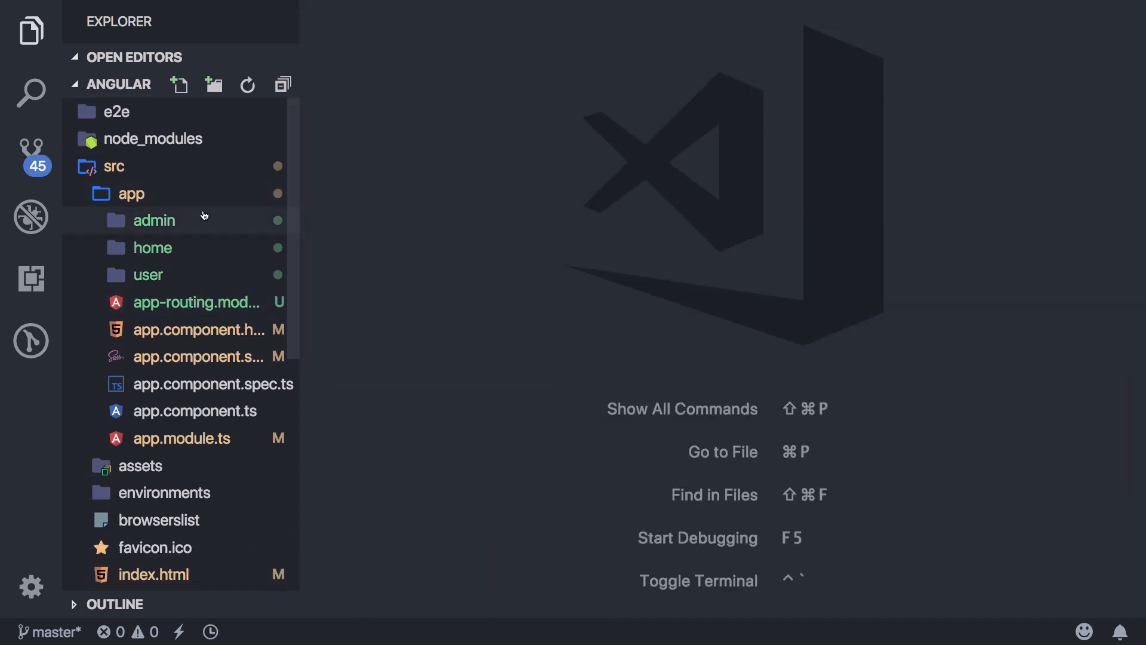
Step: Run ng g module admin --flat --routing from a terminal opened in the admin folder
{"action": "right_click", "coordinate": [154, 220]}
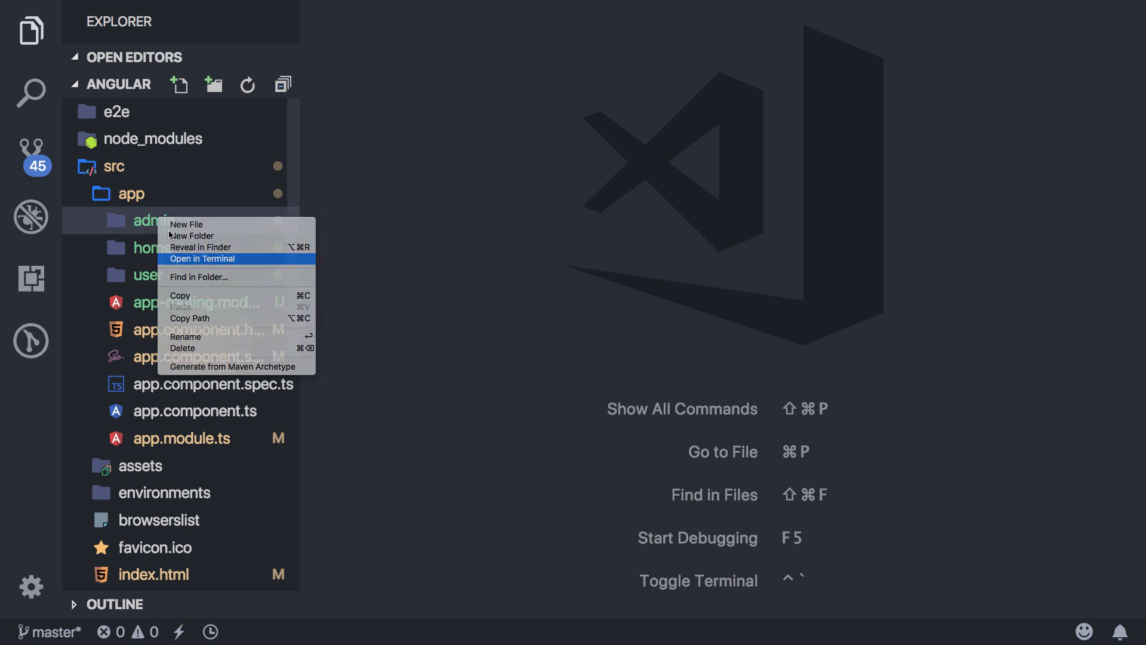
{"action": "left_click", "coordinate": [201, 258]}
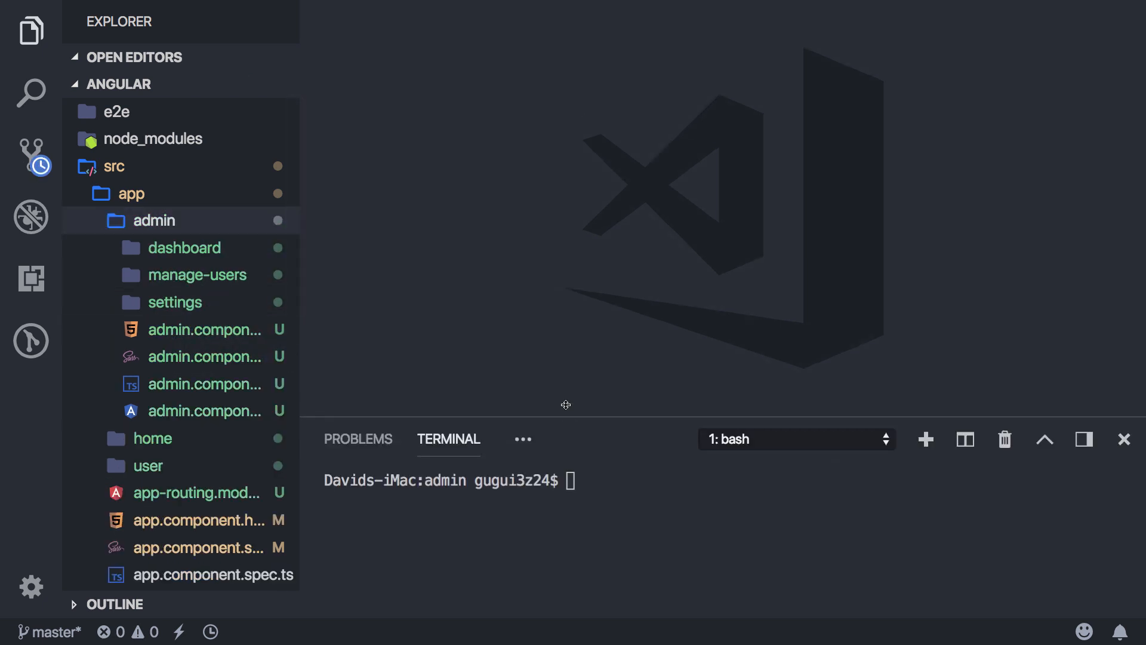
{"action": "type", "text": "ng g module"}
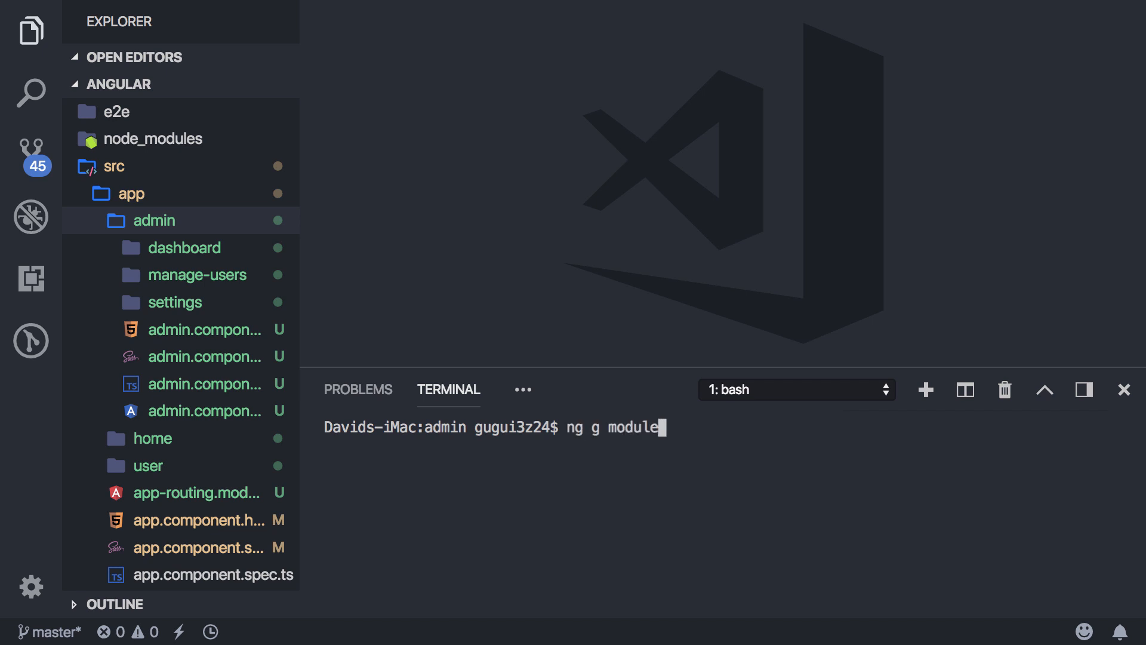
{"action": "type", "text": "admin --"}
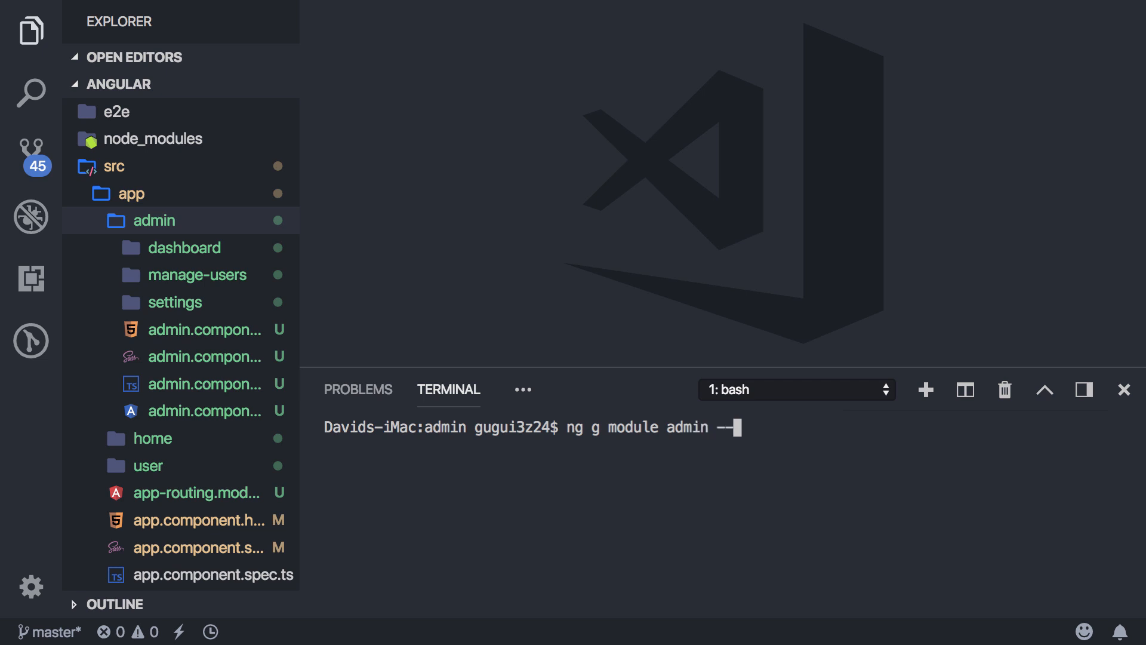
{"action": "type", "text": "flat"}
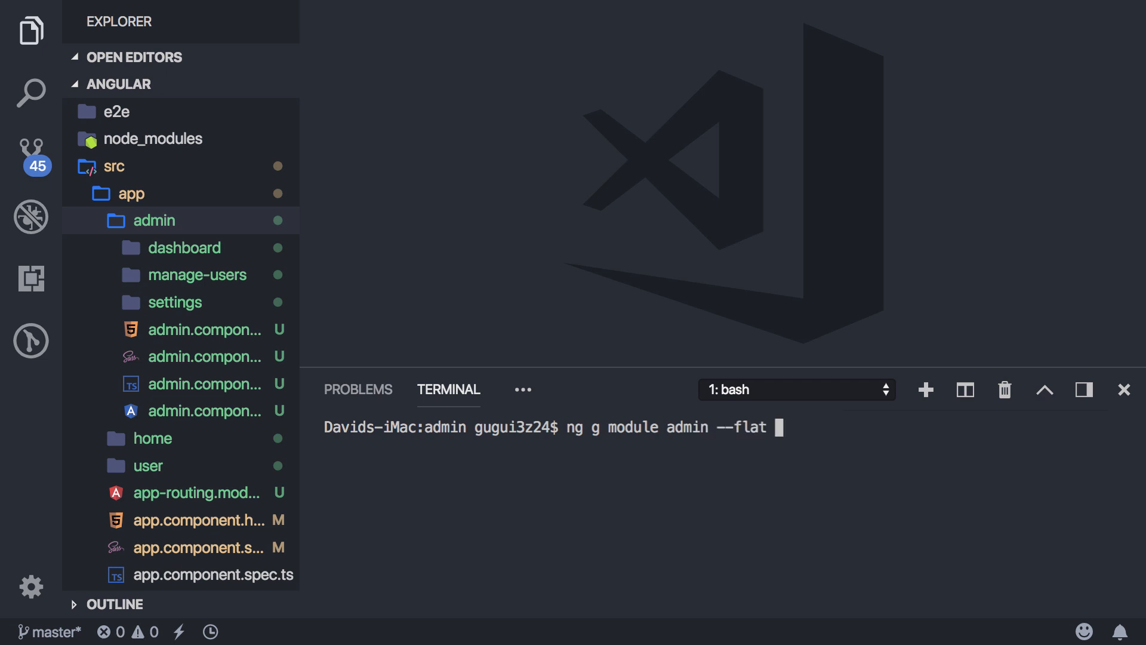
{"action": "type", "text": "--routing"}
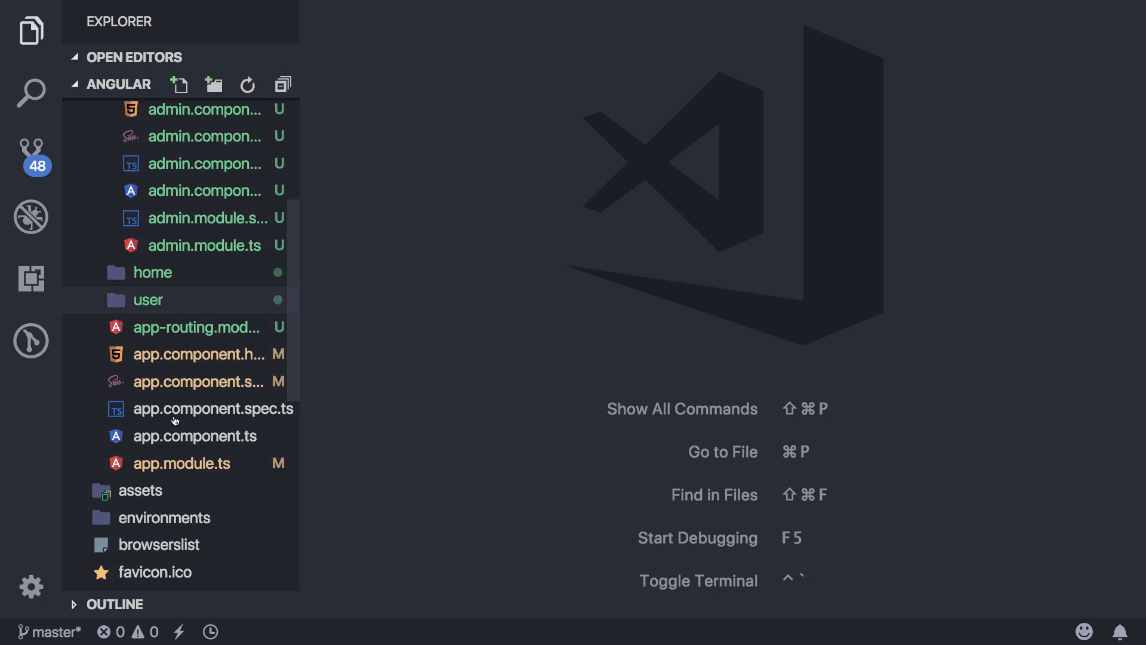
Step: Run ng g module user --flat --routing from a terminal opened in the user folder
{"action": "left_click", "coordinate": [147, 300]}
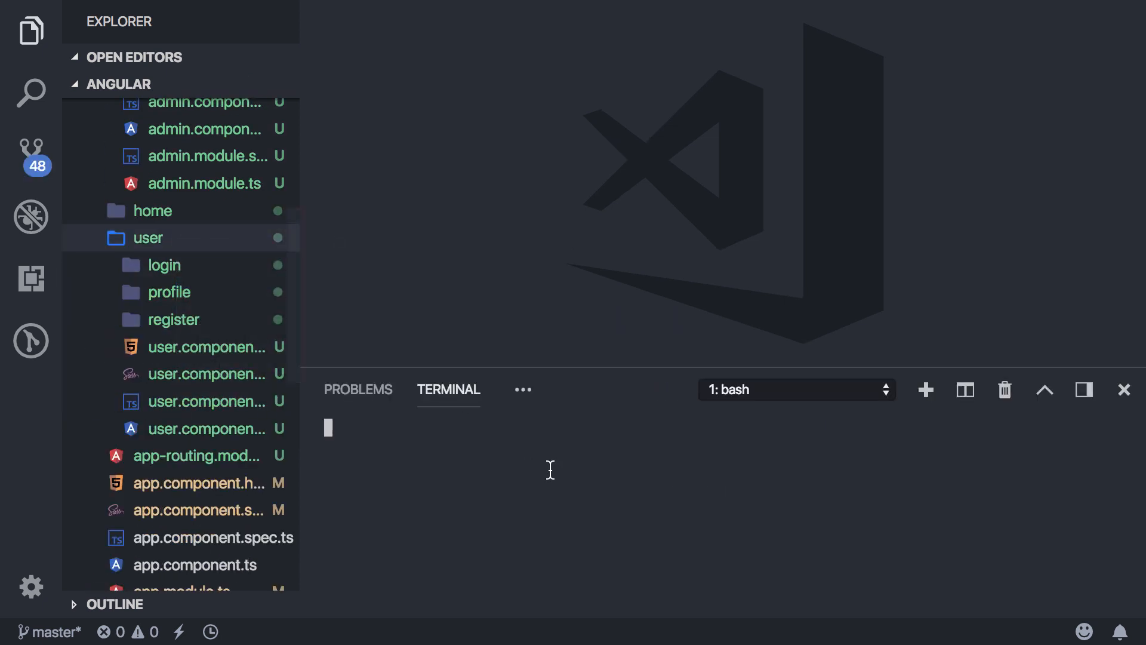
{"action": "type", "text": "ng g"}
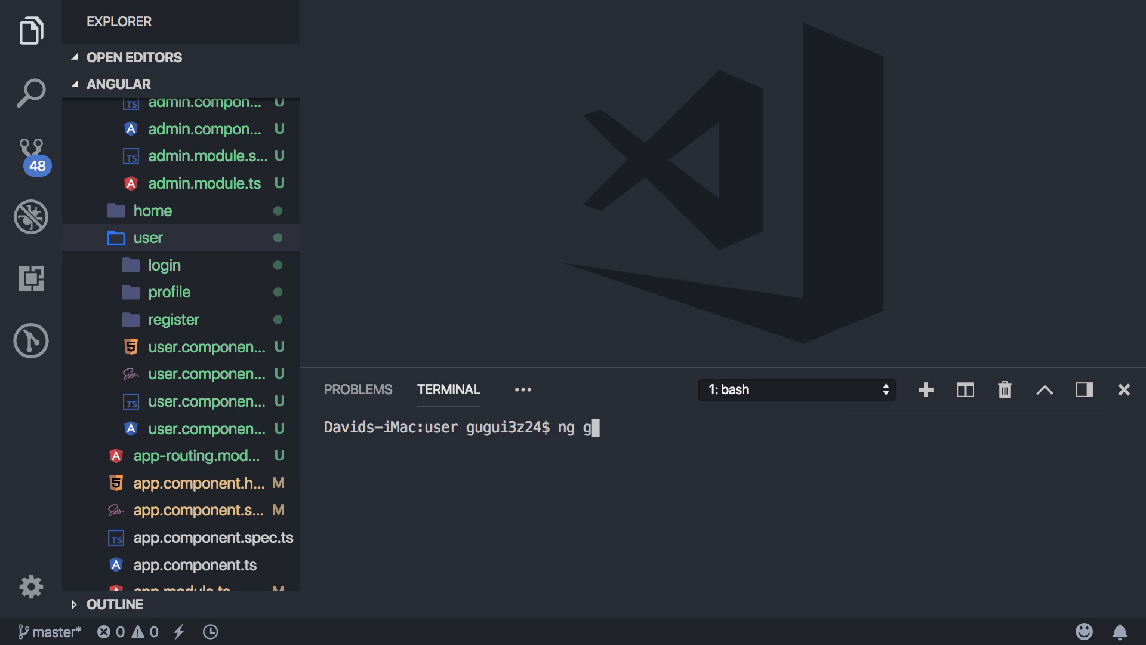
{"action": "type", "text": "module user --flat --routing"}
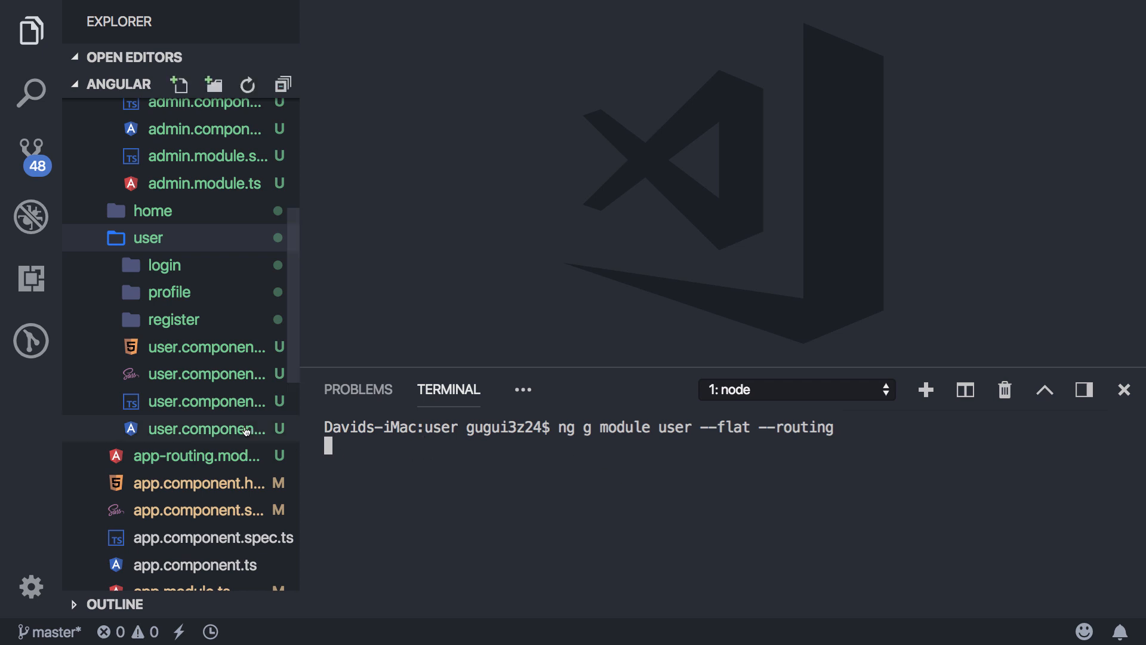
{"action": "scroll", "scroll_direction": "down", "scroll_amount": 3}
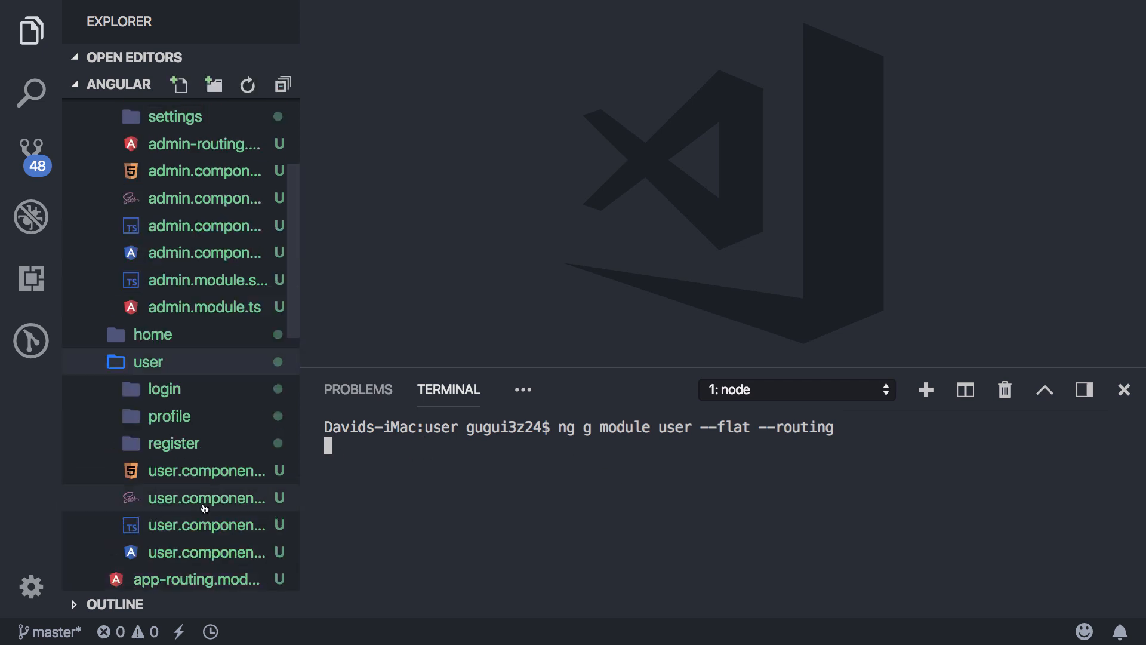
{"action": "scroll", "scroll_direction": "down", "scroll_amount": 3}
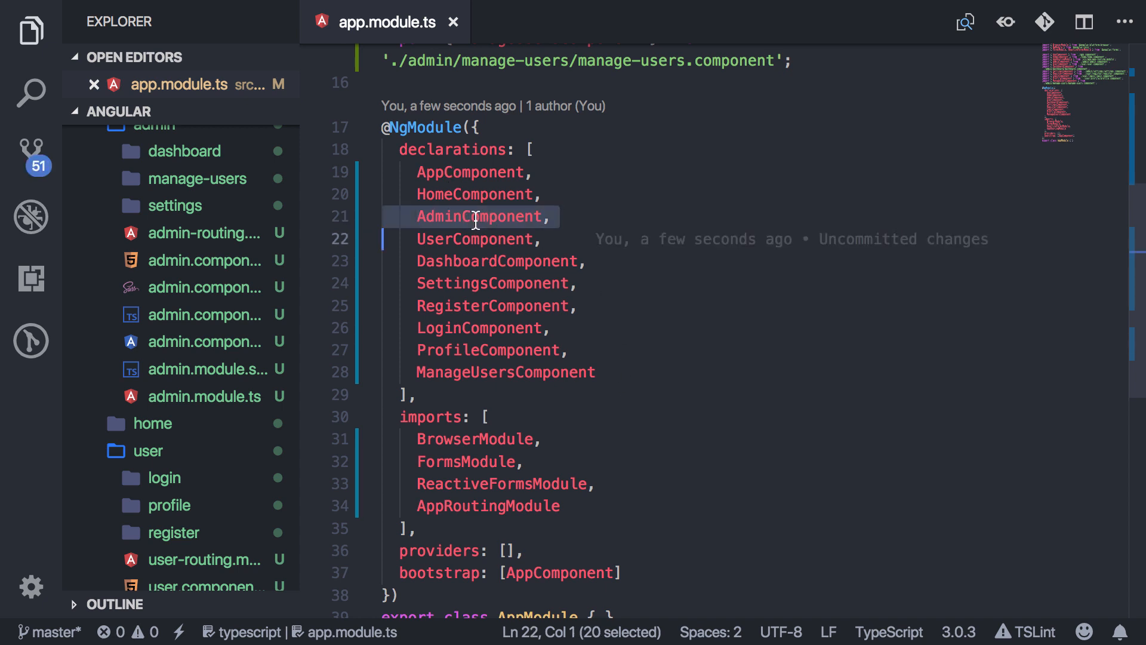
Step: Cut Admin, Dashboard, Settings and ManageUsers from app.module.ts declarations and regroup the user components
{"action": "key", "text": "Delete"}
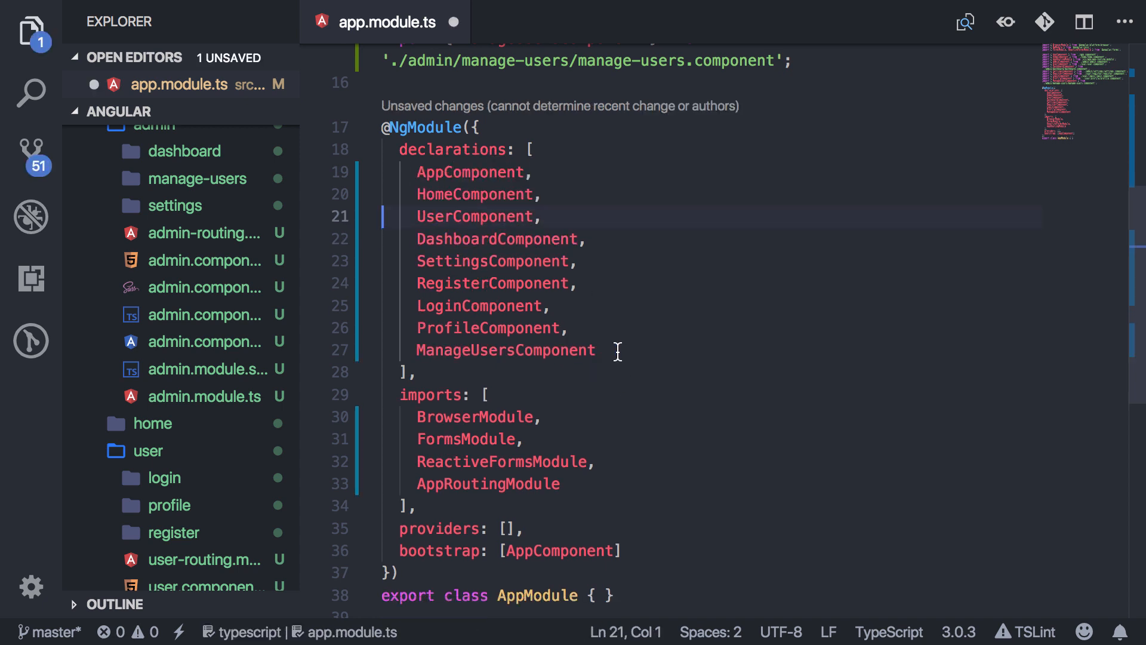
{"action": "type", "text": "AdminComponent,"}
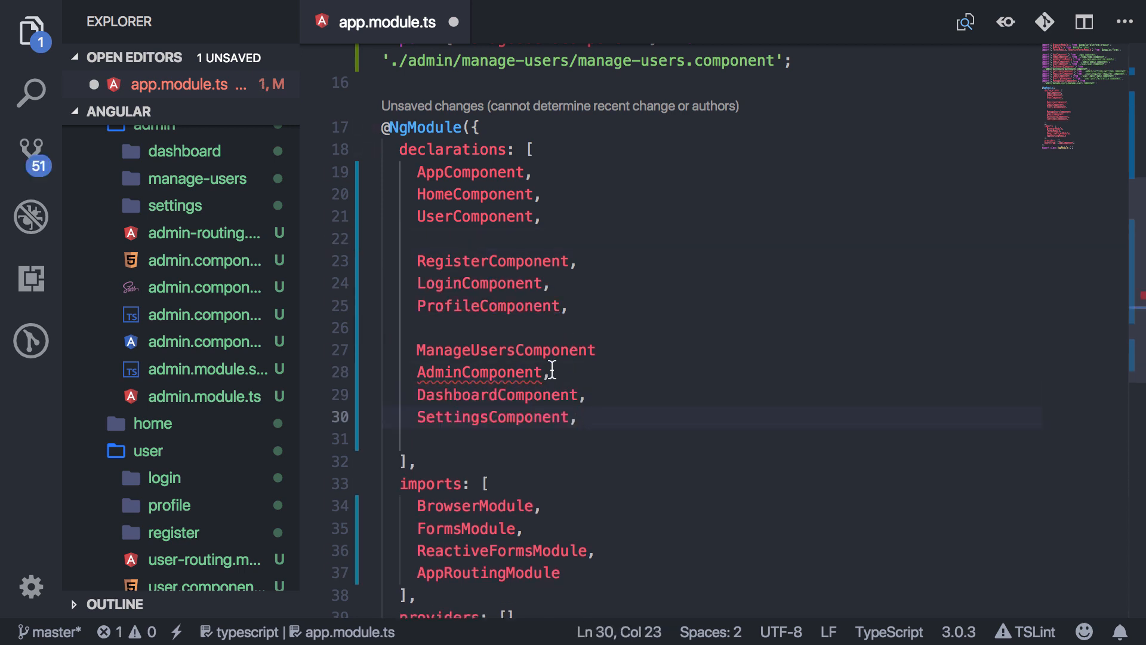
{"action": "left_click", "coordinate": [545, 194]}
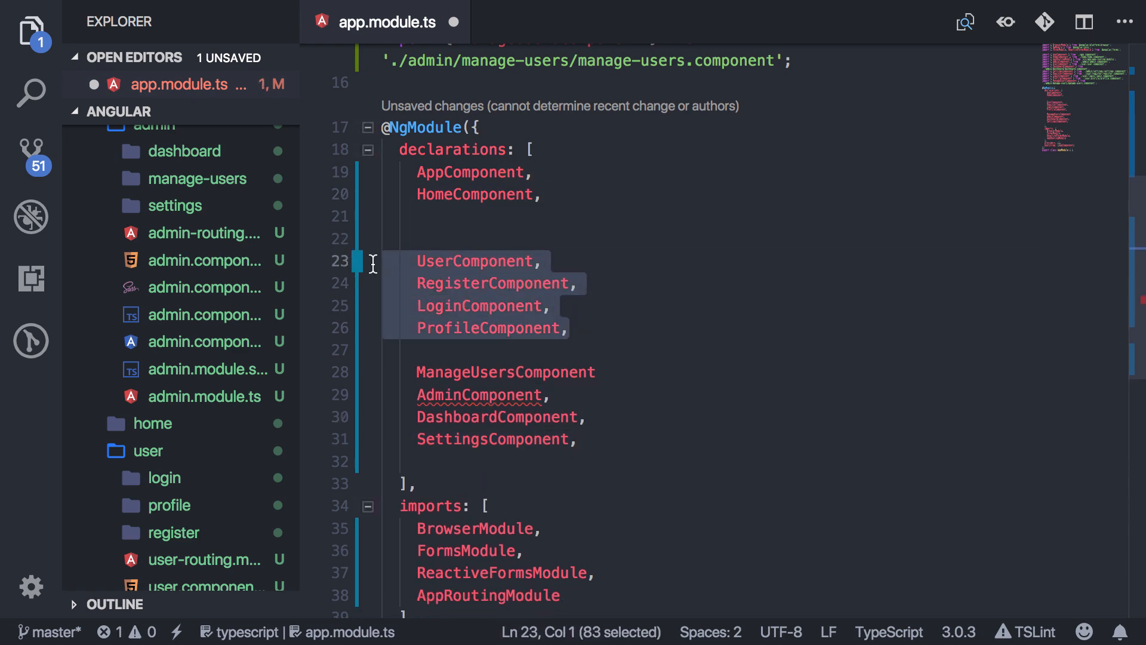
{"action": "scroll", "scroll_direction": "down", "scroll_amount": 3}
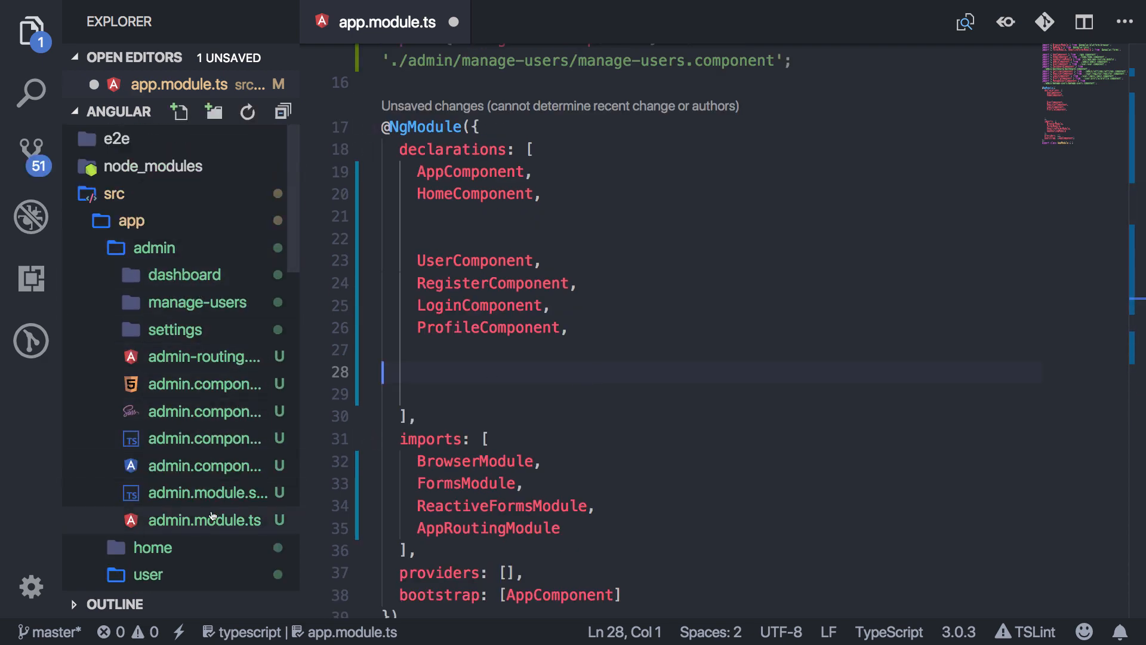
Step: Declare ManageUsers, Admin, Dashboard and Settings components in admin.module.ts with their imports
{"action": "left_click", "coordinate": [203, 519]}
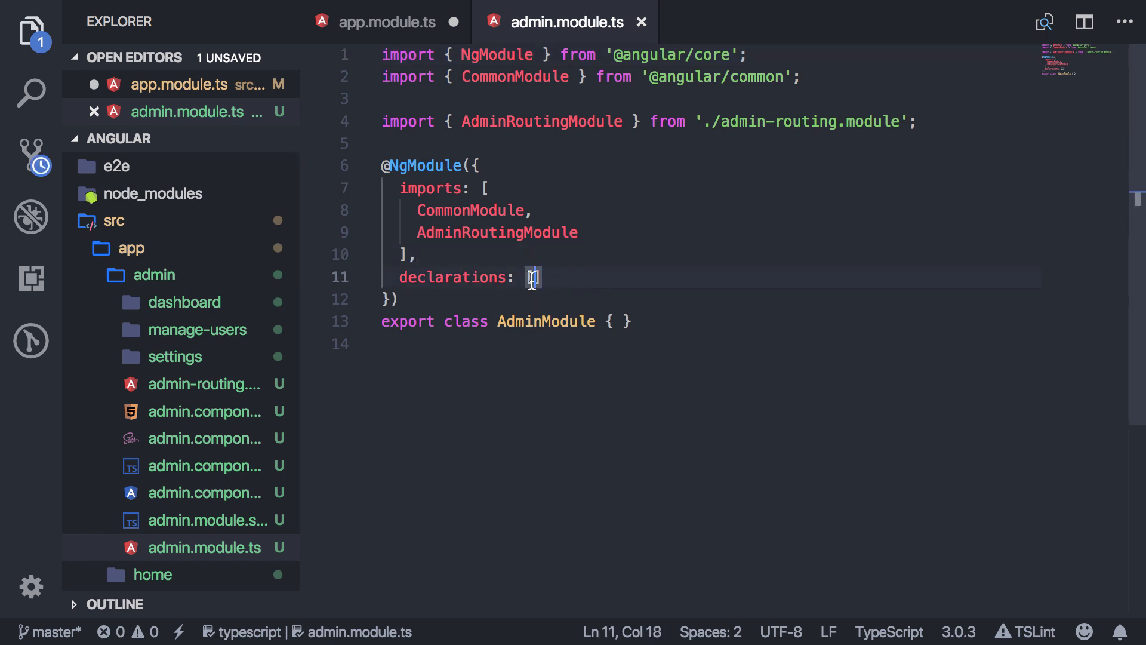
{"action": "type", "text": "ManageUsersComponent,"}
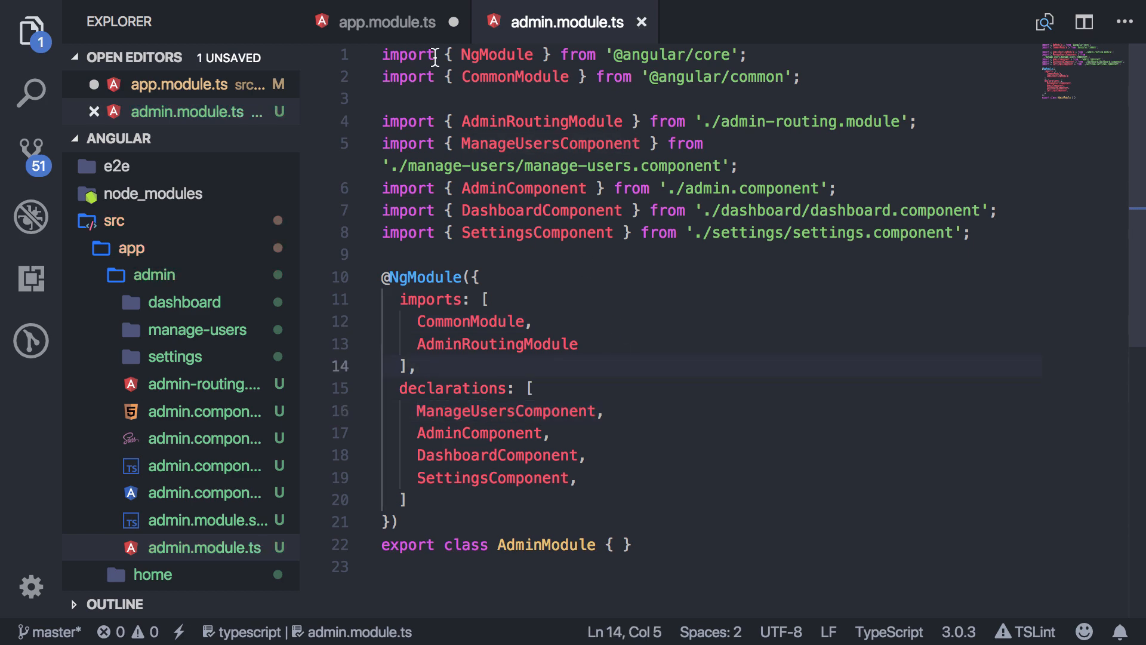
{"action": "left_click", "coordinate": [384, 21]}
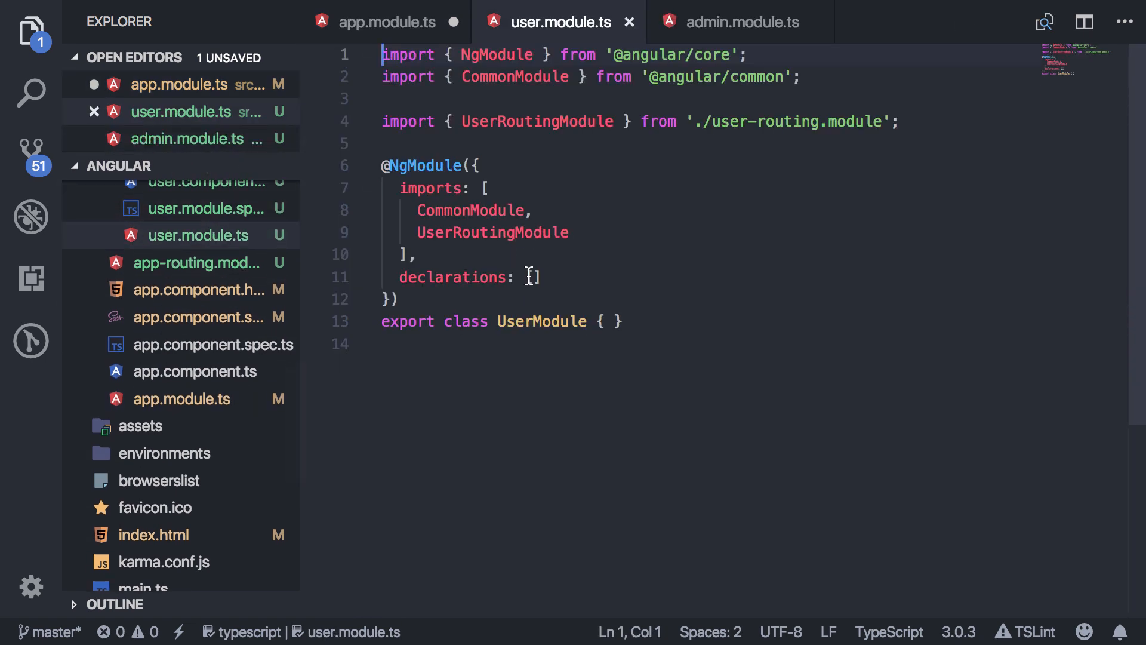
Step: Declare User, Register, Login and Profile components in user.module.ts with their import lines
{"action": "type", "text": "UserComponent,\\n    RegisterComponent,\\n    LoginComponent,\\n    ProfileComponent,"}
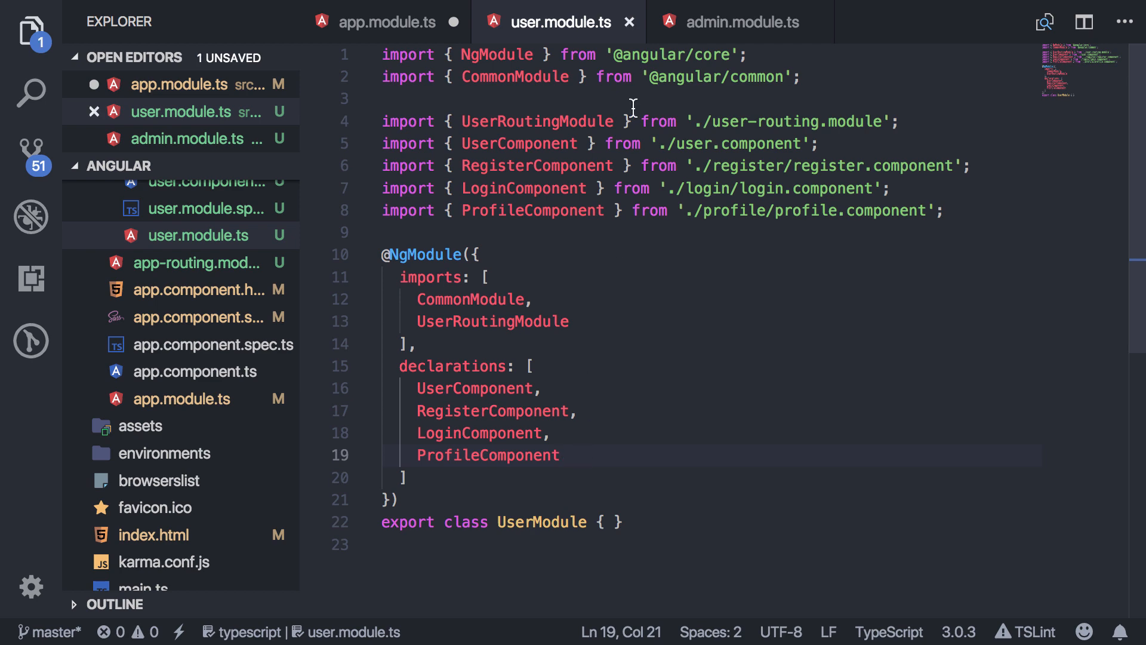
{"action": "left_click", "coordinate": [386, 22]}
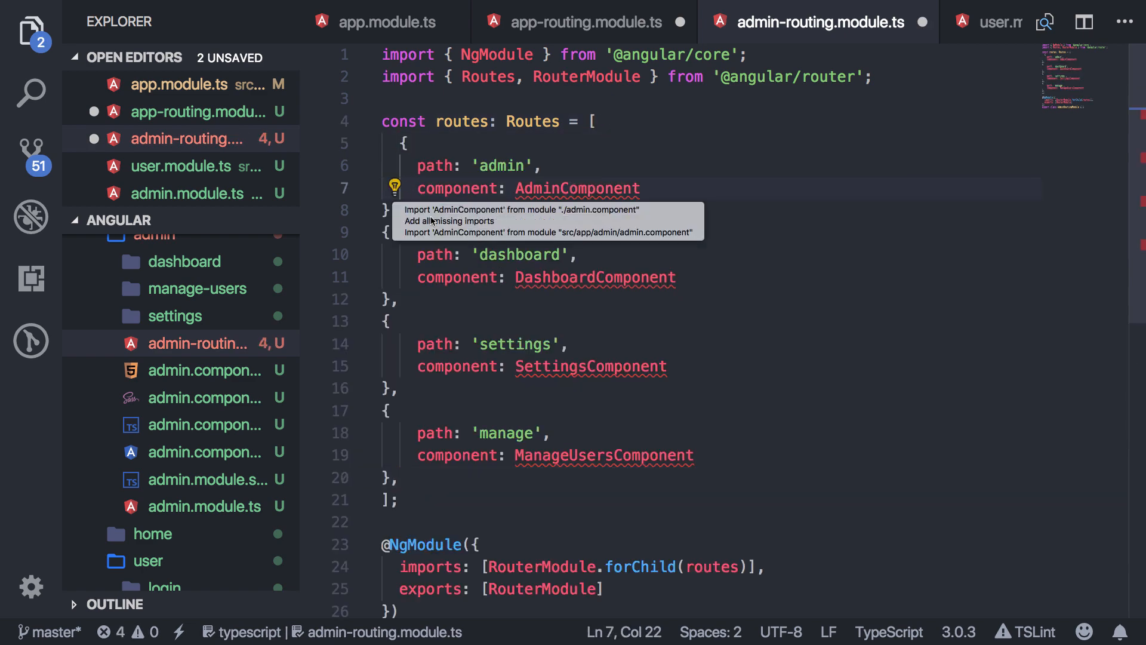
Step: Cut the user/login/register/profile routes and unused component imports from app-routing.module.ts, leaving home and wildcard routes
{"action": "left_click", "coordinate": [584, 21]}
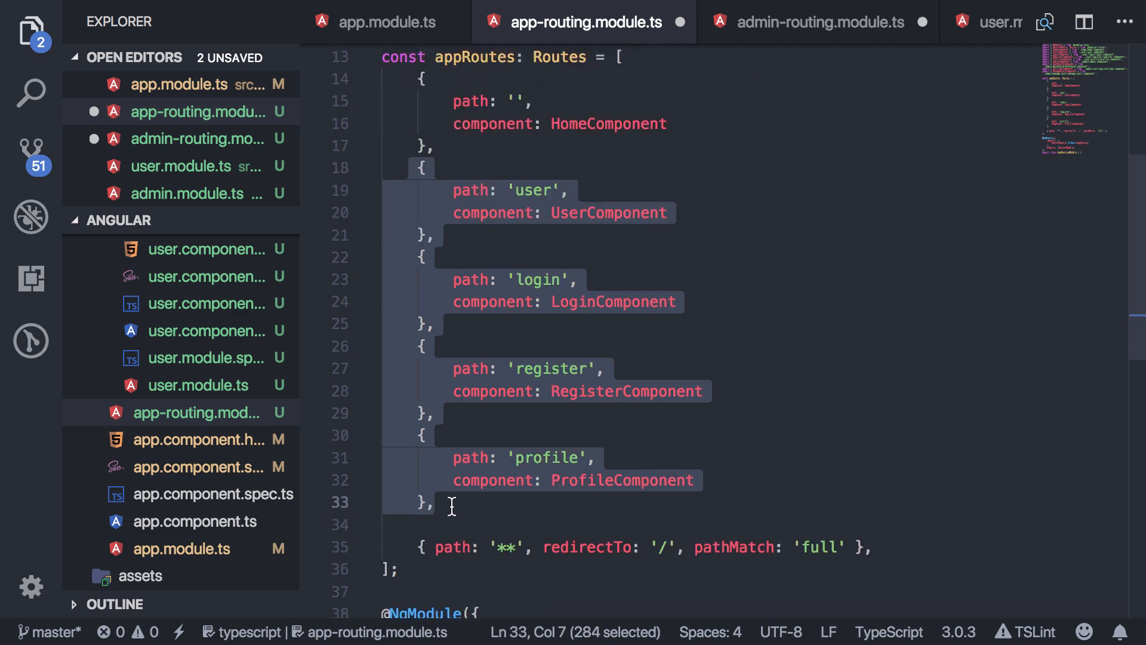
{"action": "key", "text": "Delete"}
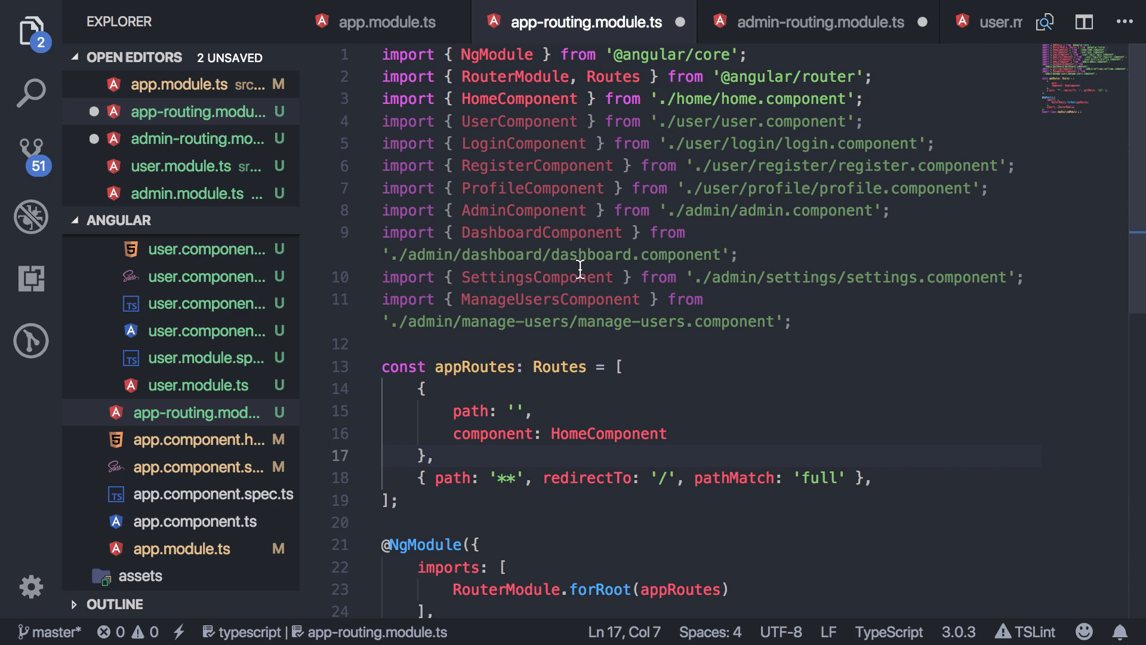
{"action": "left_click_drag", "start_coordinate": [384, 120], "coordinate": [800, 321]}
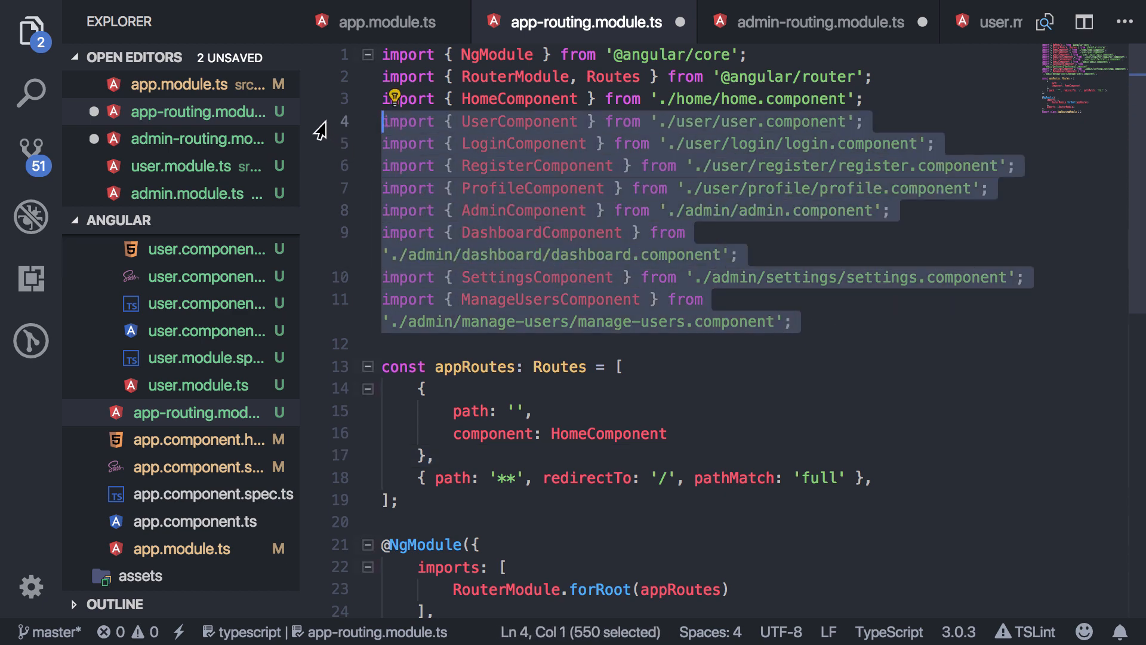
{"action": "key", "text": "Delete"}
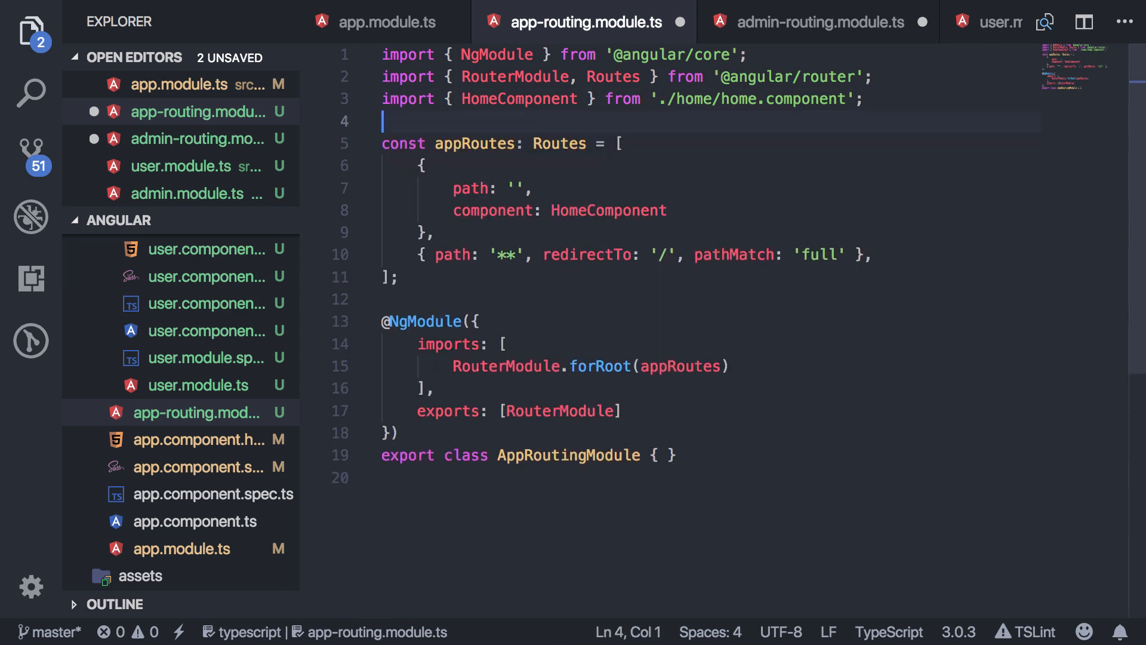
{"action": "left_click", "coordinate": [818, 21]}
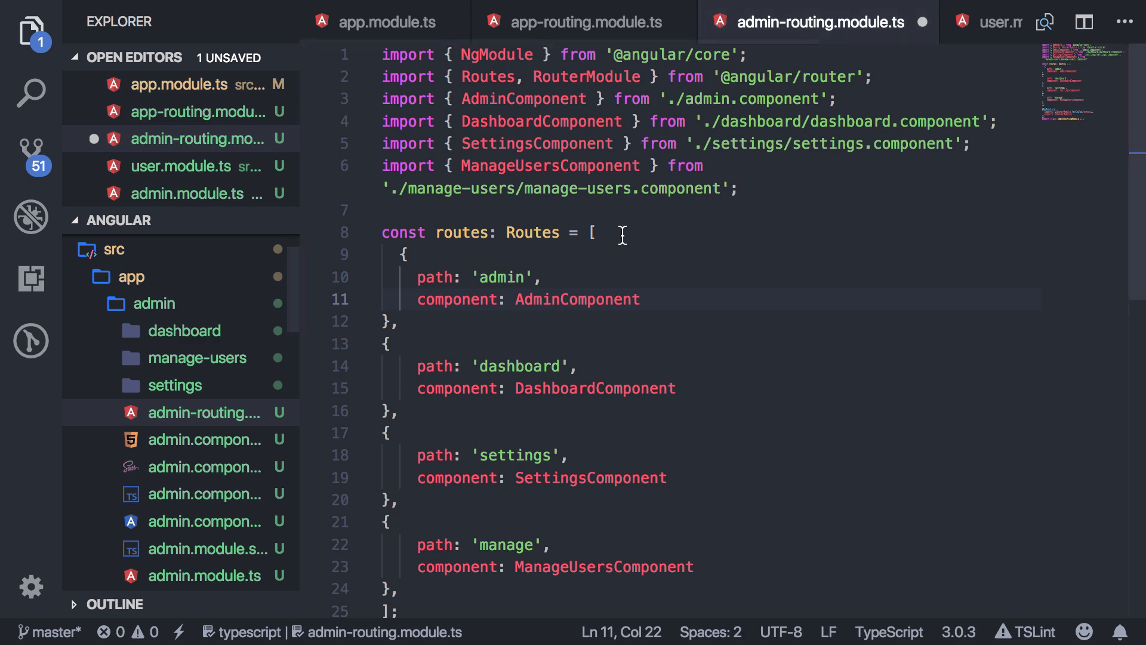
{"action": "mouse_move", "coordinate": [386, 22]}
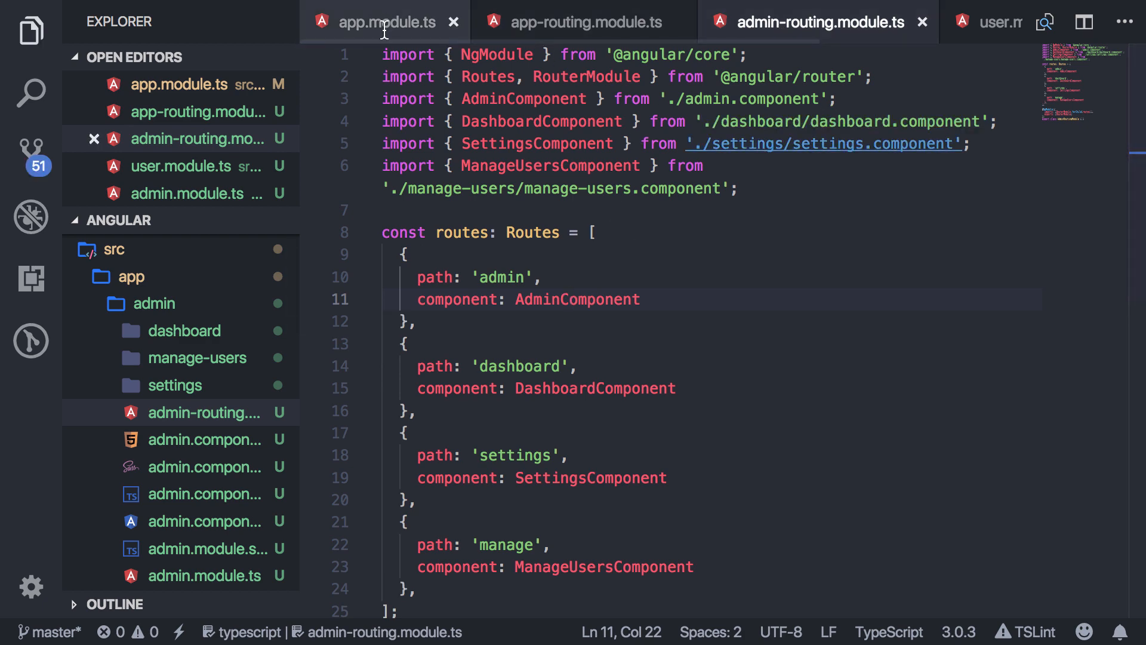
{"action": "left_click", "coordinate": [454, 22]}
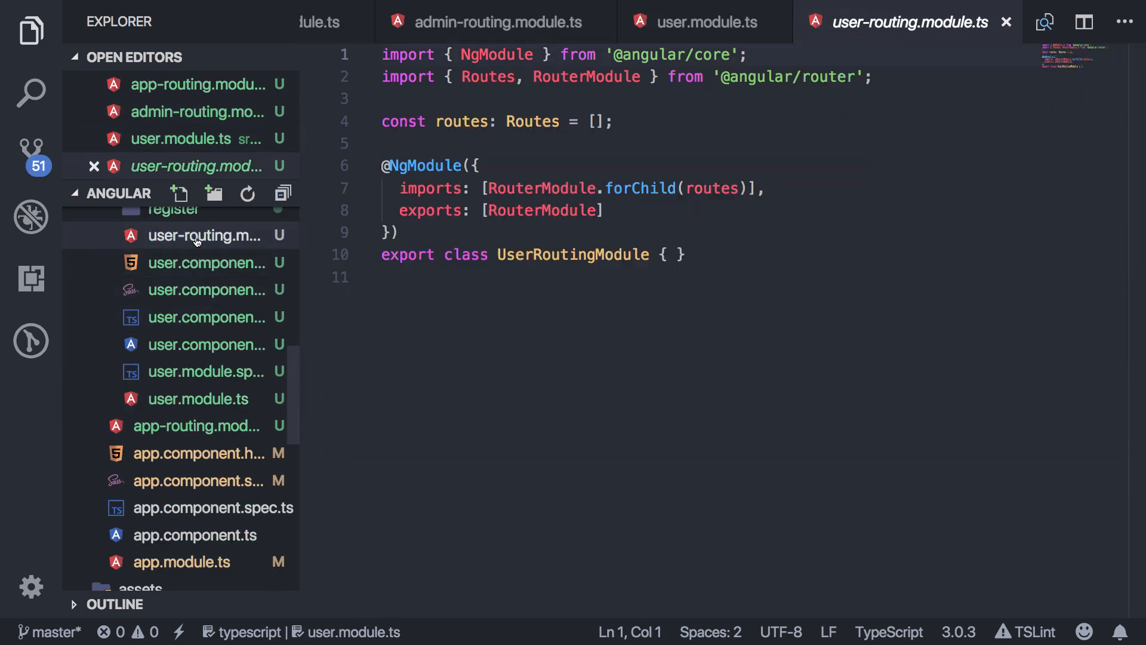
Step: Paste the user, login, register and profile routes with their component imports into user-routing.module.ts
{"action": "left_click", "coordinate": [594, 122]}
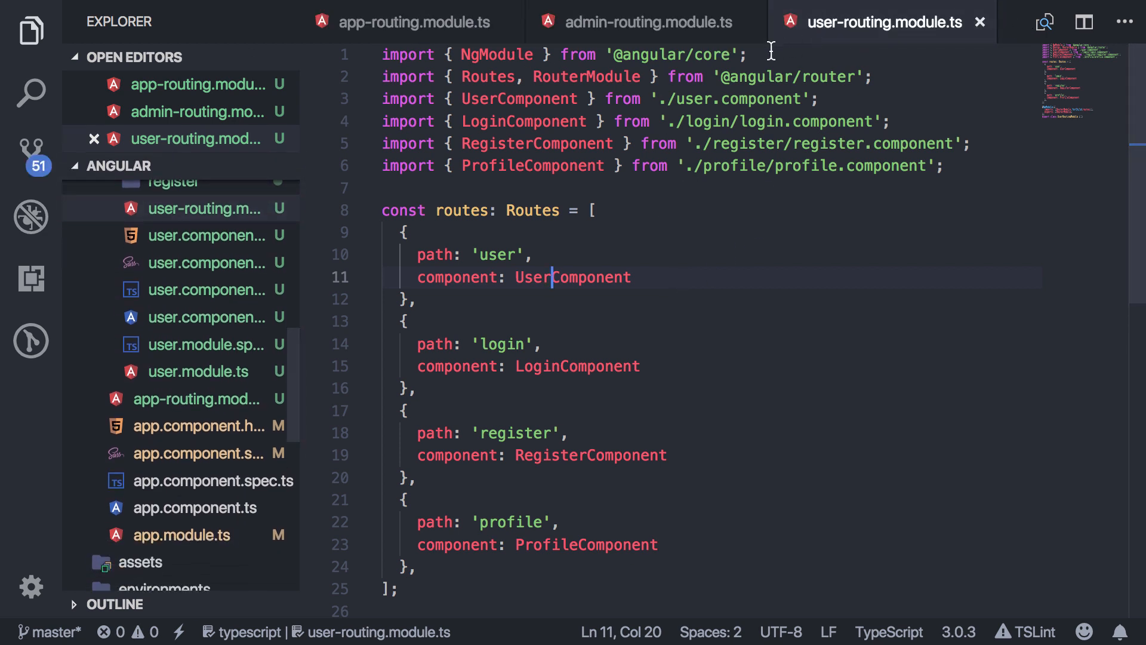
{"action": "left_click", "coordinate": [646, 21]}
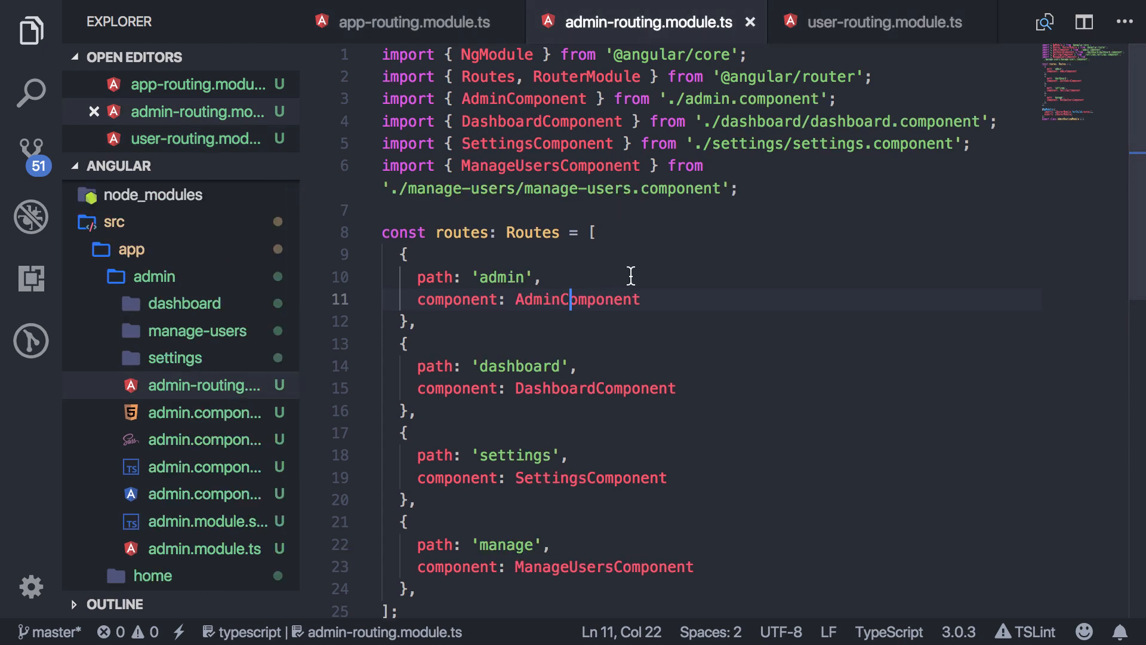
Step: Give the admin route an empty path and a children array holding dashboard, settings and manage
{"action": "scroll", "scroll_direction": "down", "scroll_amount": 3}
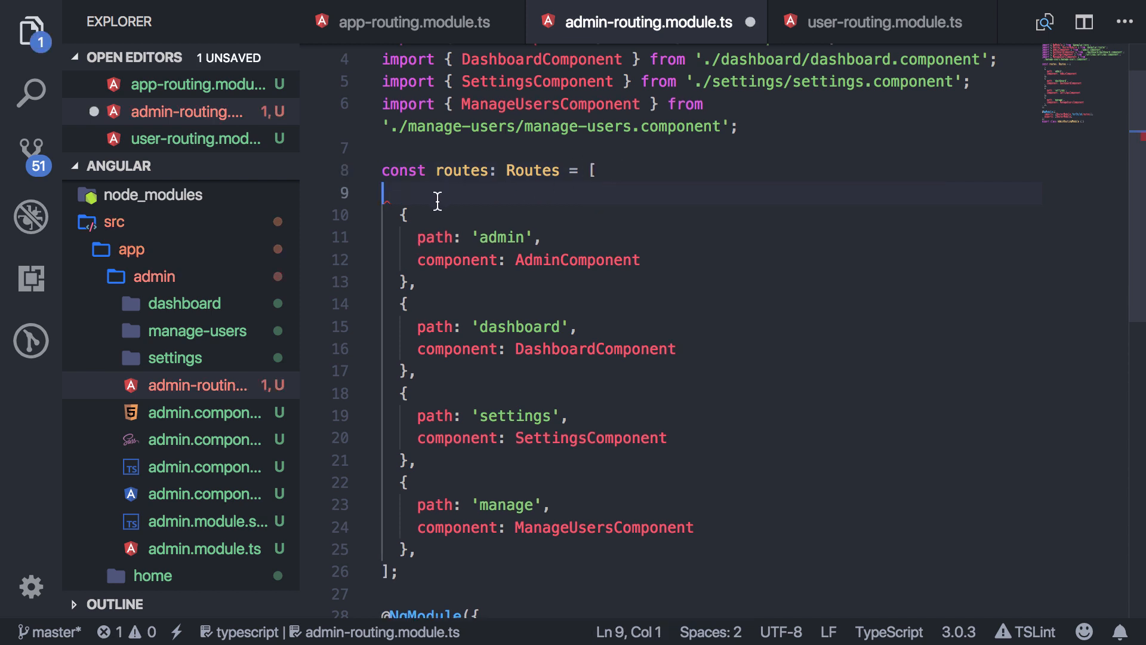
{"action": "double_click", "coordinate": [502, 215]}
{"action": "type", "text": ","}
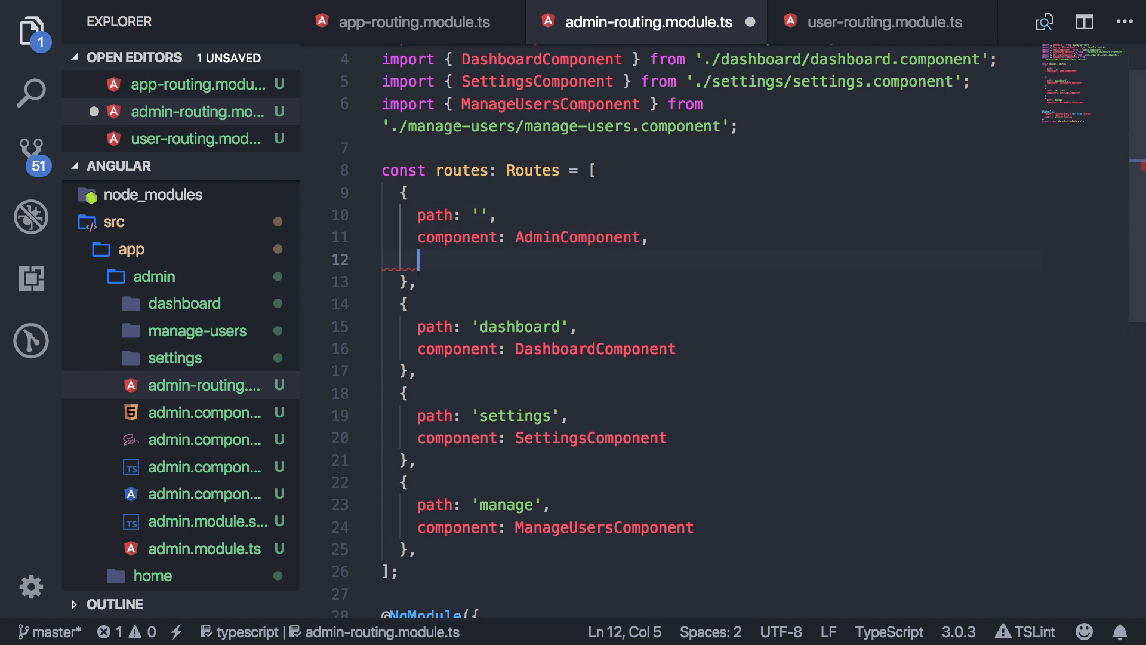
{"action": "type", "text": "children:"}
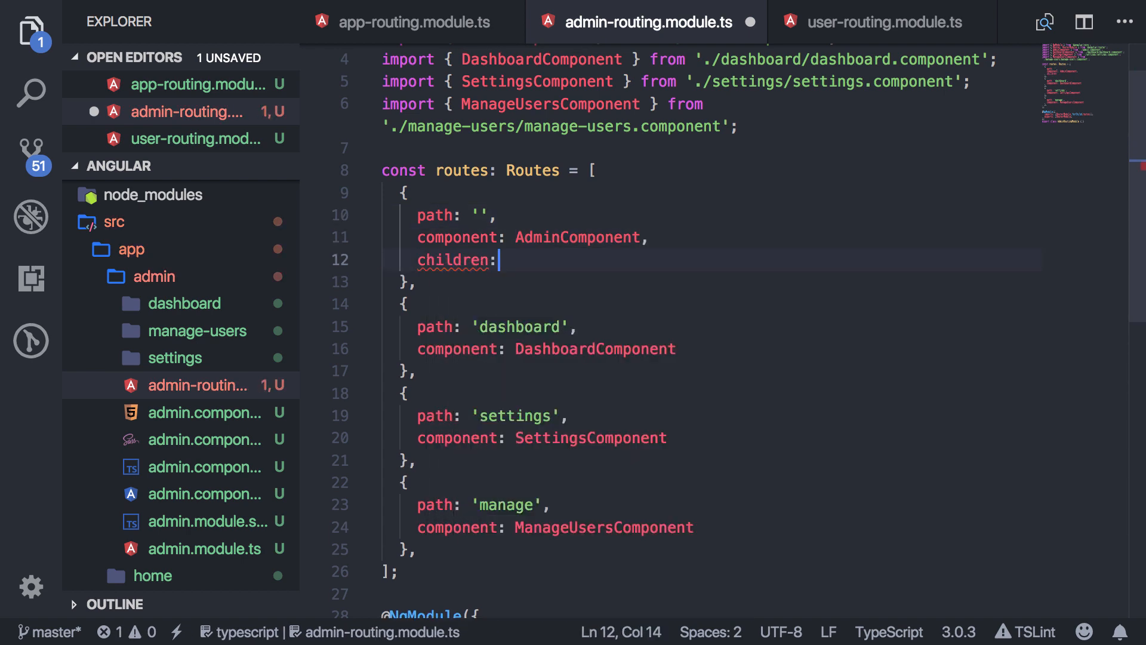
{"action": "type", "text": "["}
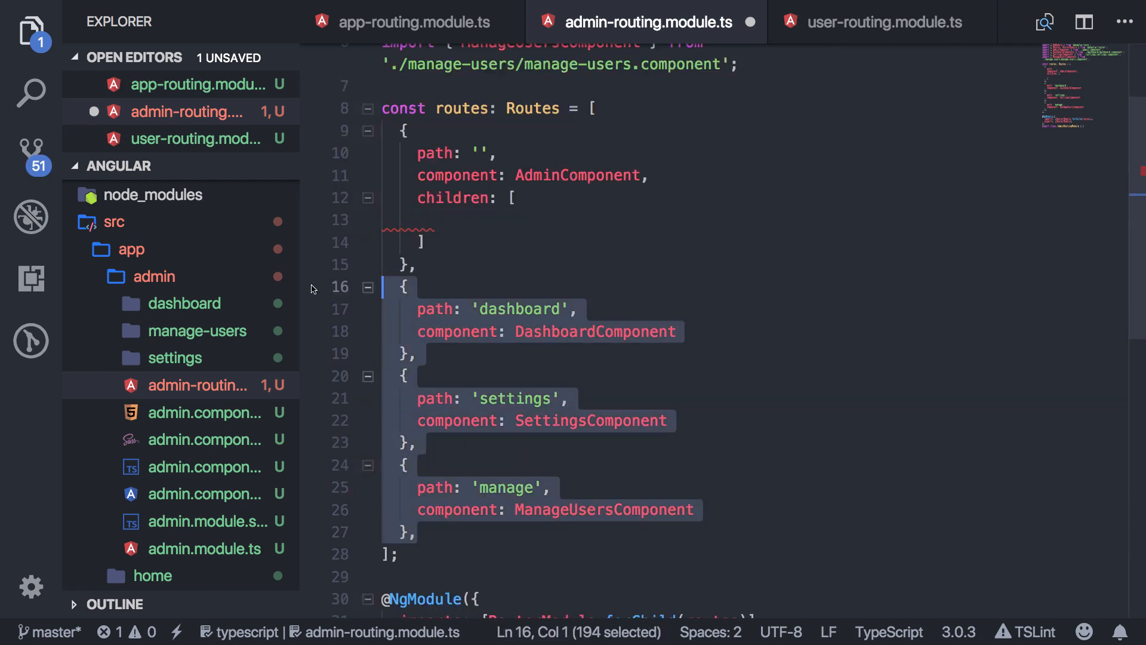
{"action": "key", "text": "Delete"}
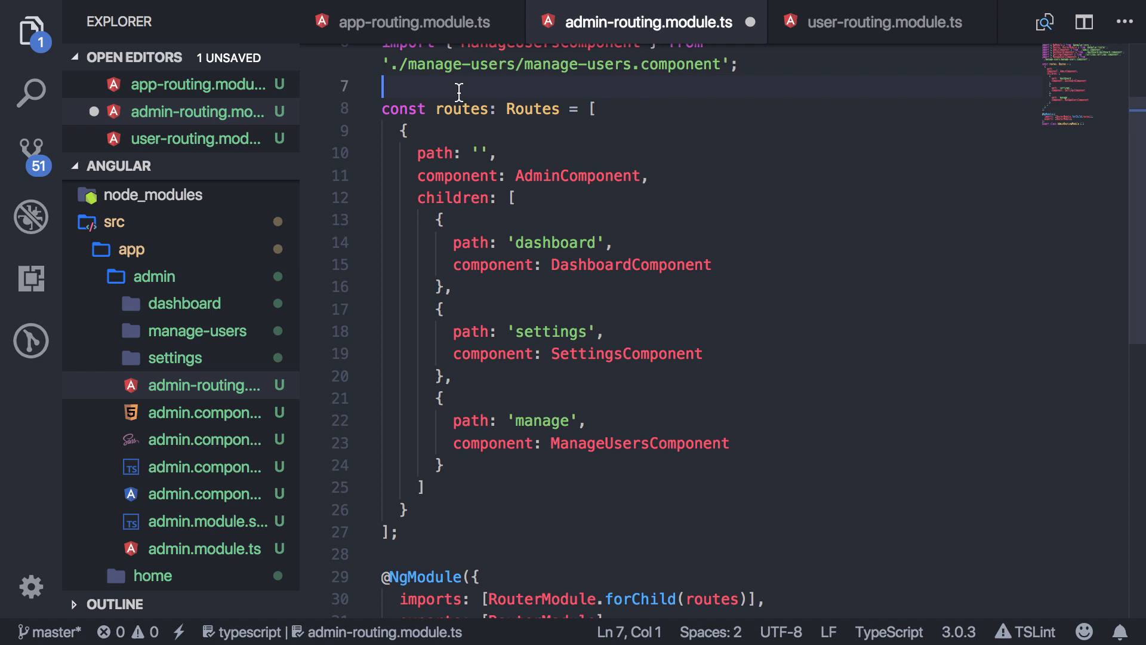
Step: Adjust the admin child routes and component names, then clear the 'user' path in user-routing.module.ts
{"action": "type", "text": "/adm"}
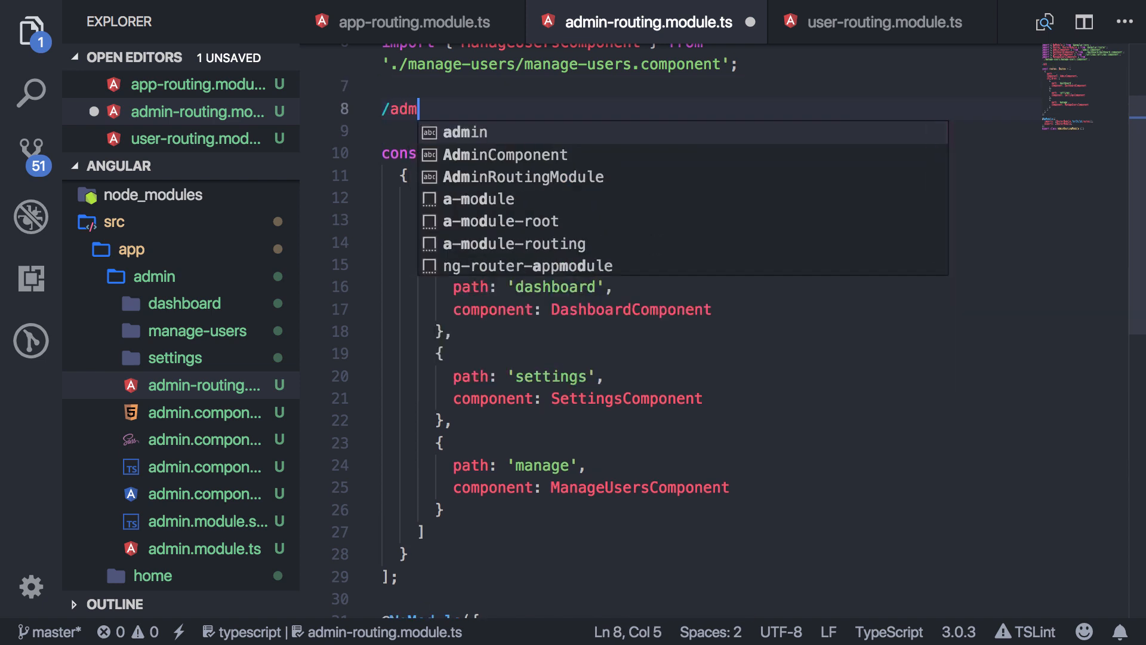
{"action": "type", "text": "in"}
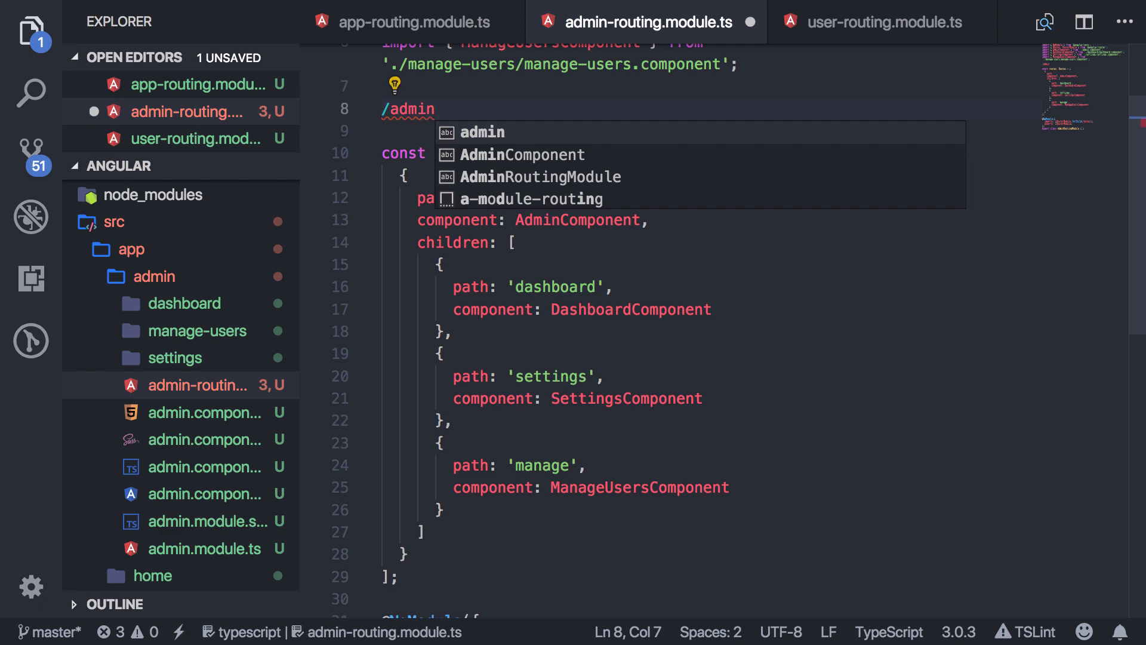
{"action": "type", "text": "/dash"}
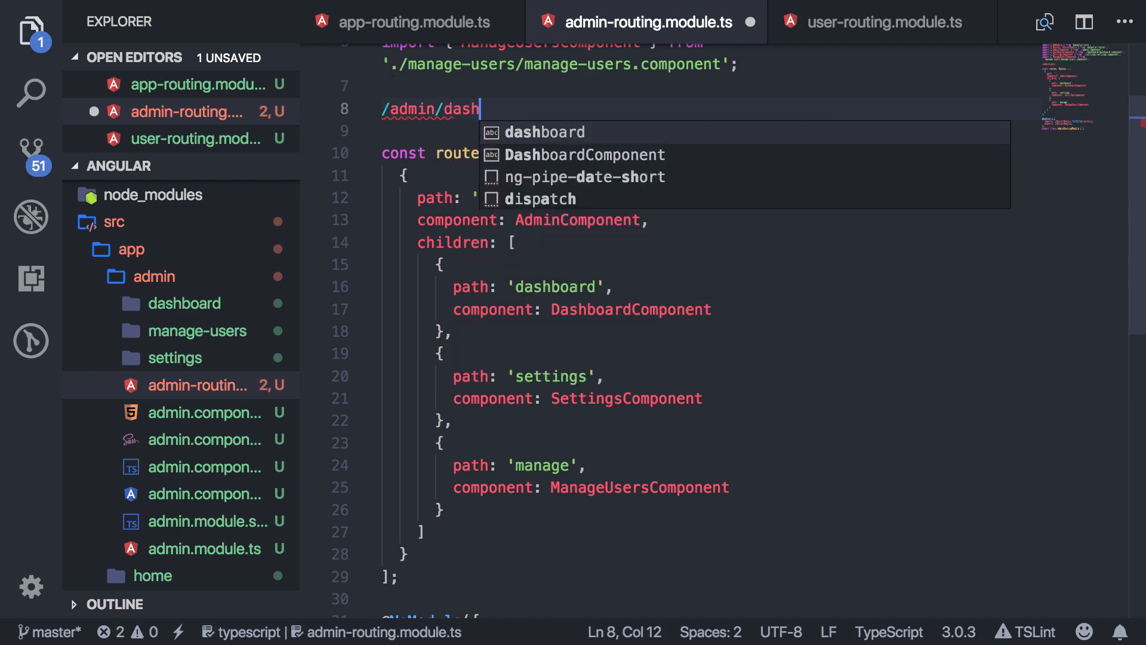
{"action": "type", "text": "bo"}
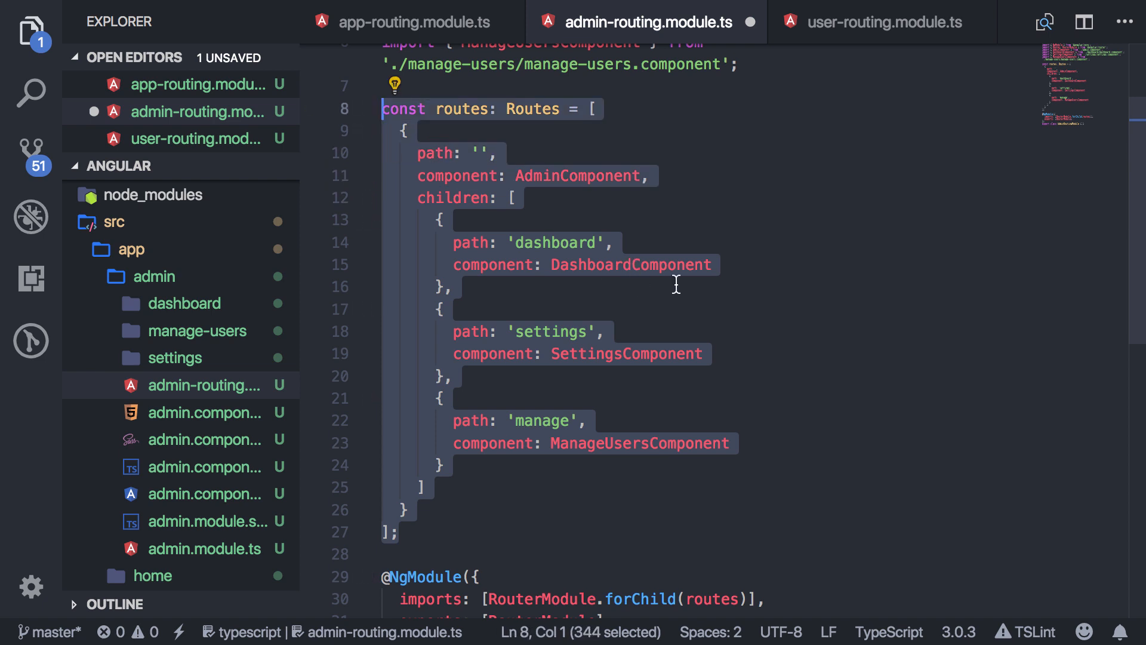
{"action": "double_click", "coordinate": [629, 265]}
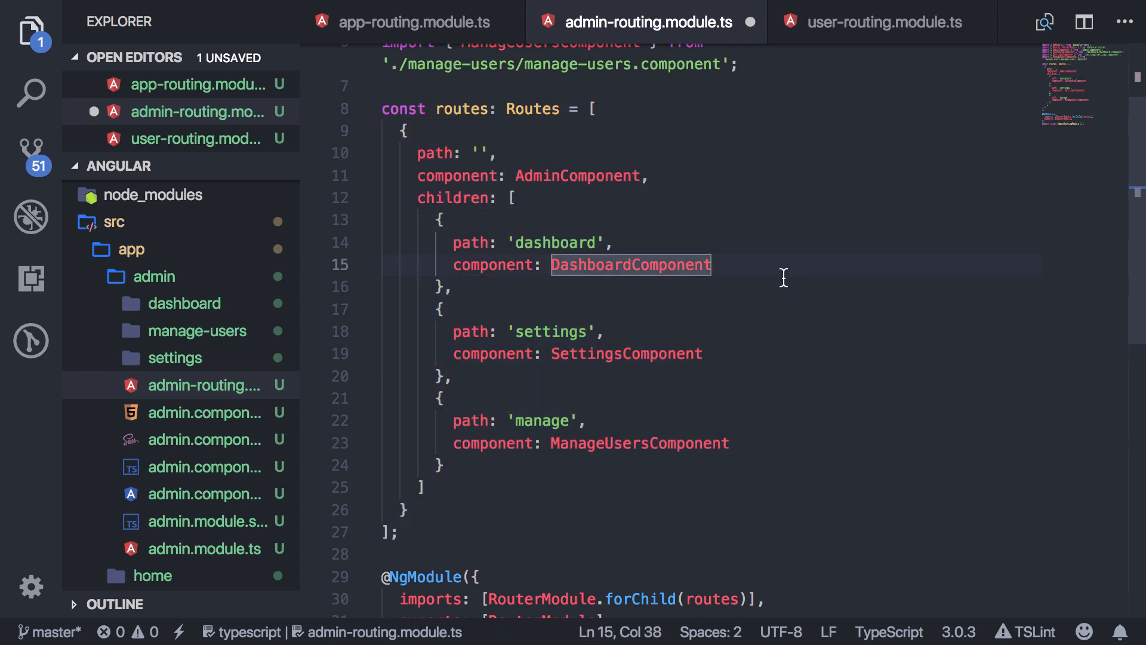
{"action": "left_click", "coordinate": [881, 21]}
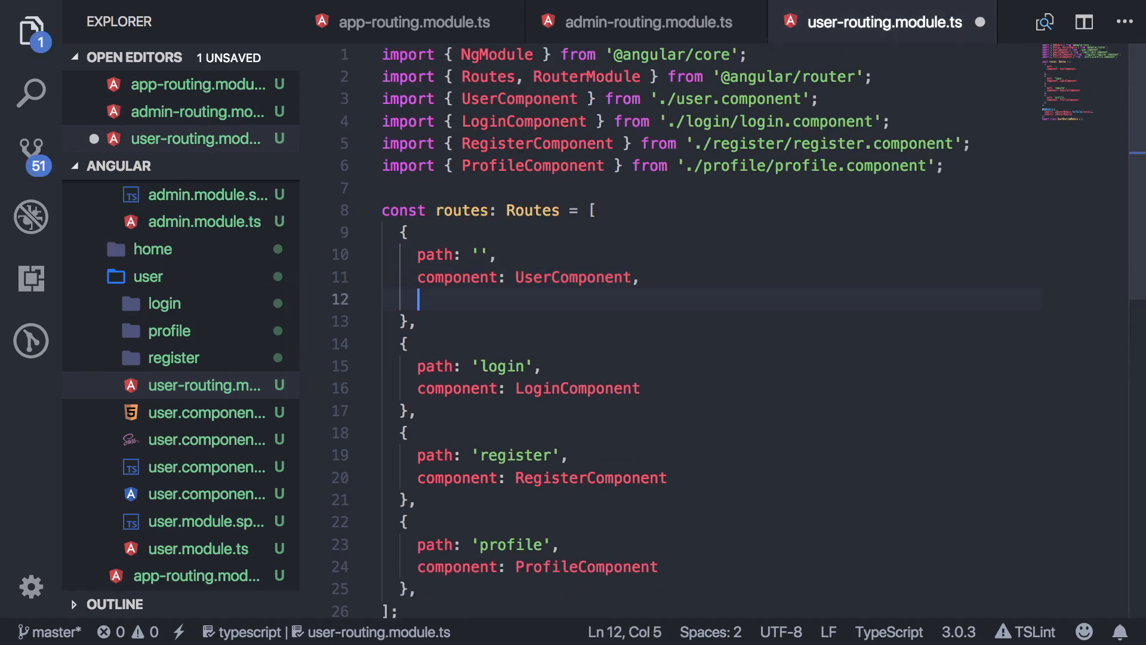
Step: Nest login, register and profile inside children: [ ] of the empty user route and save
{"action": "type", "text": "children: ["}
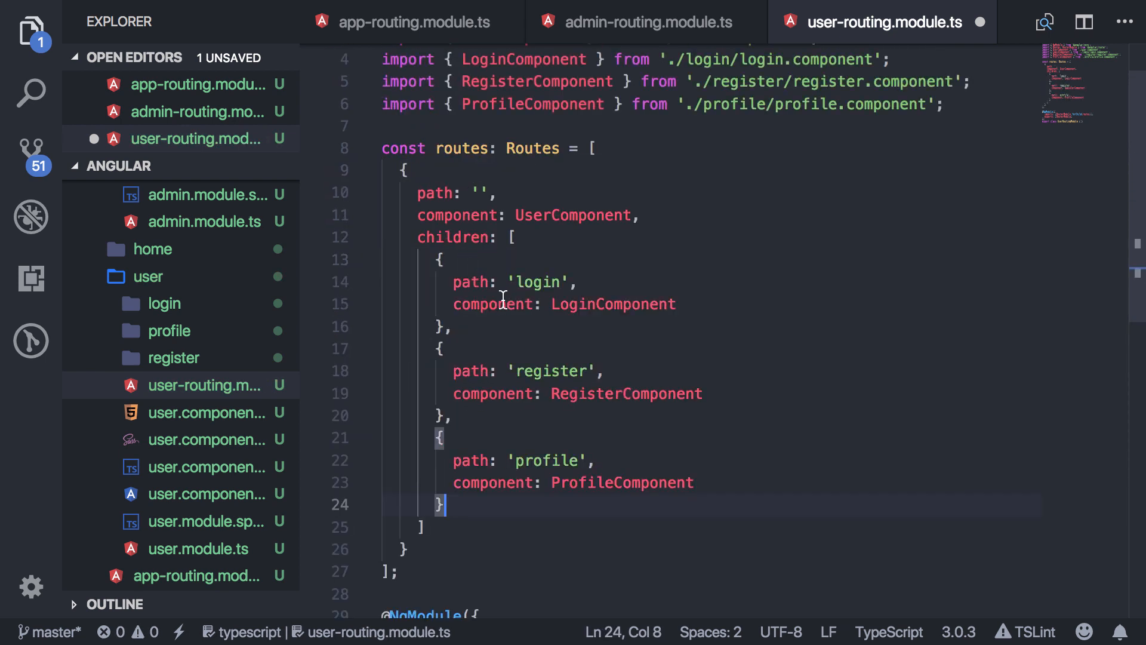
{"action": "key", "text": "ctrl+s"}
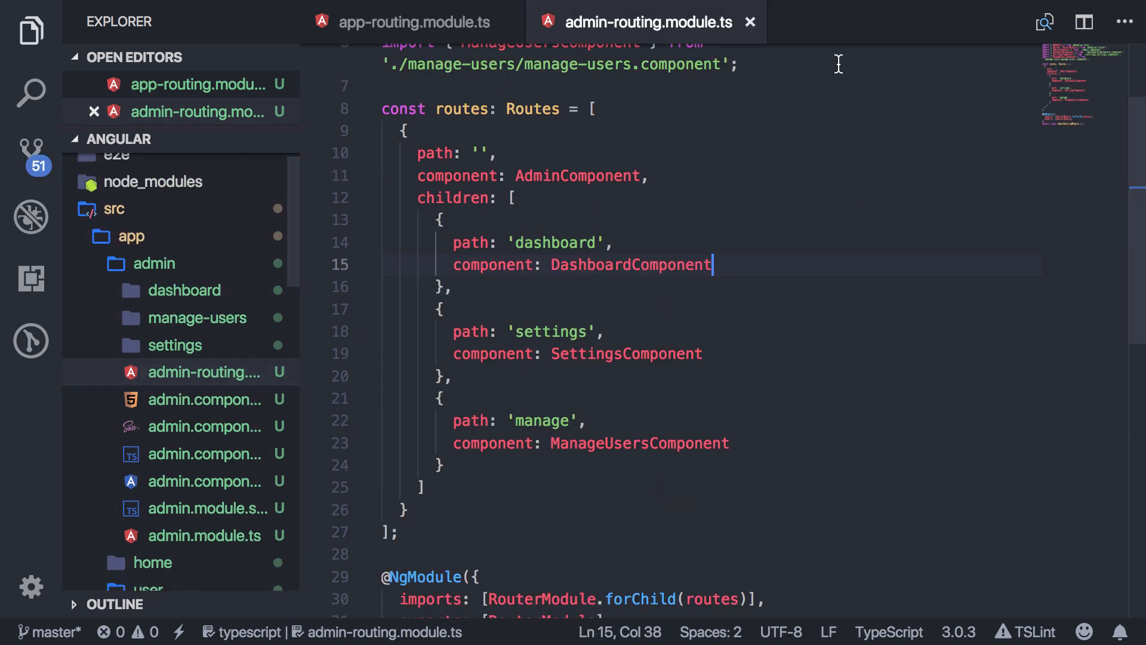
{"action": "double_click", "coordinate": [630, 265]}
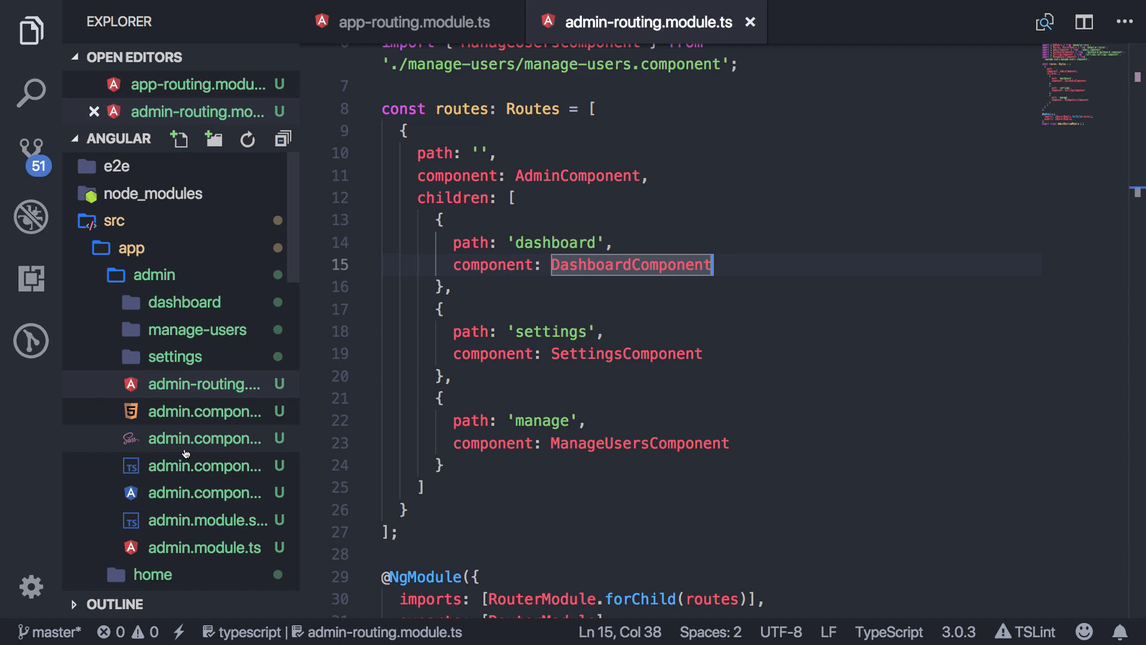
{"action": "scroll", "scroll_direction": "down", "scroll_amount": 3}
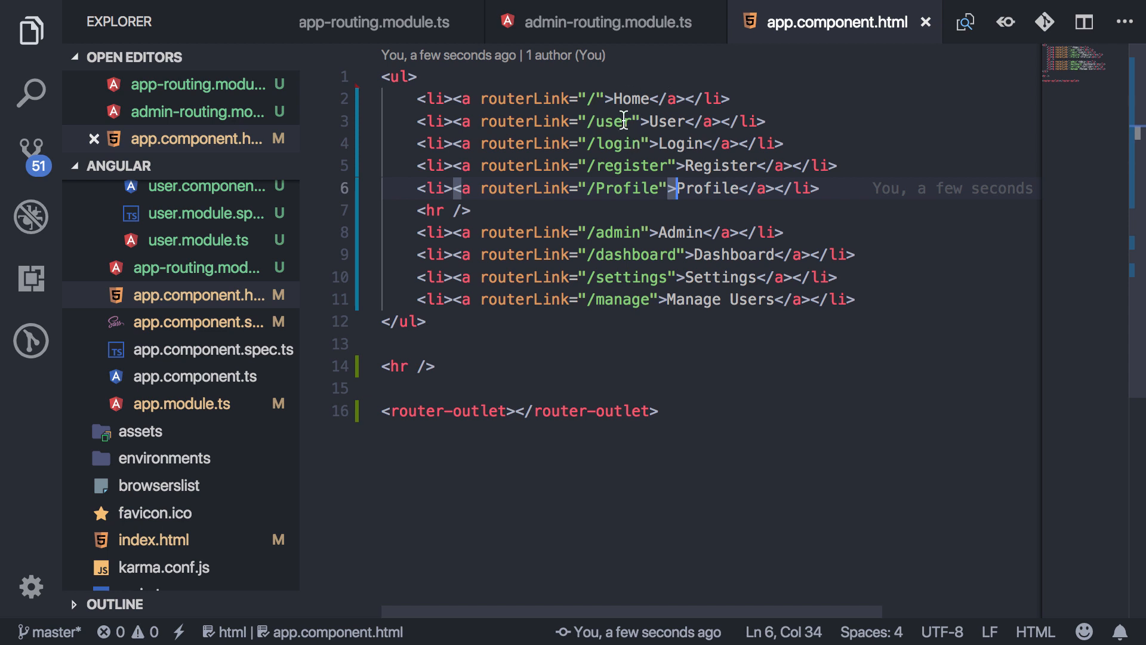
Step: Prefix the nav links in app.component.html with /user and /admin, save and close the template
{"action": "left_click", "coordinate": [596, 122]}
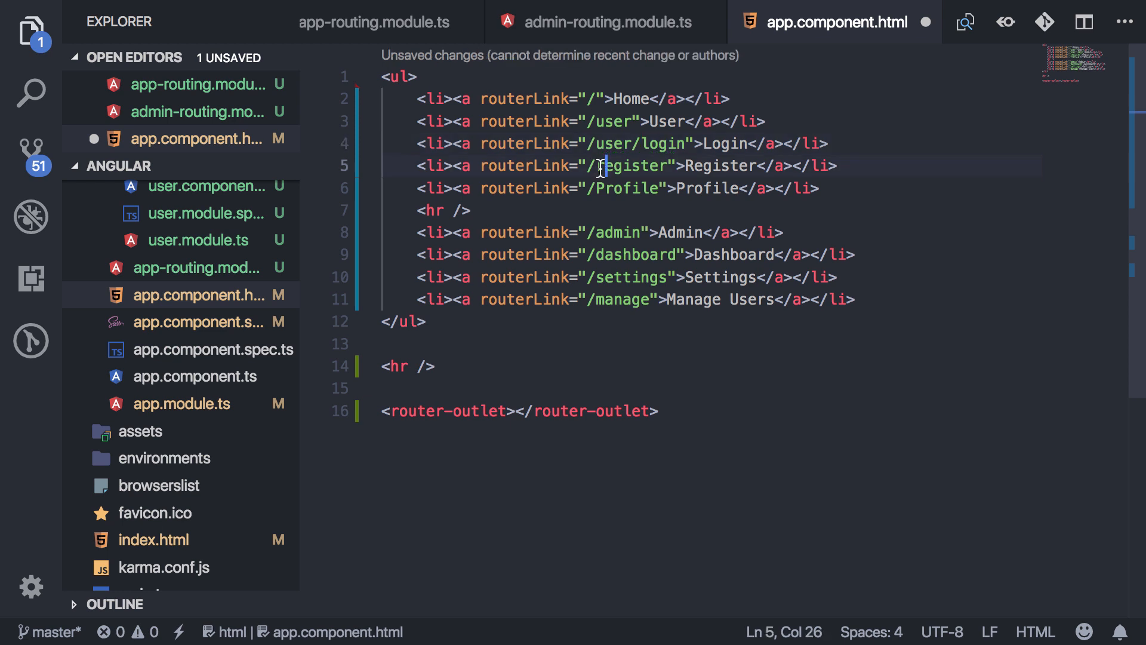
{"action": "type", "text": "user"}
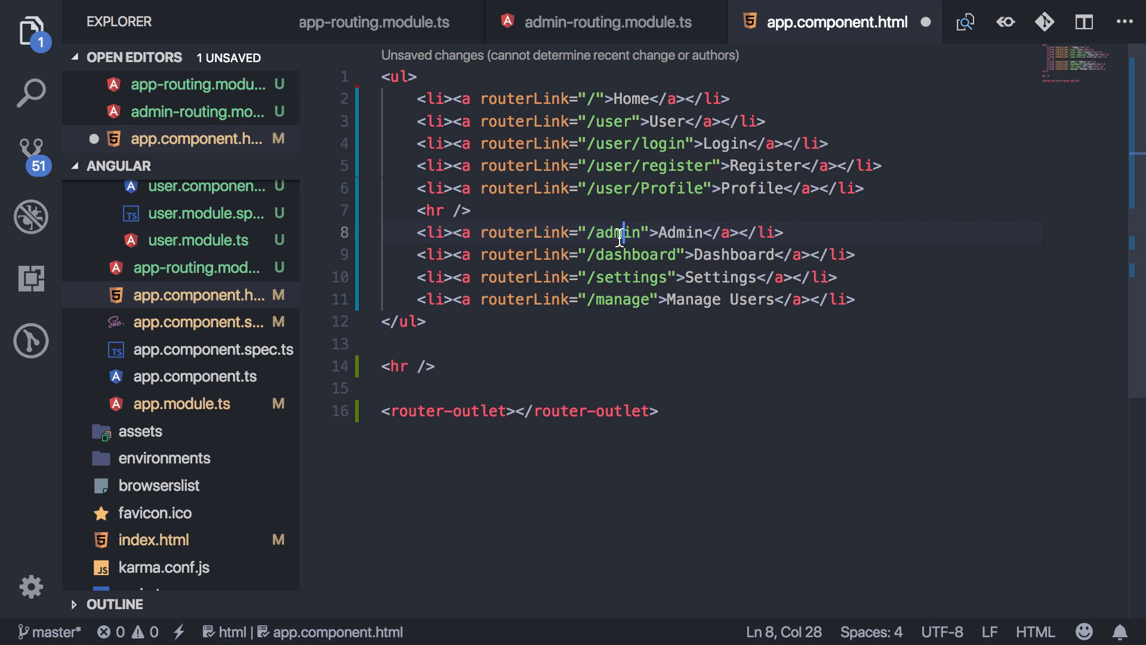
{"action": "type", "text": "/admin"}
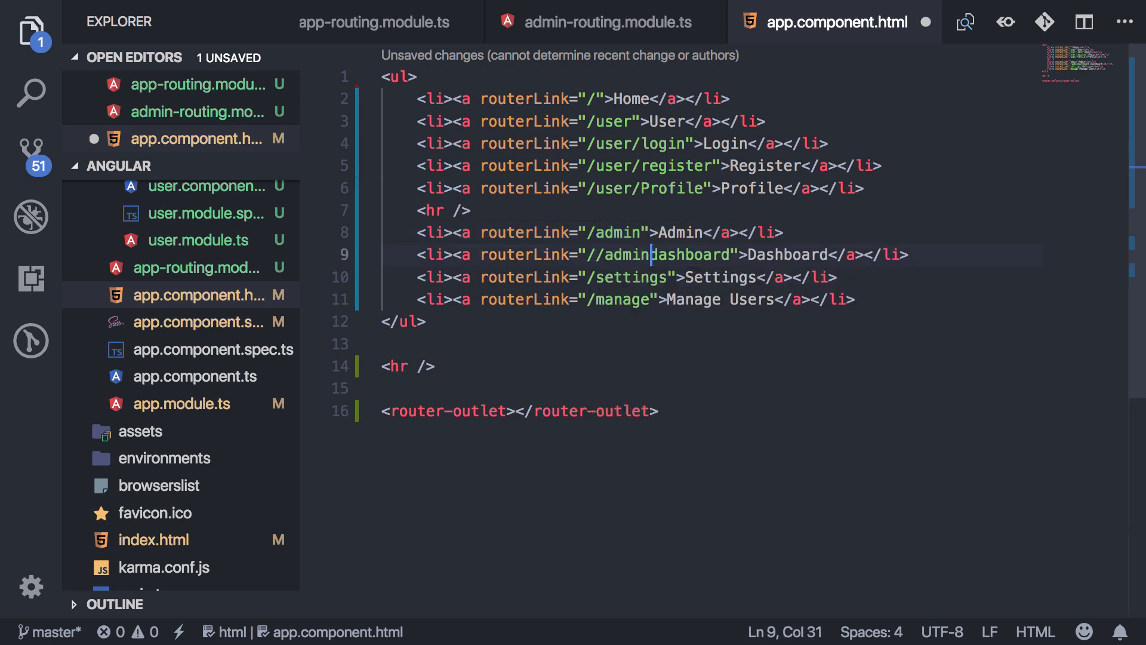
{"action": "type", "text": "."}
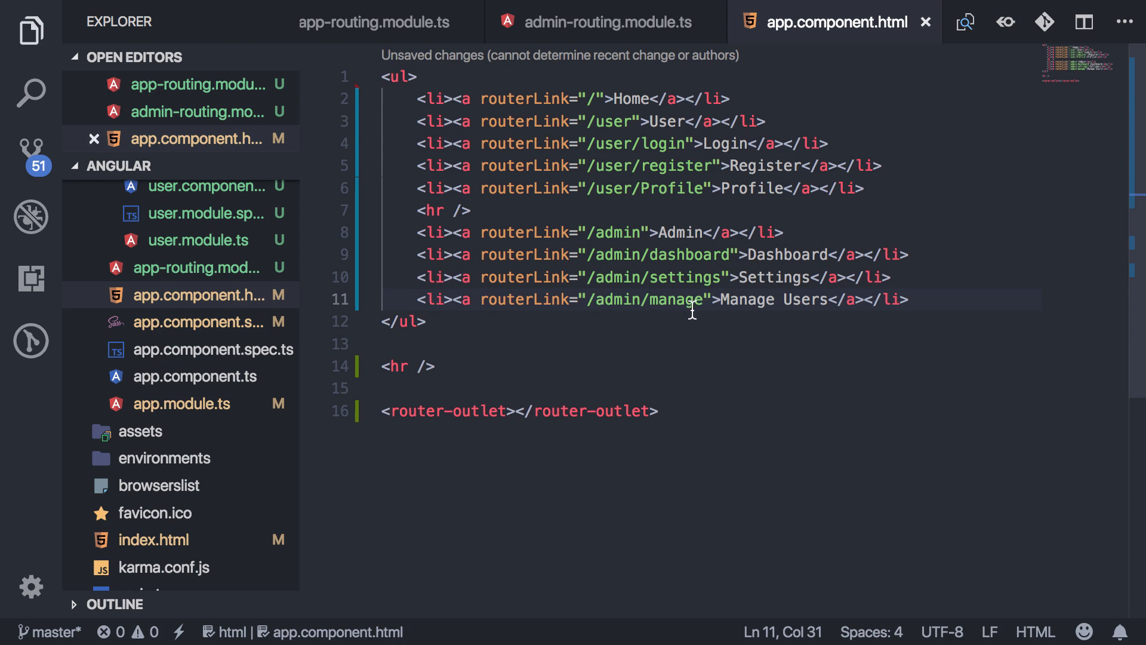
{"action": "key", "text": "ctrl+s"}
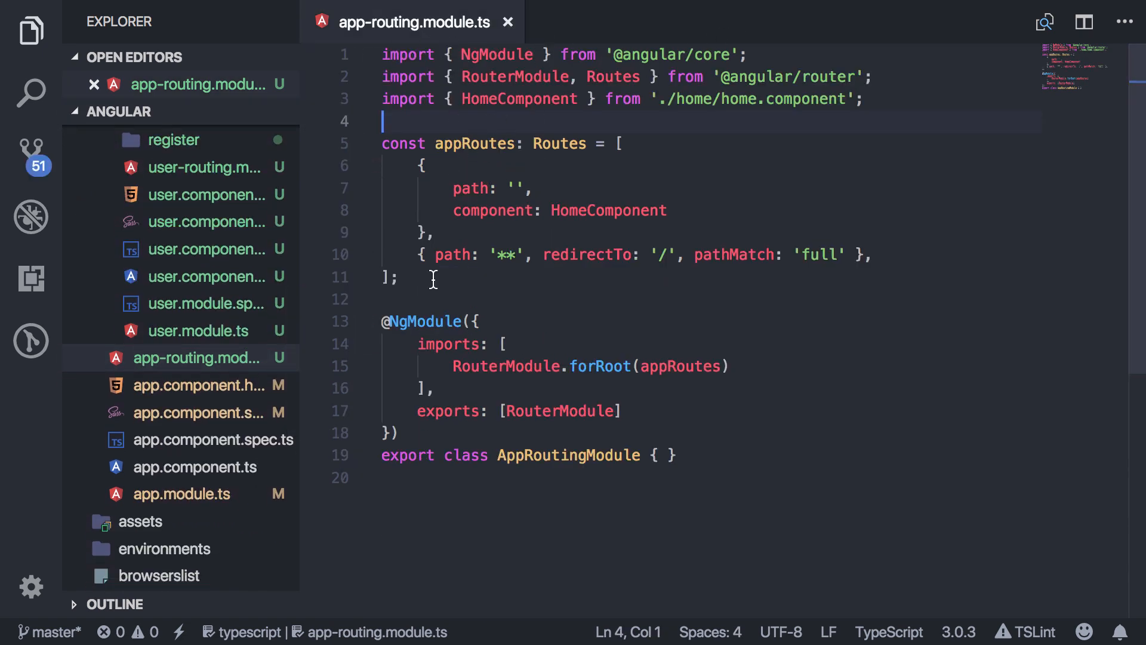
Step: Review the user children array, then start a new line after the home route in app-routing.module.ts
{"action": "left_click_drag", "start_coordinate": [452, 366], "coordinate": [728, 367]}
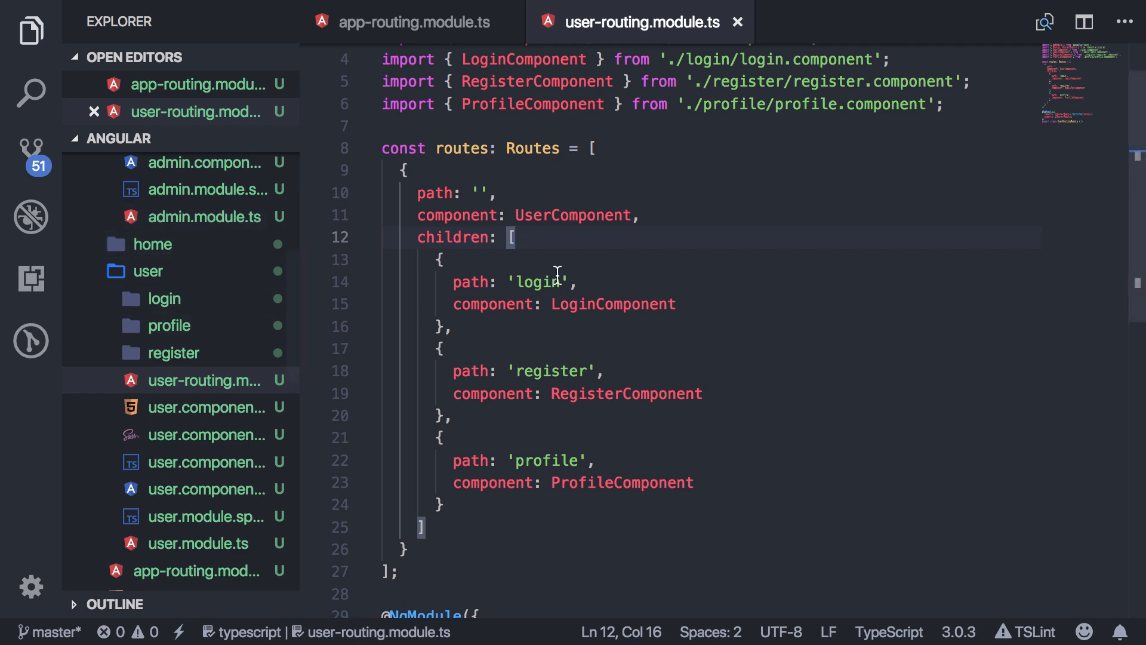
{"action": "scroll", "scroll_direction": "down", "scroll_amount": 3}
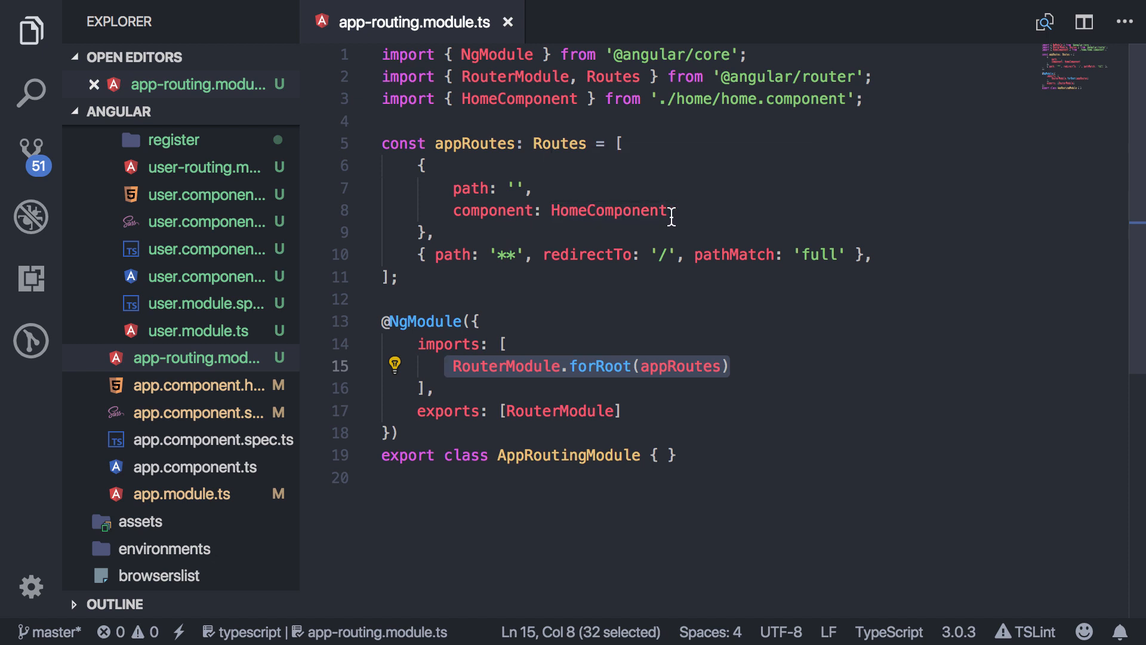
{"action": "key", "text": "Enter"}
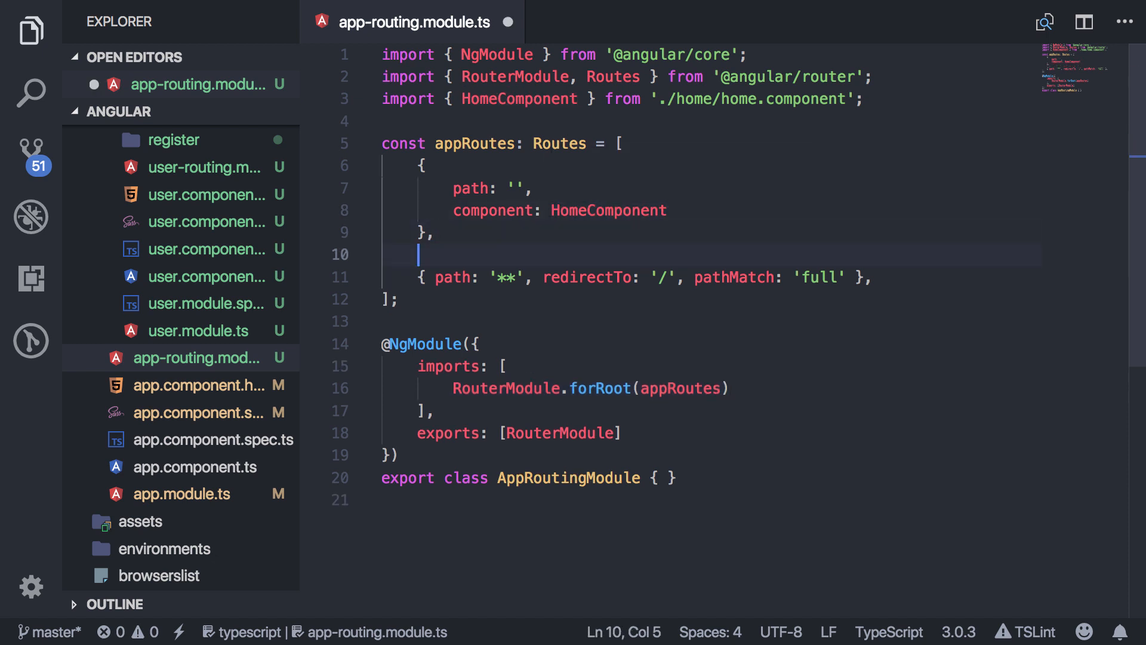
Step: Add an appRoutes entry with path 'admin' and a loadChildren property for the admin module
{"action": "type", "text": "{"}
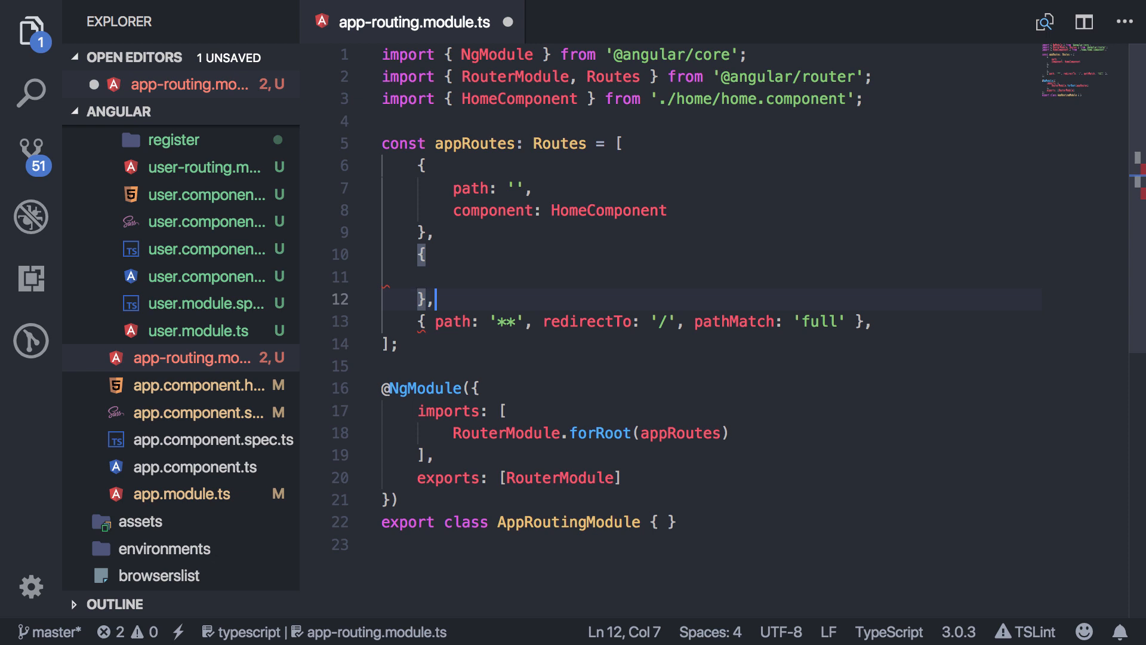
{"action": "type", "text": "path: 'admin',"}
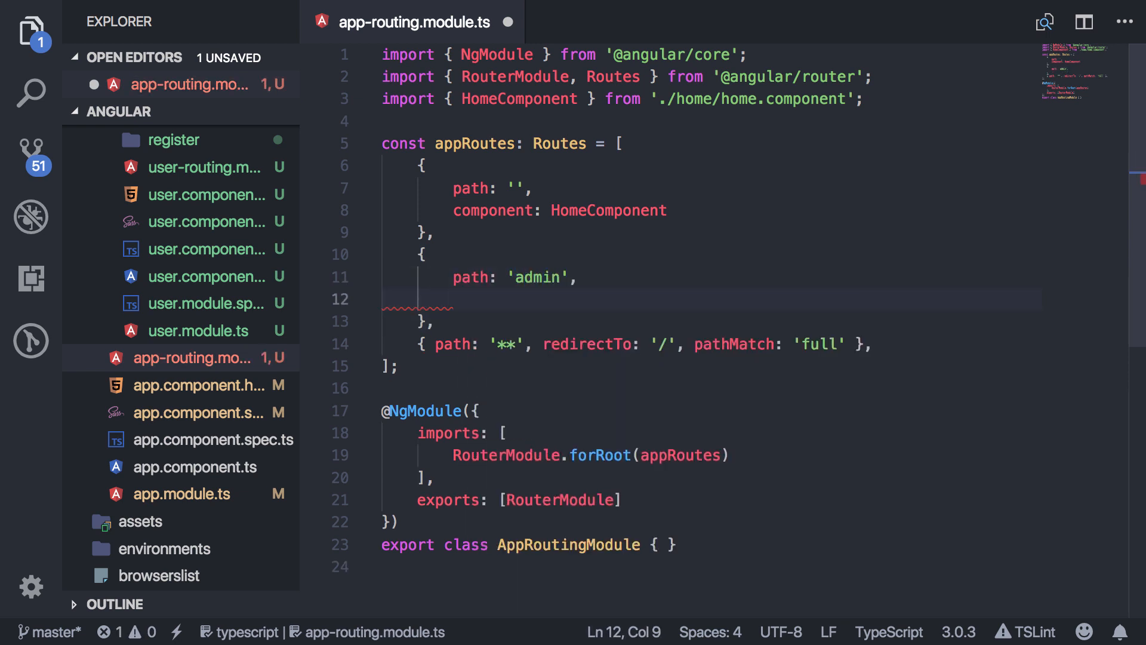
{"action": "type", "text": "chil"}
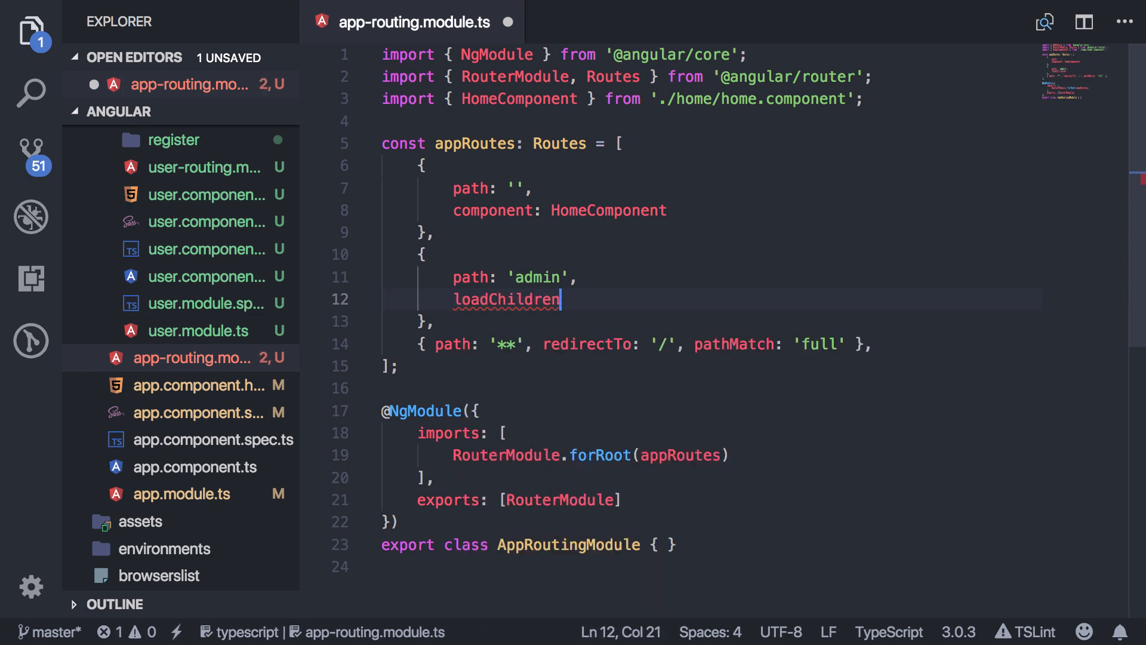
{"action": "type", "text": ": ''"}
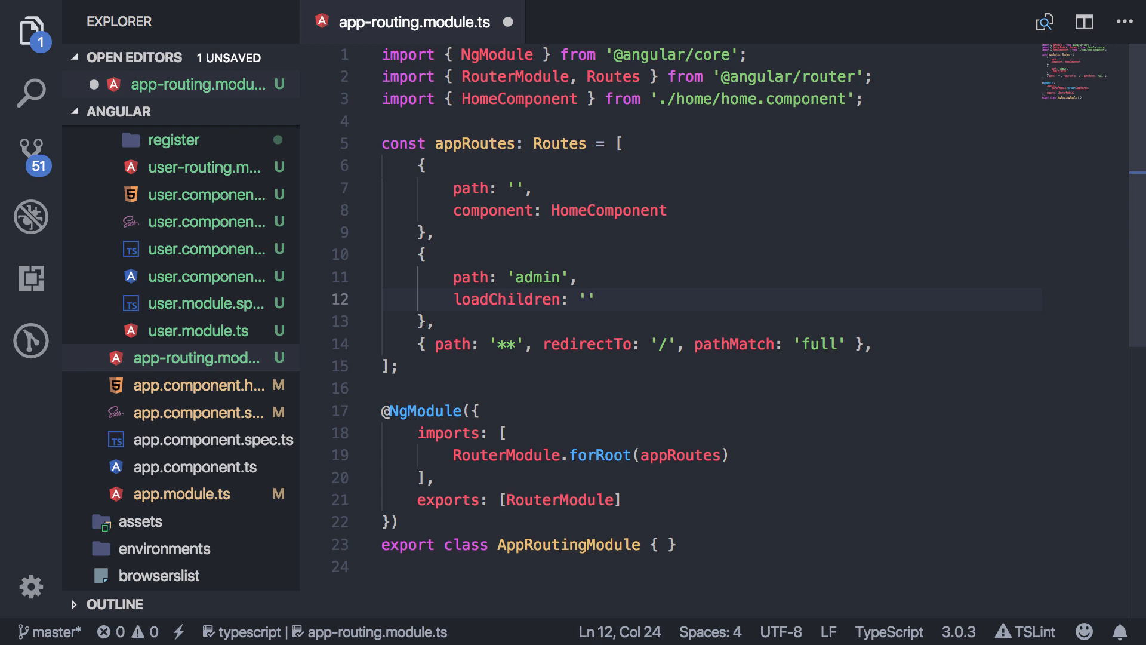
{"action": "left_click", "coordinate": [591, 301]}
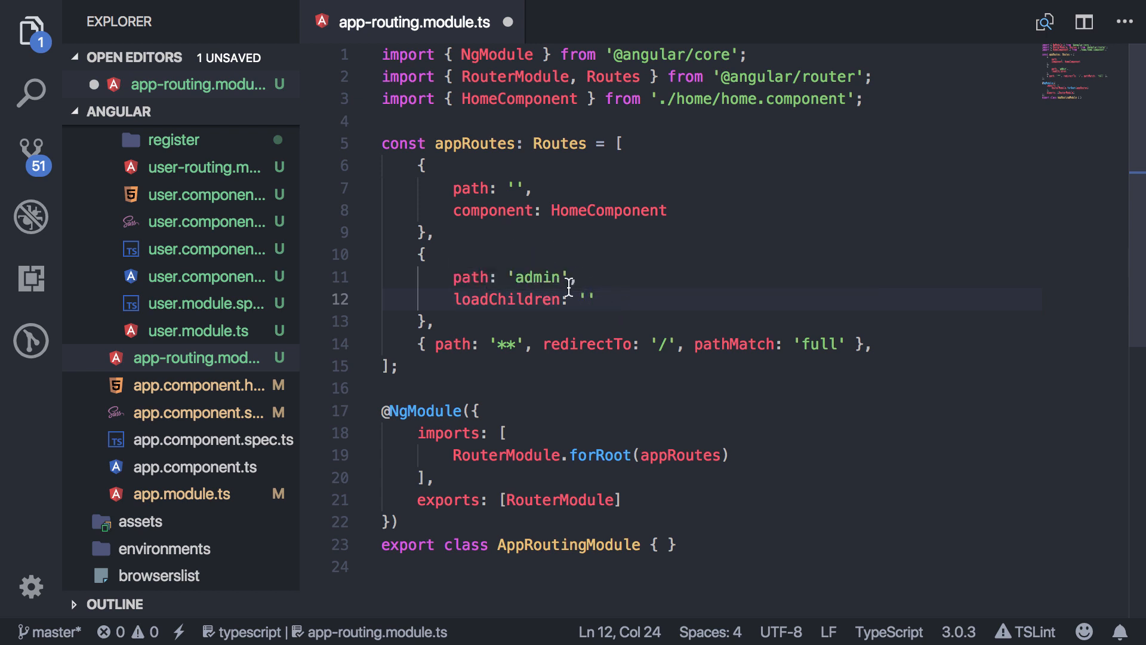
{"action": "scroll", "scroll_direction": "down", "scroll_amount": 3}
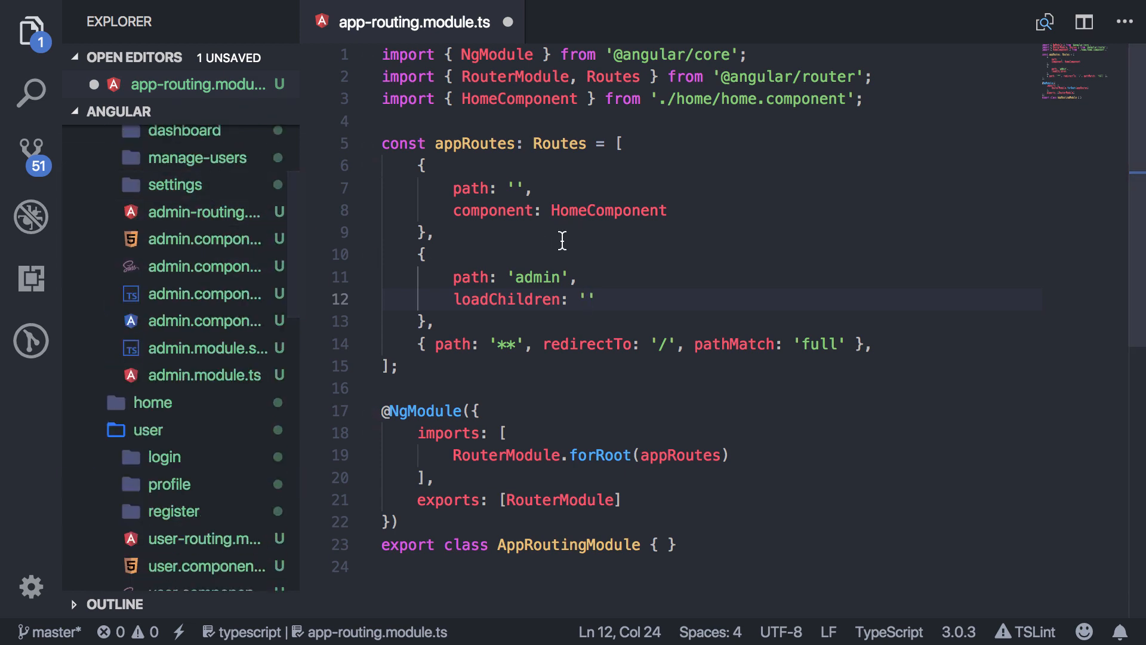
{"action": "mouse_move", "coordinate": [608, 210]}
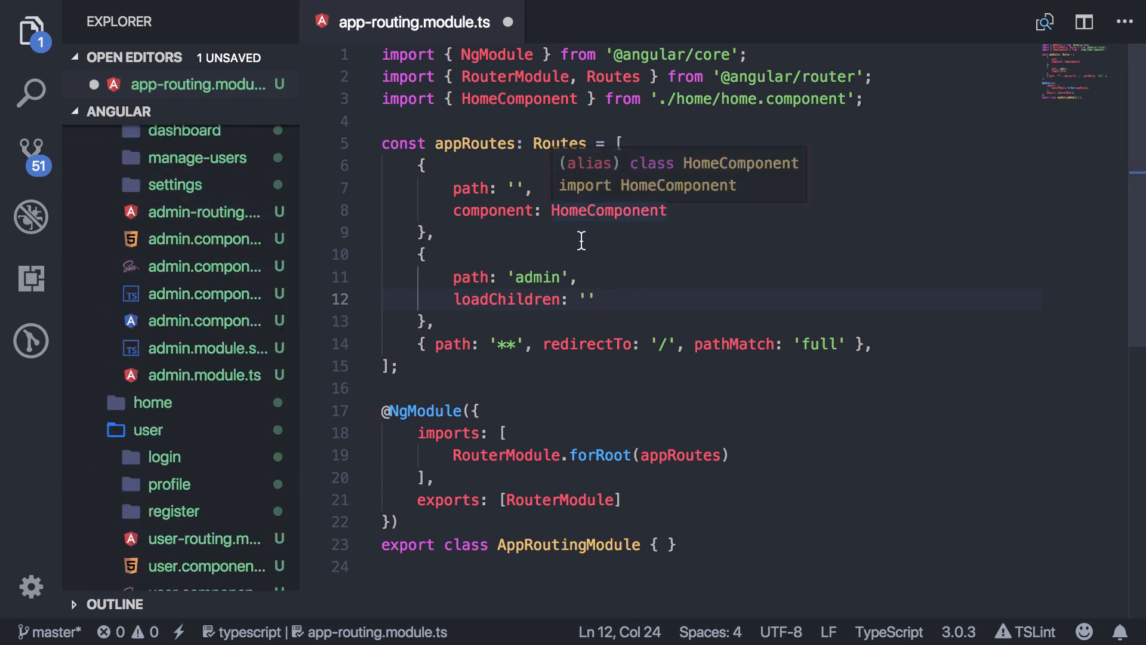
{"action": "left_click", "coordinate": [592, 298]}
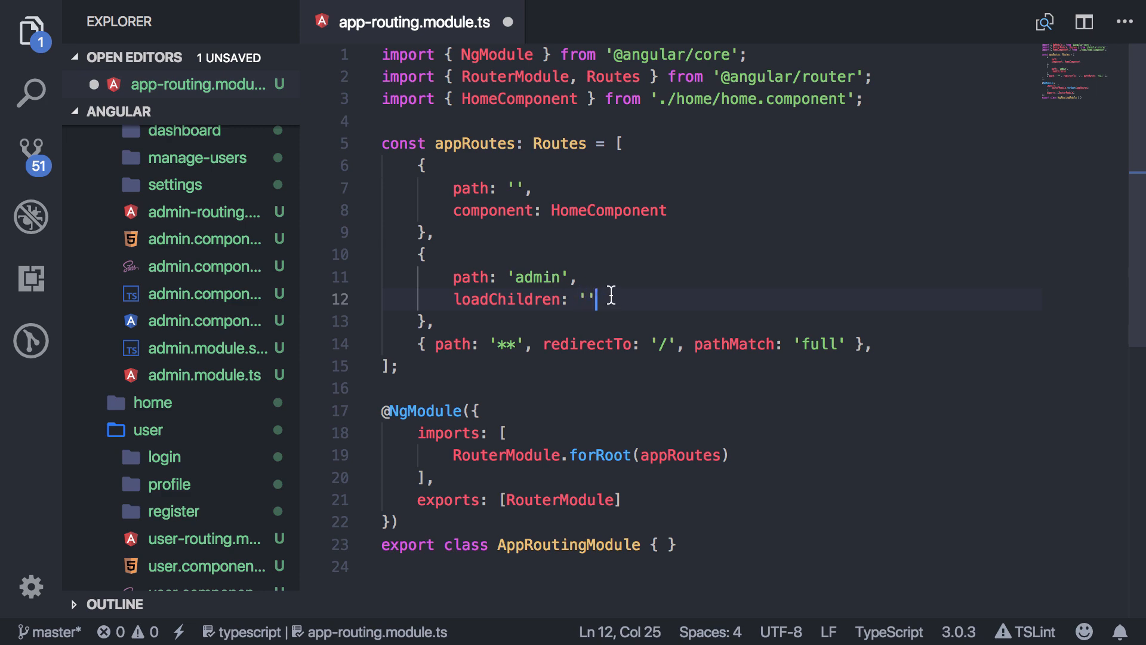
{"action": "key", "text": "Backspace"}
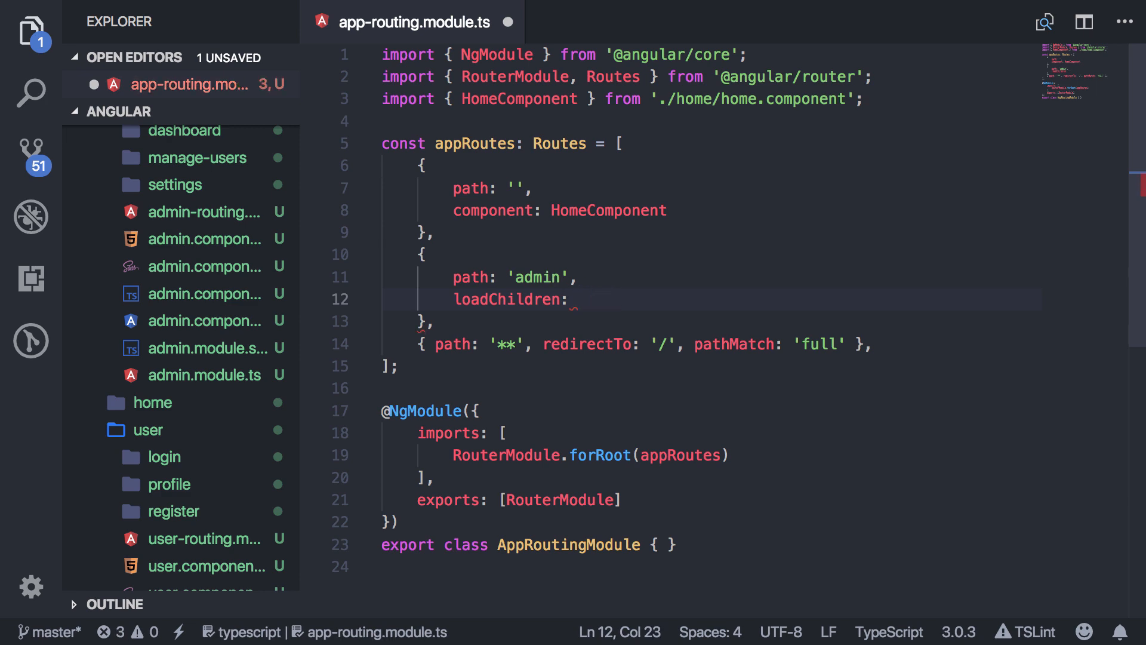
{"action": "type", "text": "Adminm"}
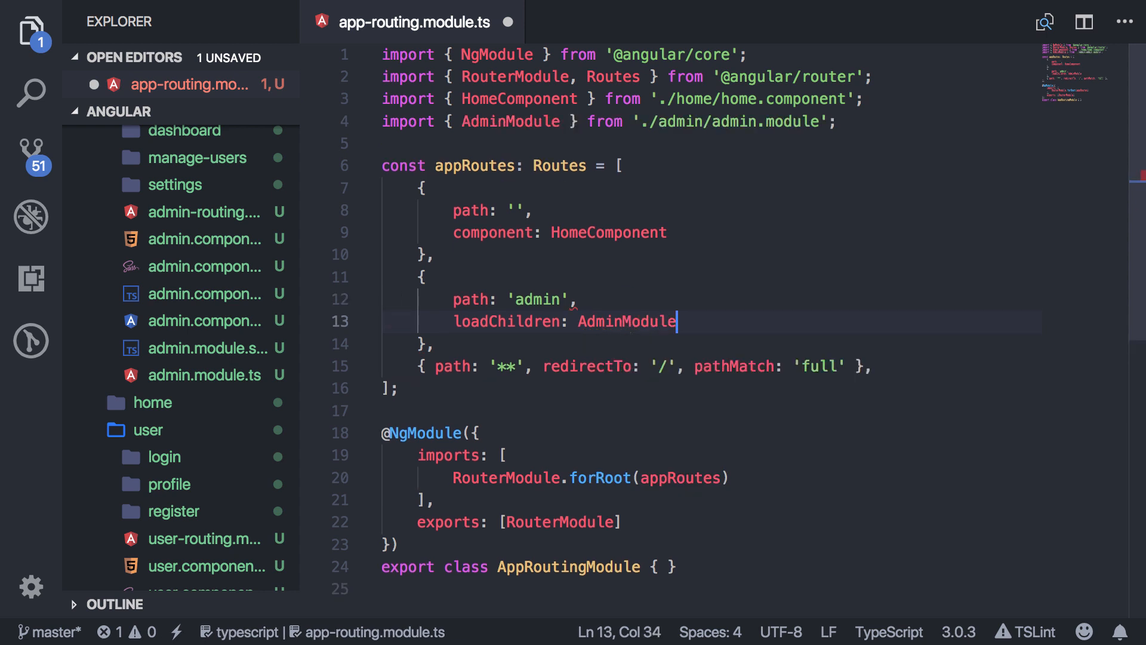
Step: Cut the auto-added import path into loadChildren as './admin/admin.module#AdminModule'
{"action": "double_click", "coordinate": [727, 122]}
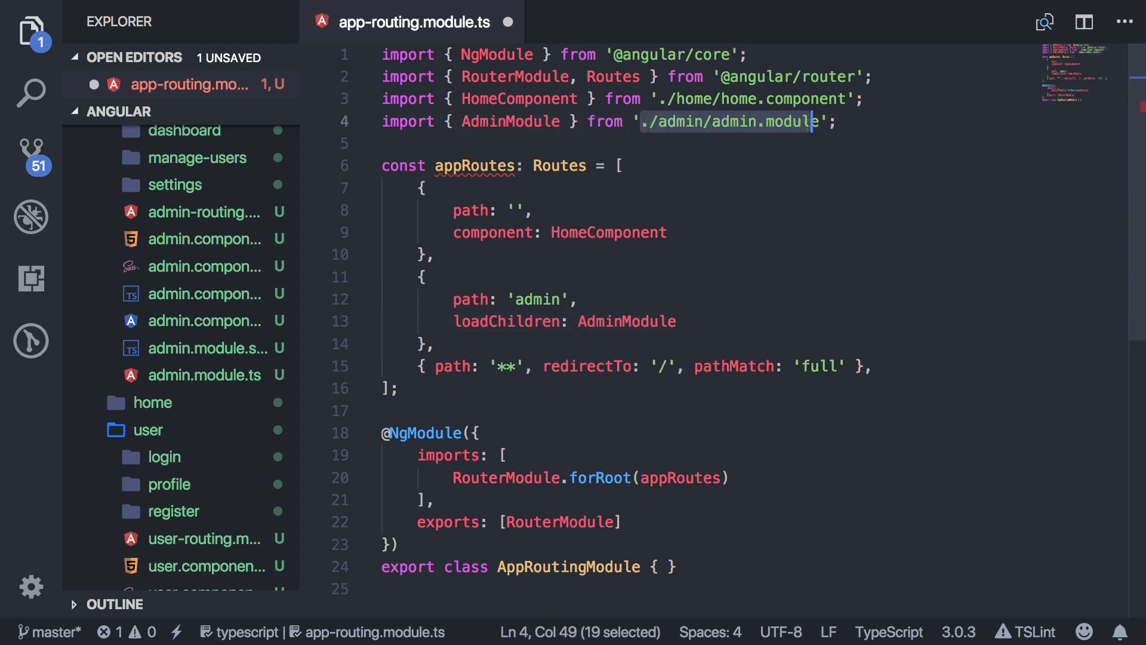
{"action": "right_click", "coordinate": [738, 122]}
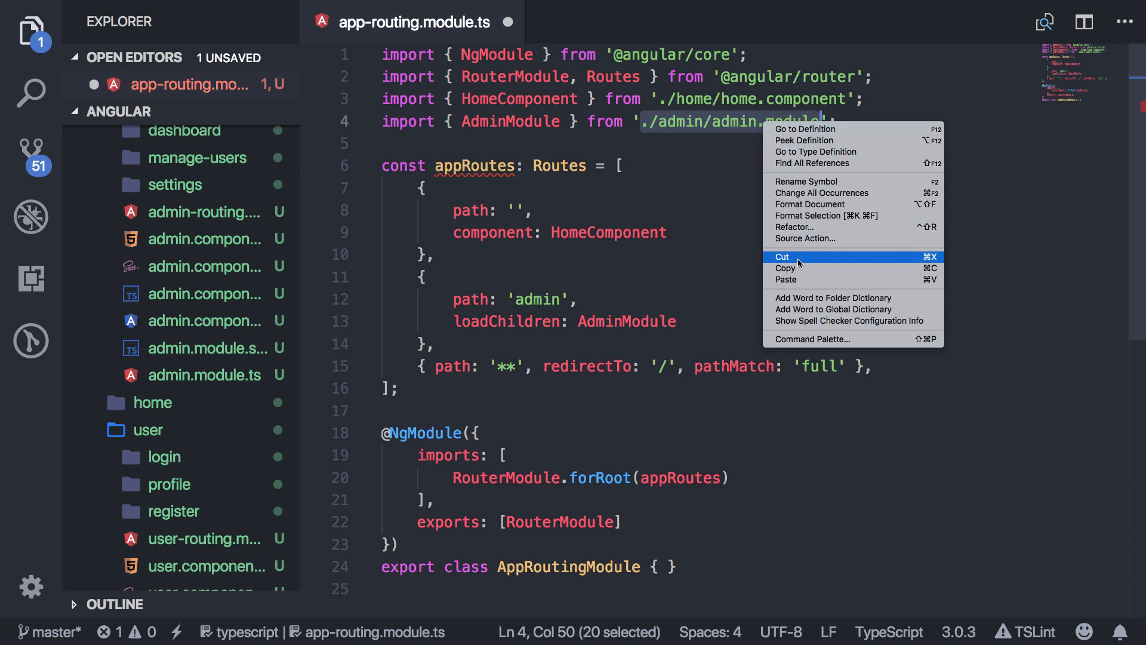
{"action": "left_click", "coordinate": [781, 257]}
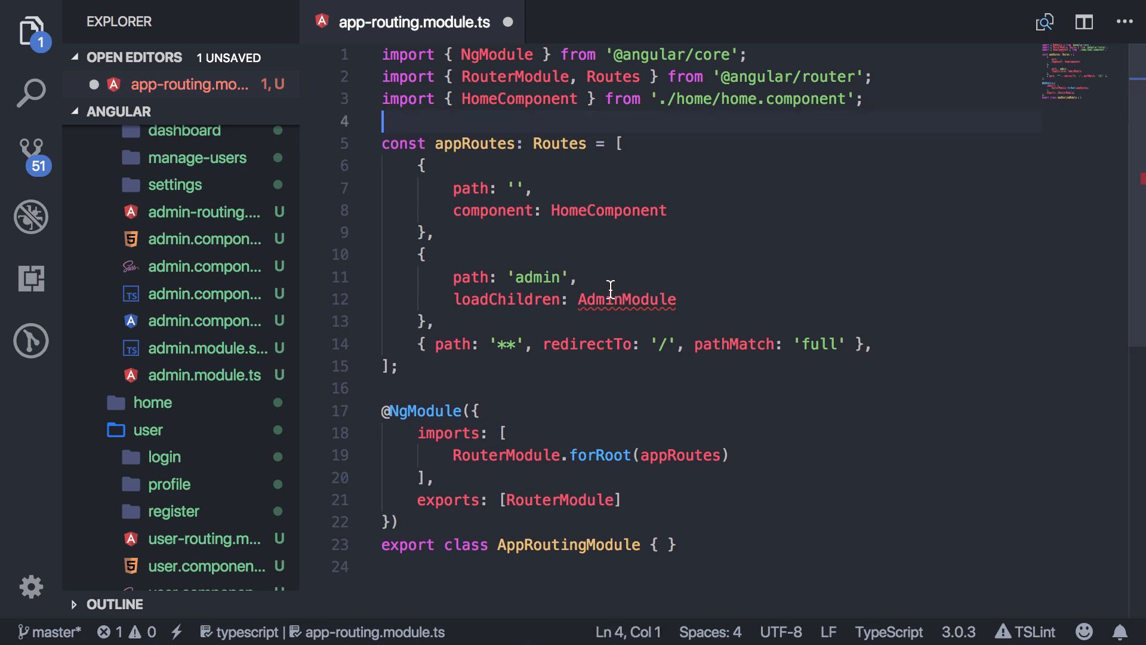
{"action": "type", "text": "'./admin/admin.module'"}
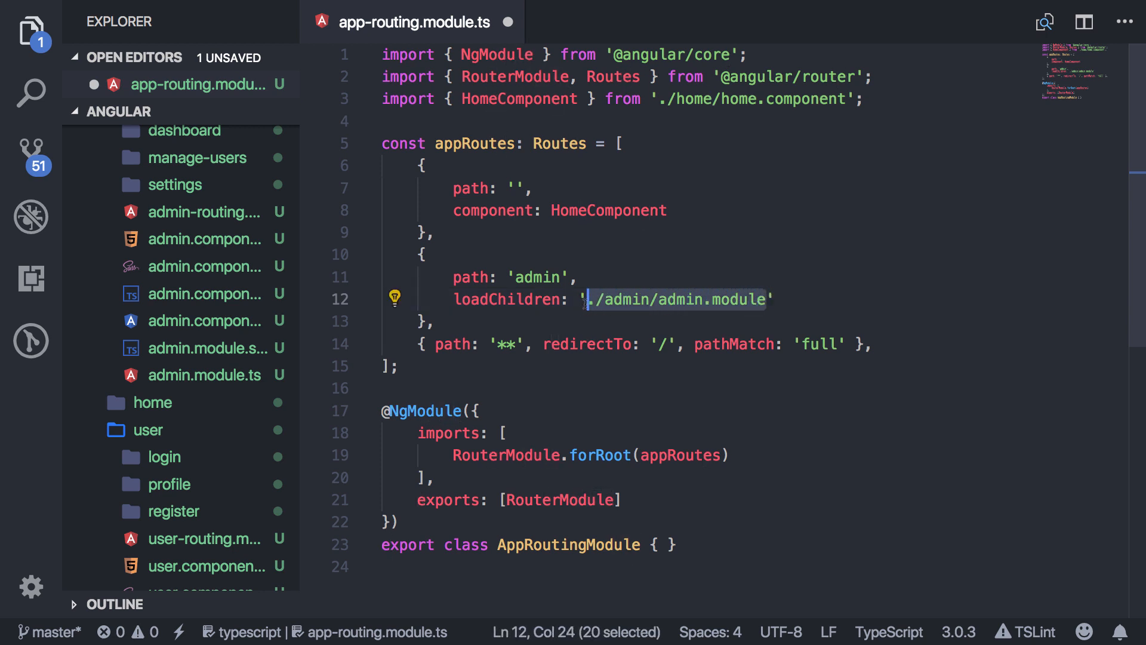
{"action": "left_click", "coordinate": [763, 299]}
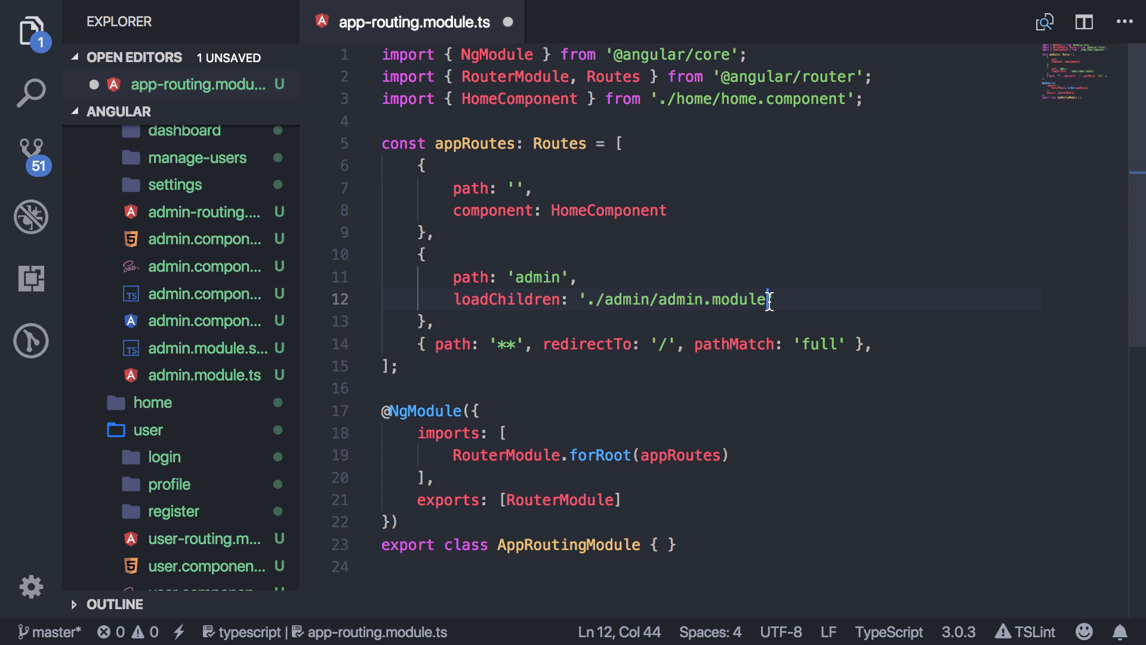
{"action": "type", "text": "#"}
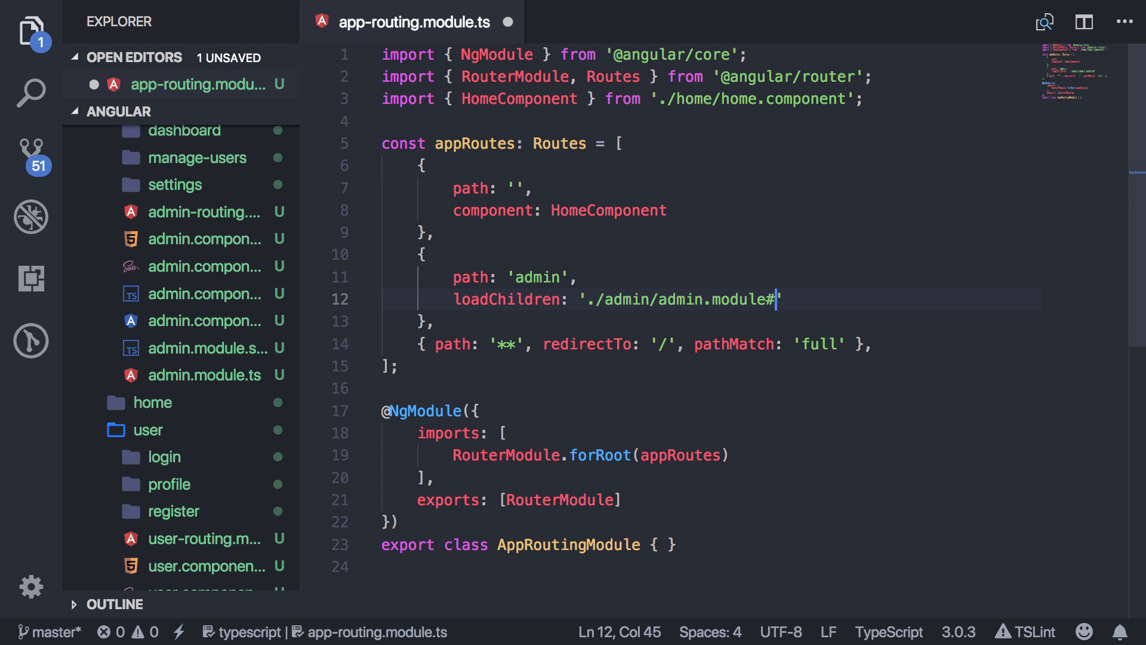
{"action": "type", "text": "Adminmodule"}
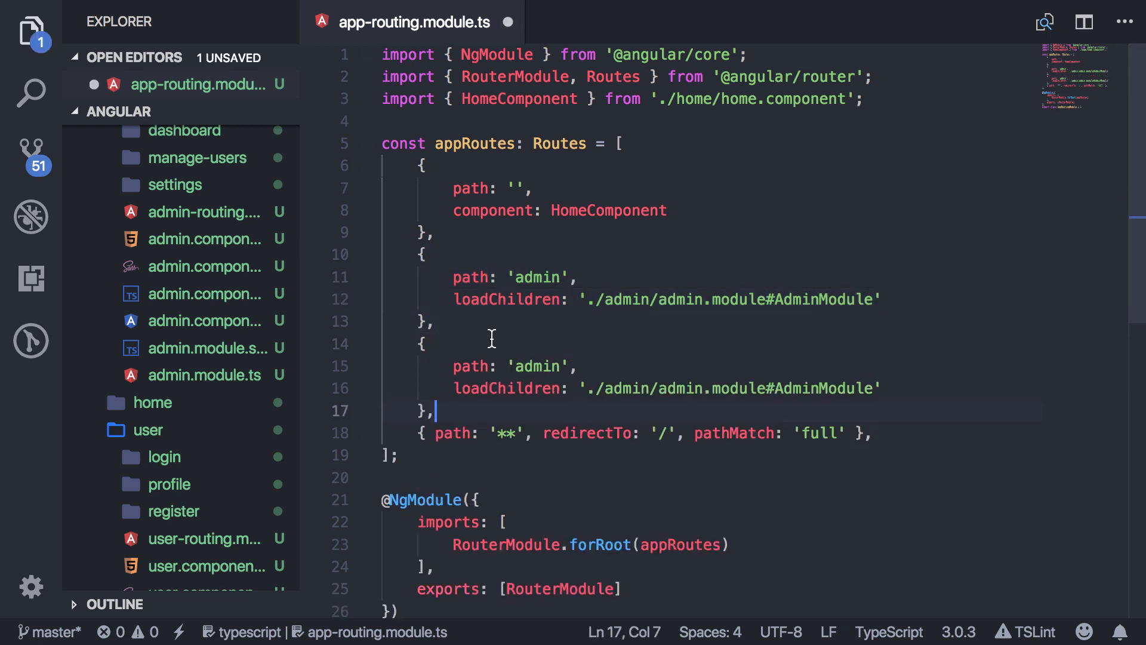
Step: Make the second route 'user' lazy-loading './user/user.module#UserModule' and save
{"action": "type", "text": "user"}
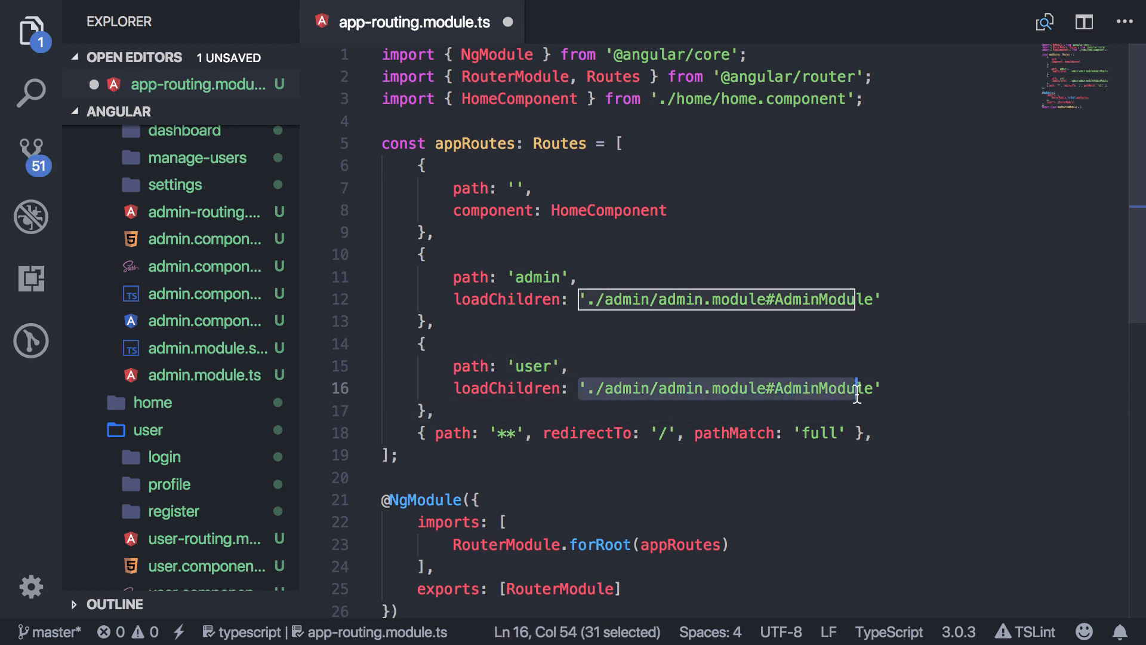
{"action": "type", "text": "Us"}
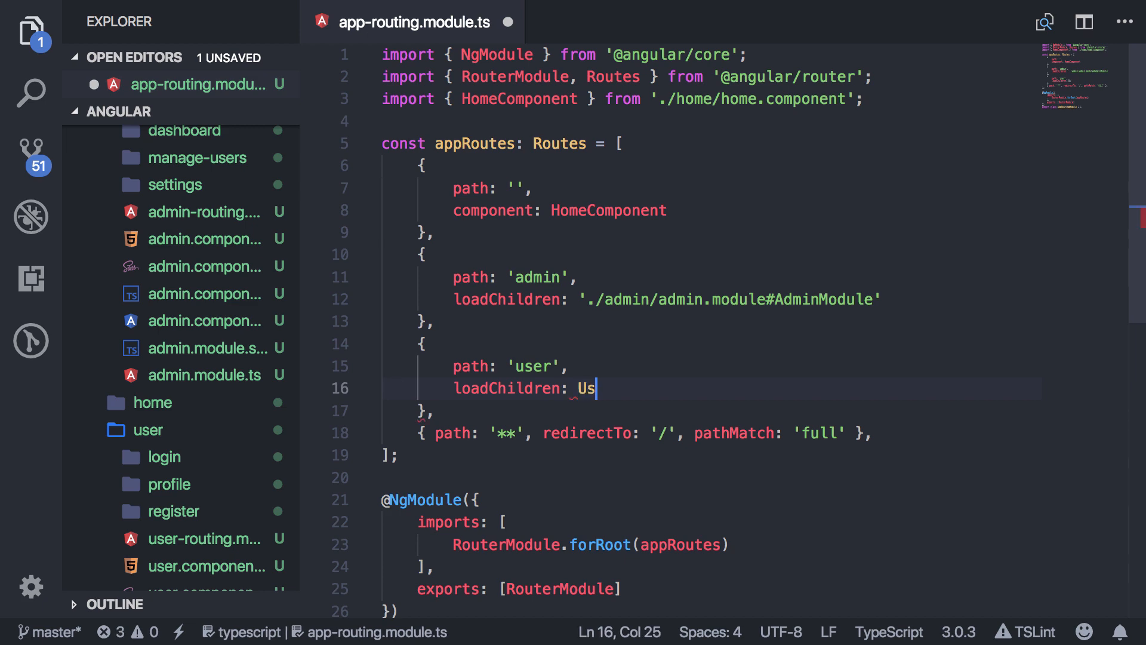
{"action": "type", "text": "erModule"}
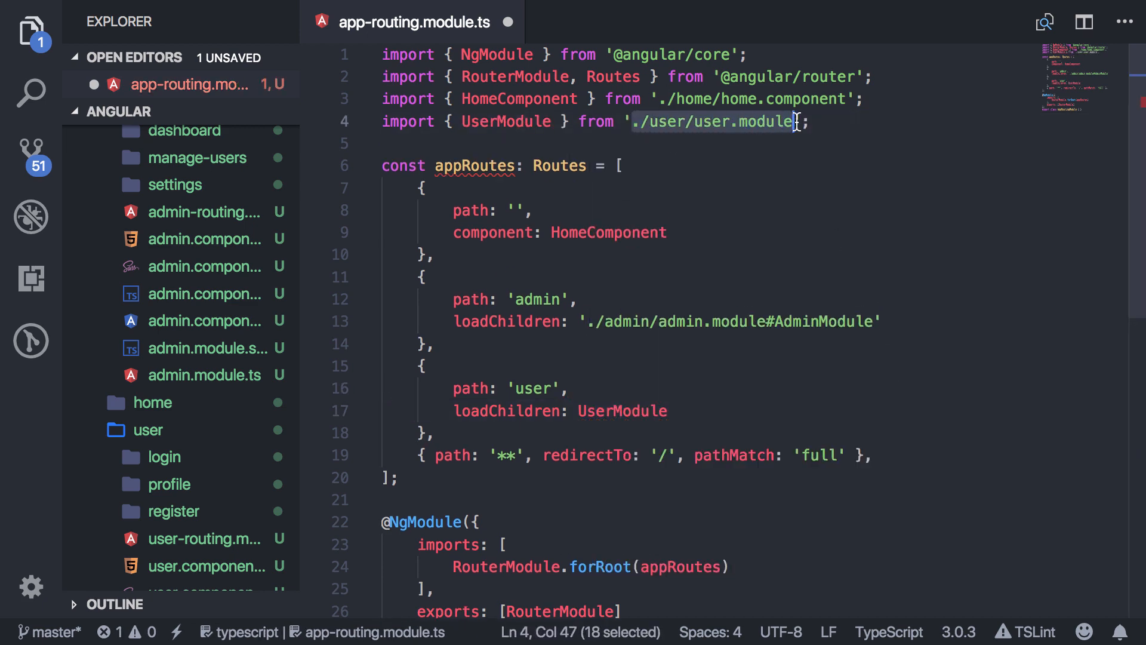
{"action": "right_click", "coordinate": [717, 122]}
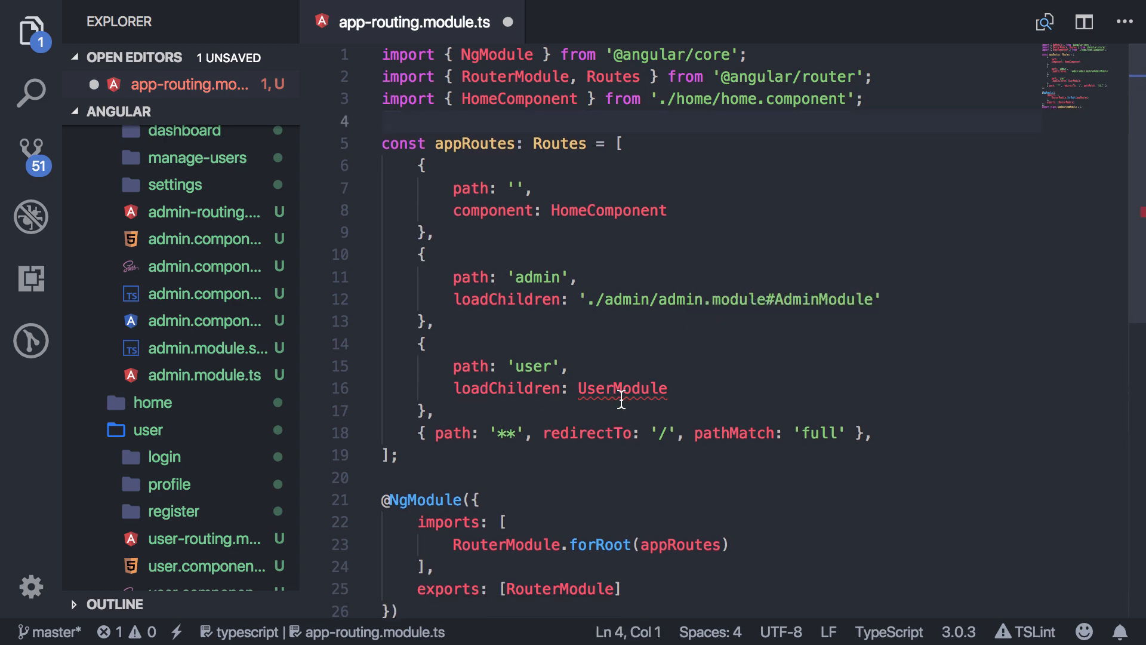
{"action": "type", "text": "'./user/user.module'"}
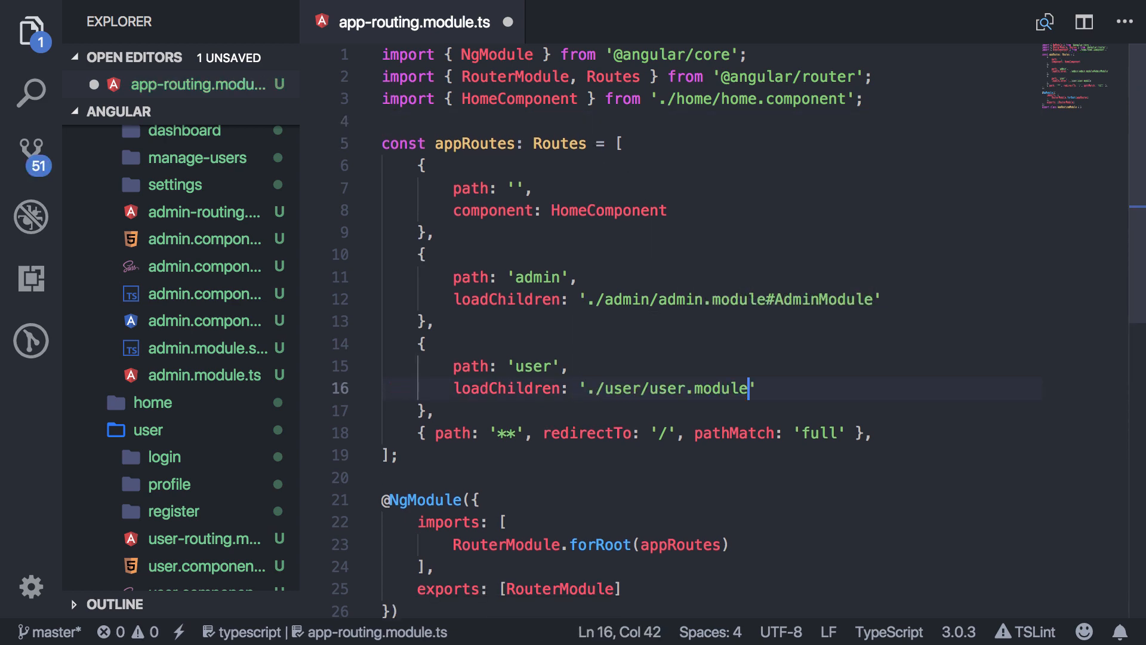
{"action": "type", "text": "#User"}
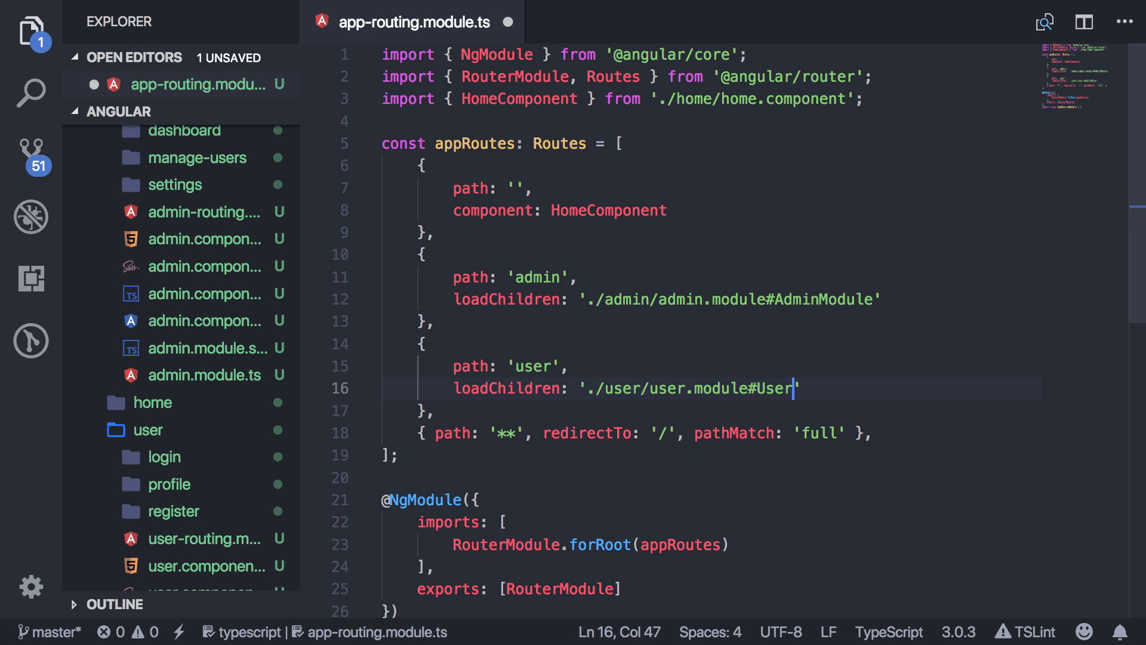
{"action": "type", "text": "Module"}
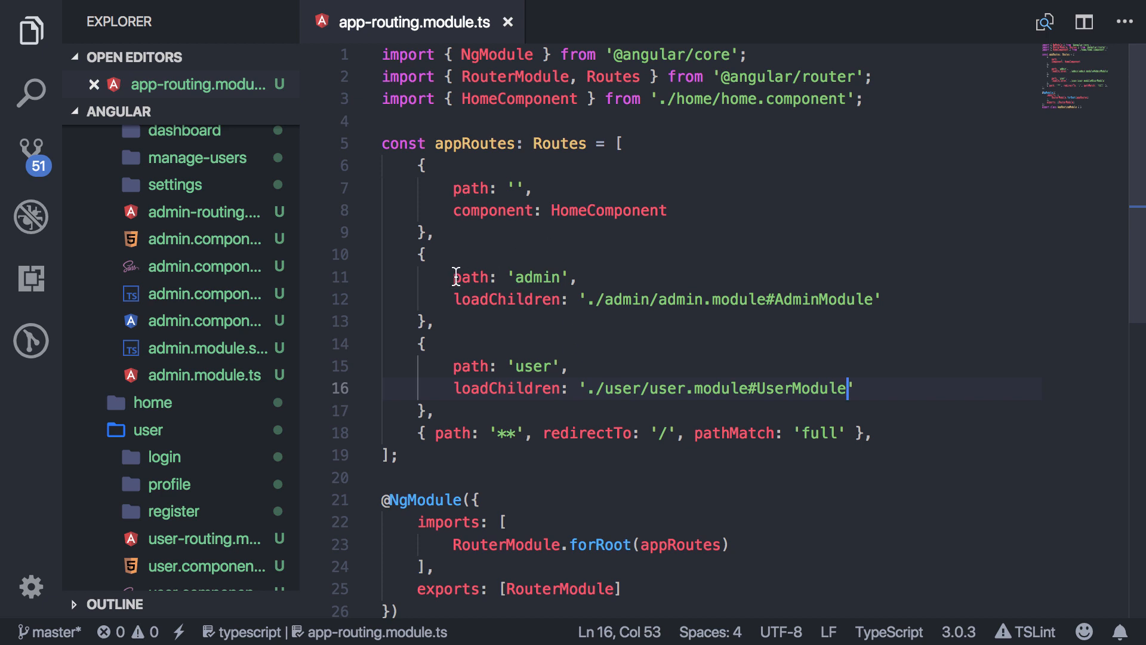
{"action": "double_click", "coordinate": [538, 277]}
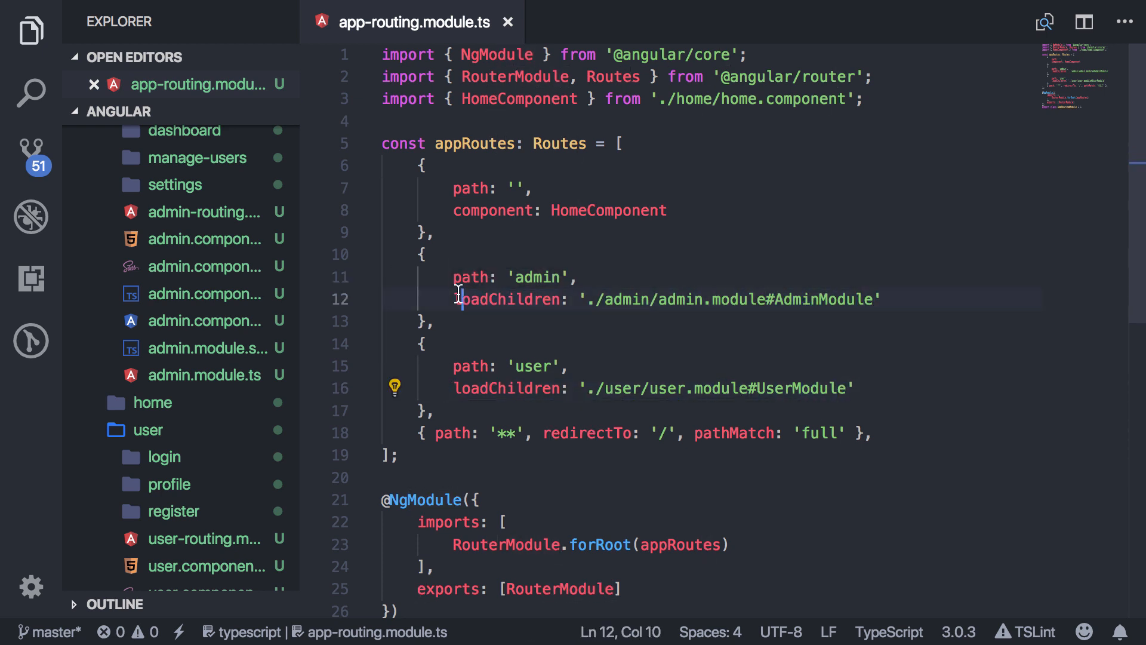
{"action": "left_click", "coordinate": [838, 388]}
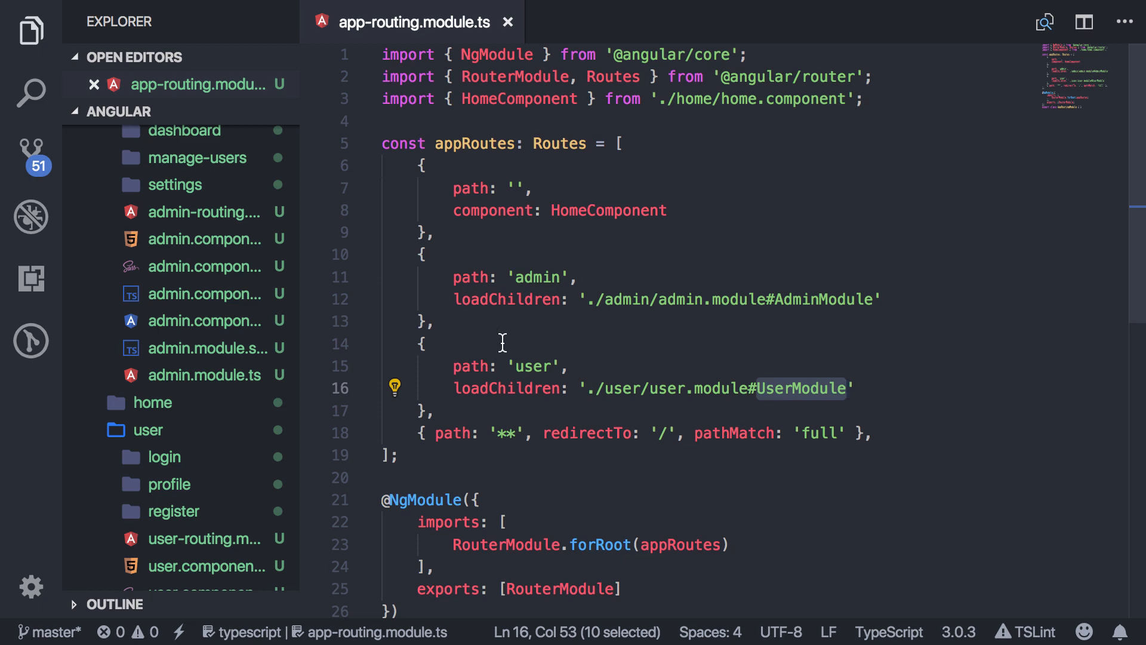
{"action": "mouse_move", "coordinate": [369, 285]}
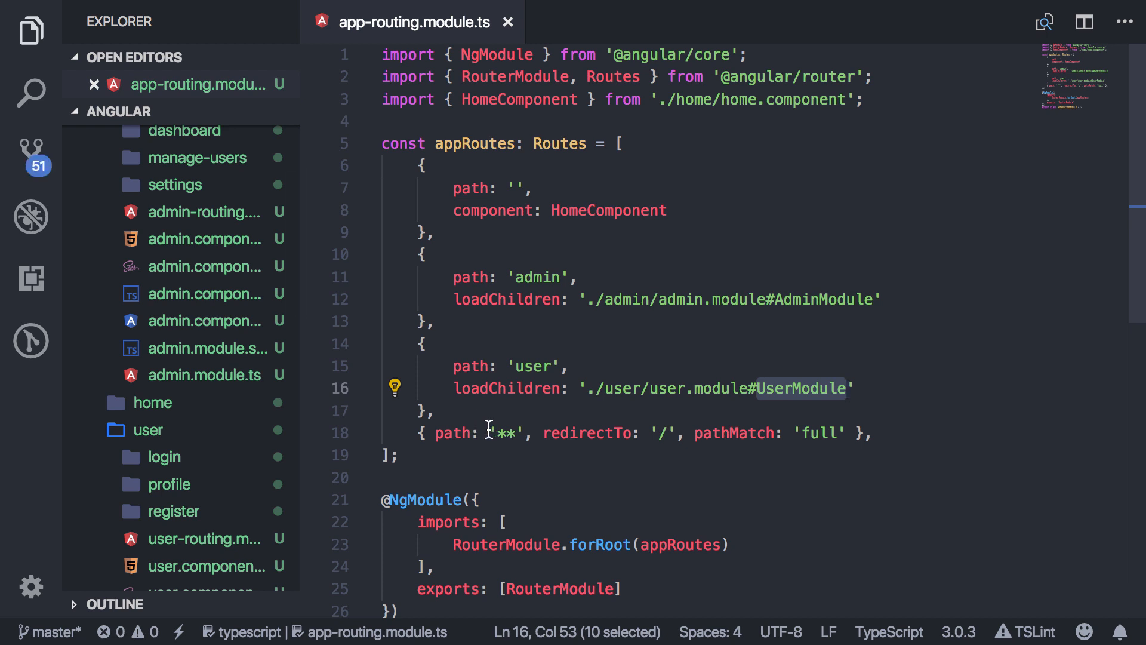
{"action": "mouse_move", "coordinate": [676, 430]}
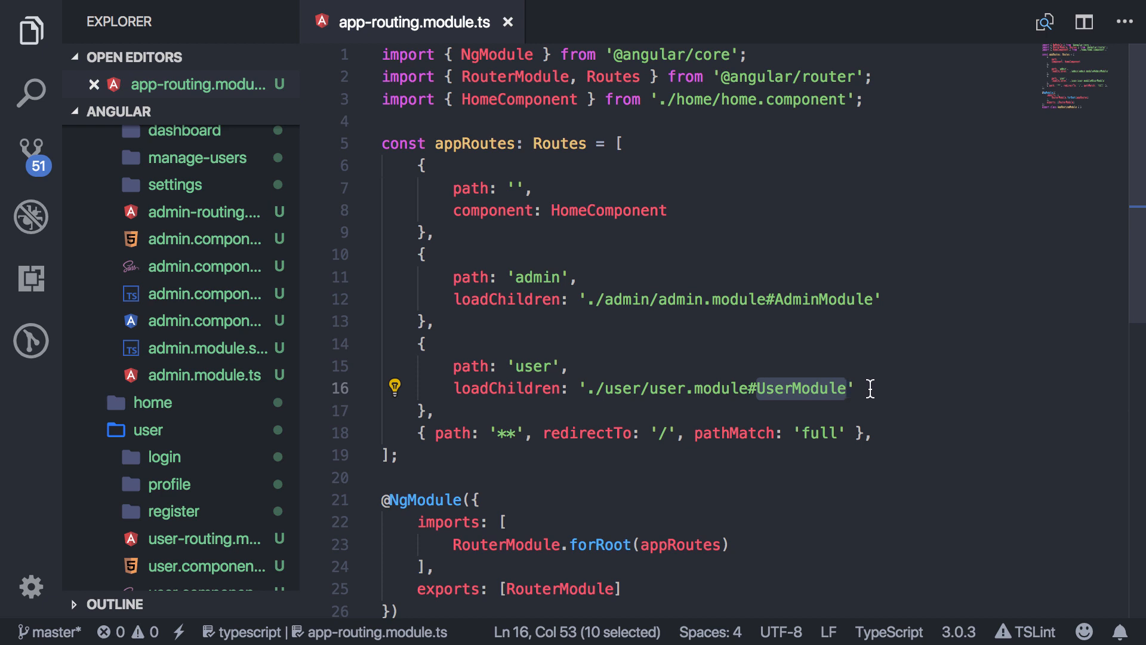
{"action": "left_click", "coordinate": [859, 388]}
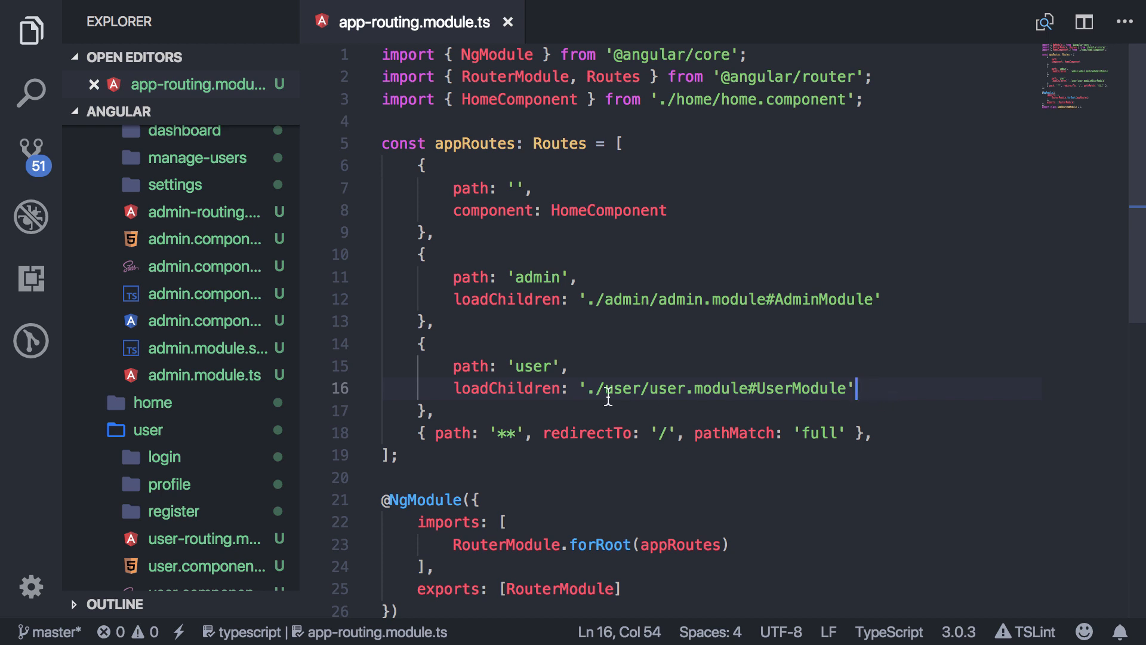
{"action": "mouse_move", "coordinate": [552, 414]}
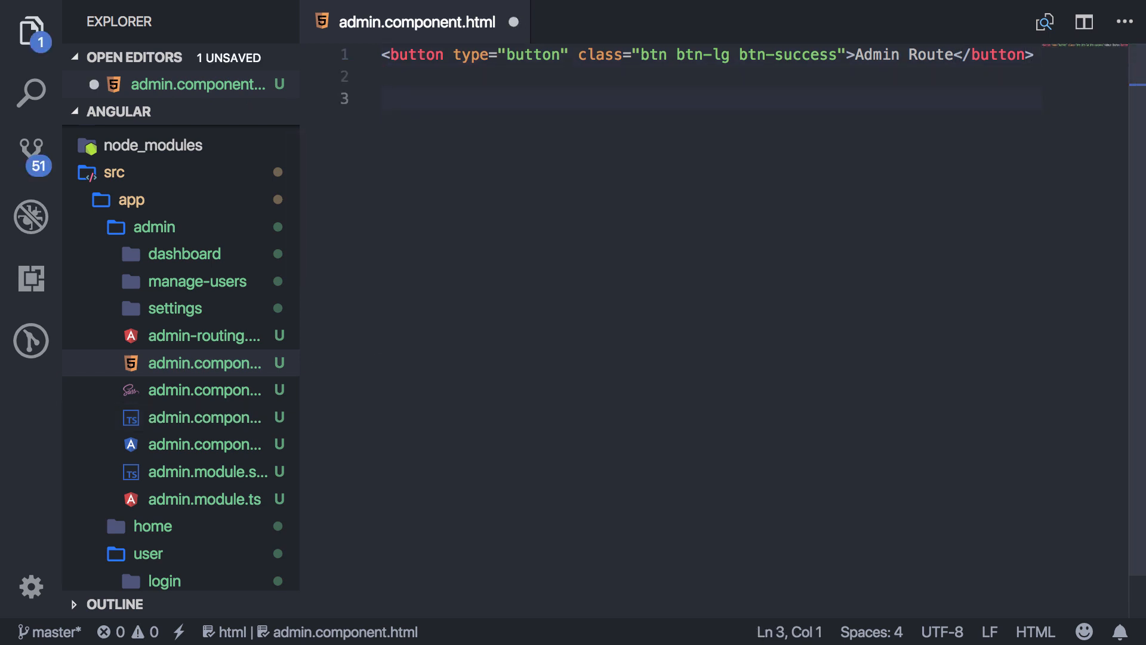
Step: Copy <router-outlet></router-outlet> from app.component.html into admin.component.html below the Admin Route button and save
{"action": "type", "text": "<"}
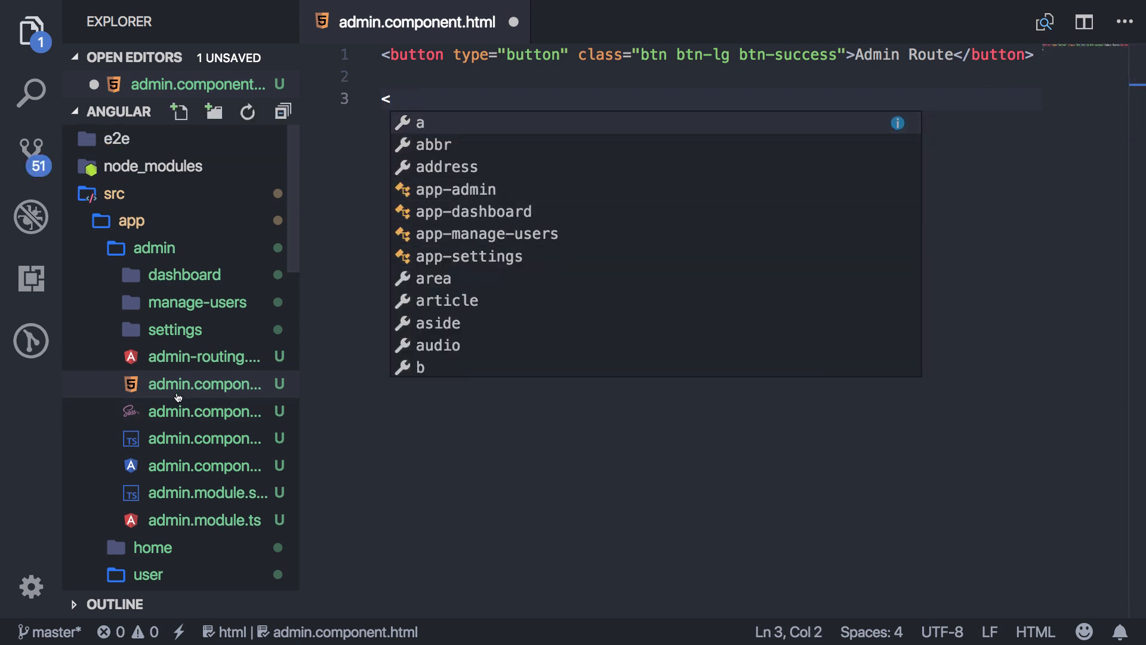
{"action": "scroll", "scroll_direction": "down", "scroll_amount": 3}
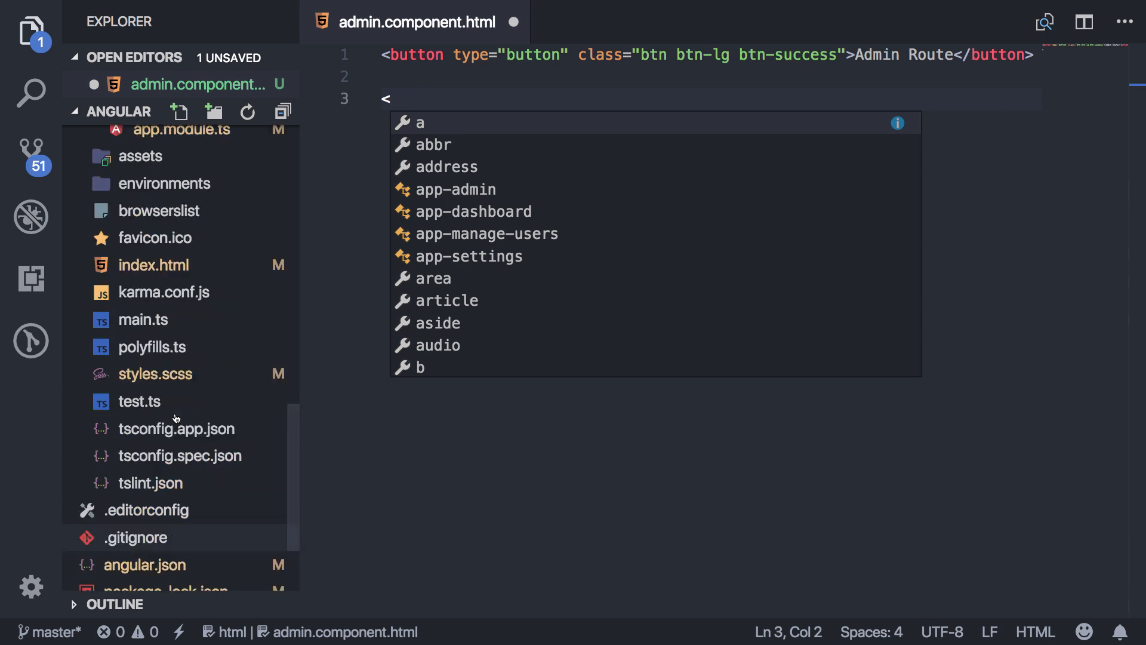
{"action": "left_click", "coordinate": [199, 329]}
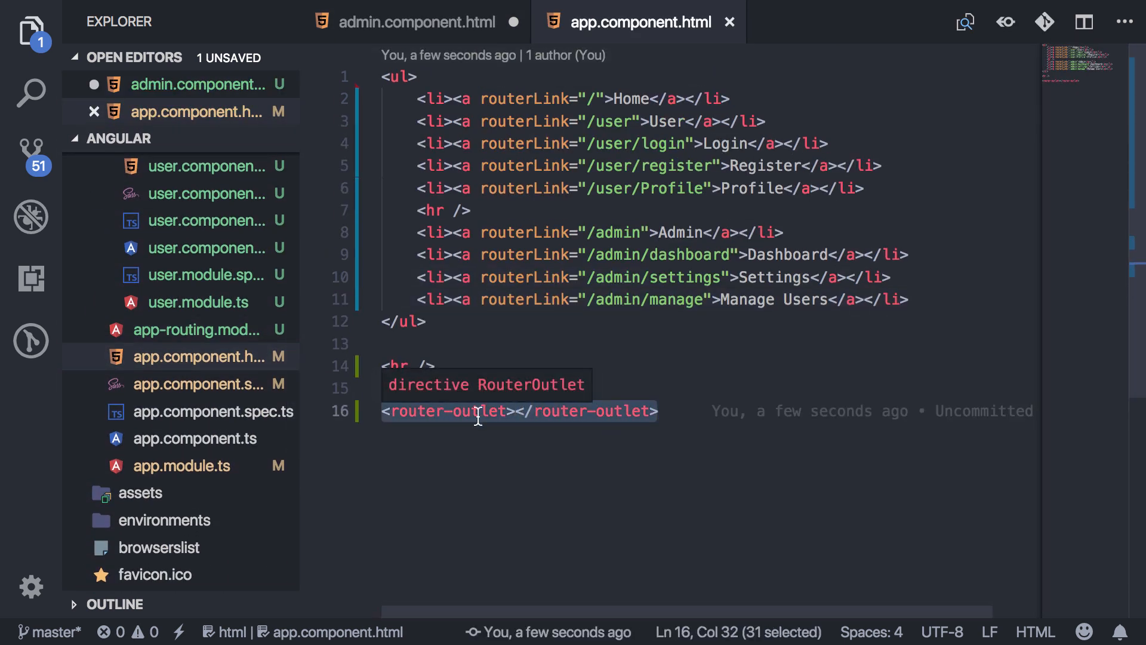
{"action": "mouse_move", "coordinate": [504, 248]}
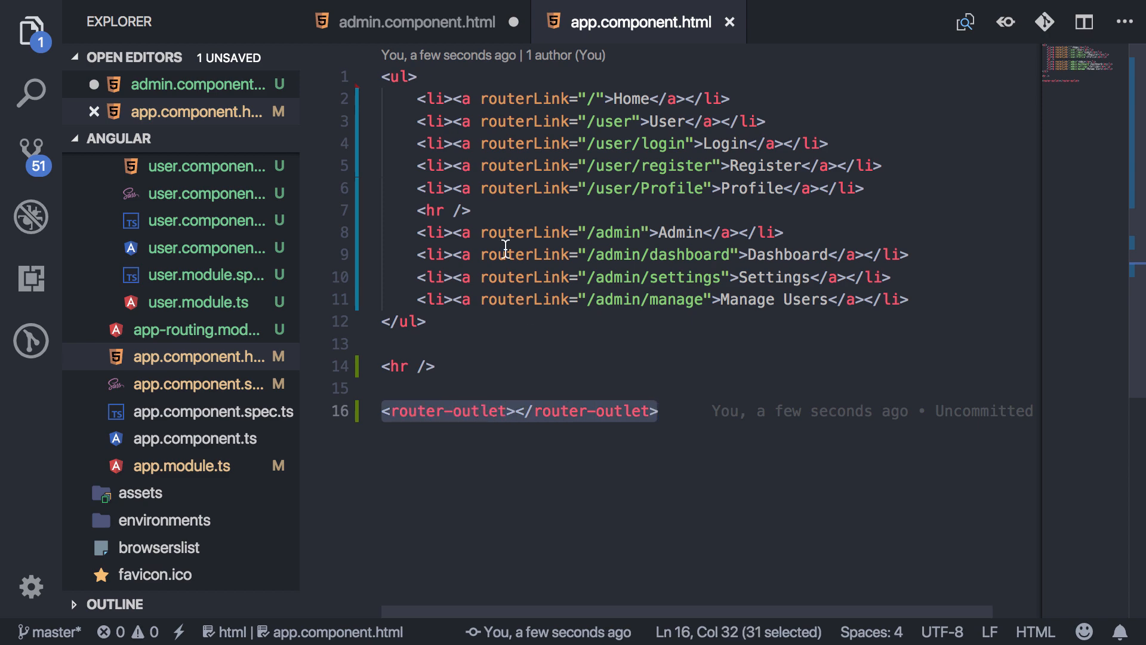
{"action": "left_click", "coordinate": [415, 22]}
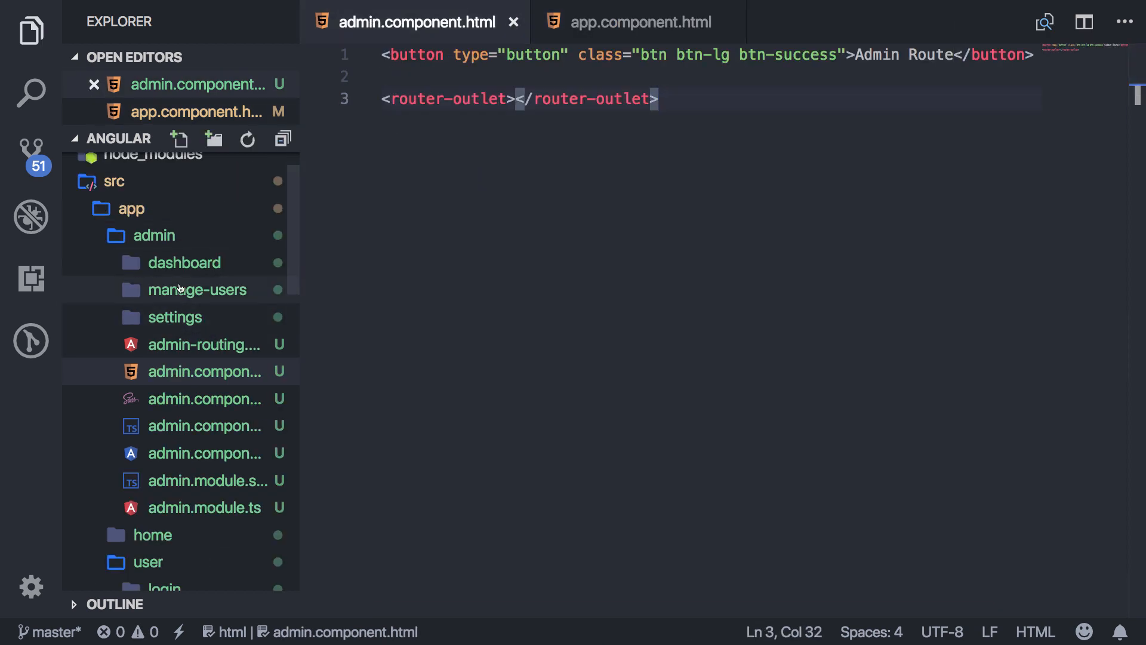
{"action": "left_click", "coordinate": [154, 235]}
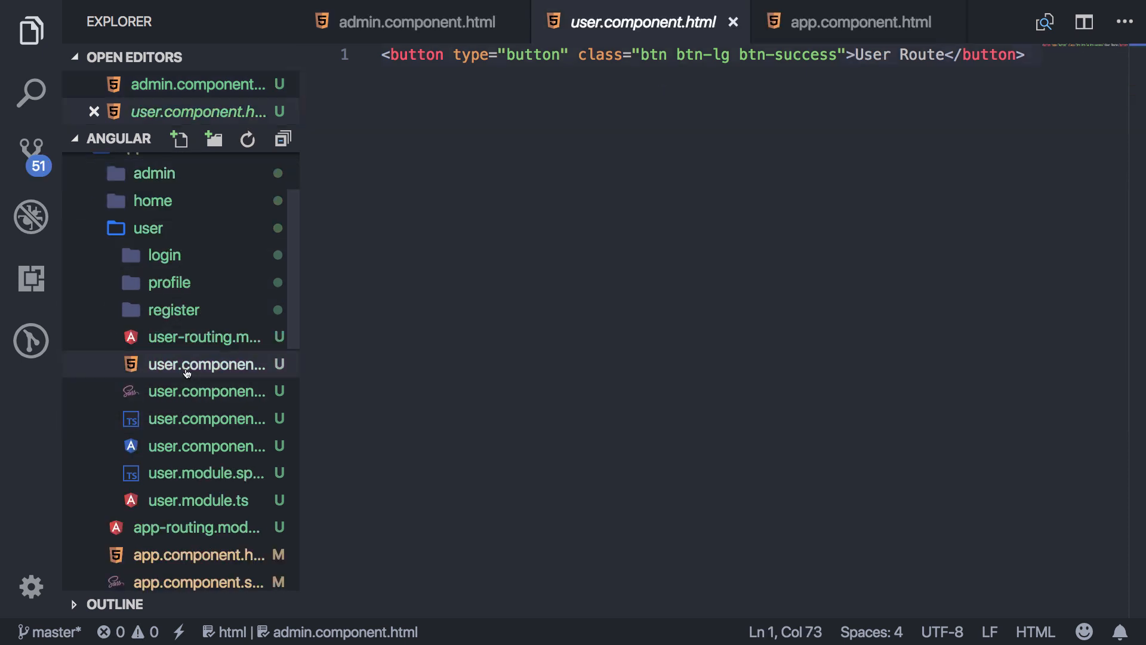
Step: Add <router-outlet></router-outlet> below the User Route button in user.component.html, save, and open user.module.ts
{"action": "key", "text": "Enter"}
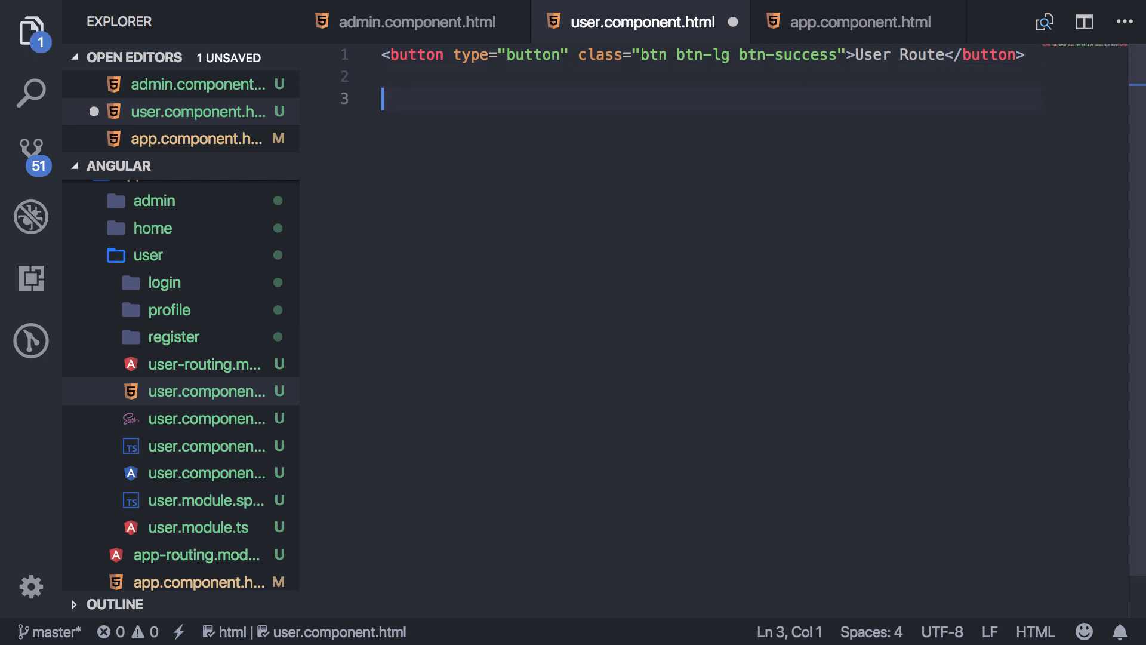
{"action": "type", "text": "<router-outlet></router-outlet>"}
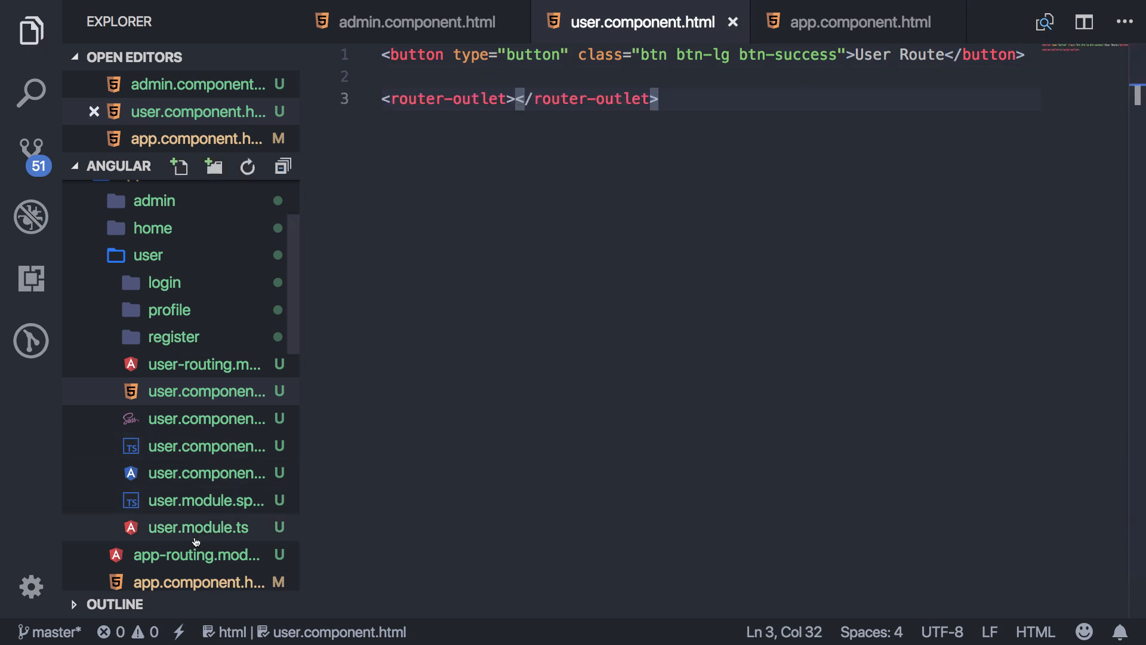
{"action": "left_click", "coordinate": [198, 526]}
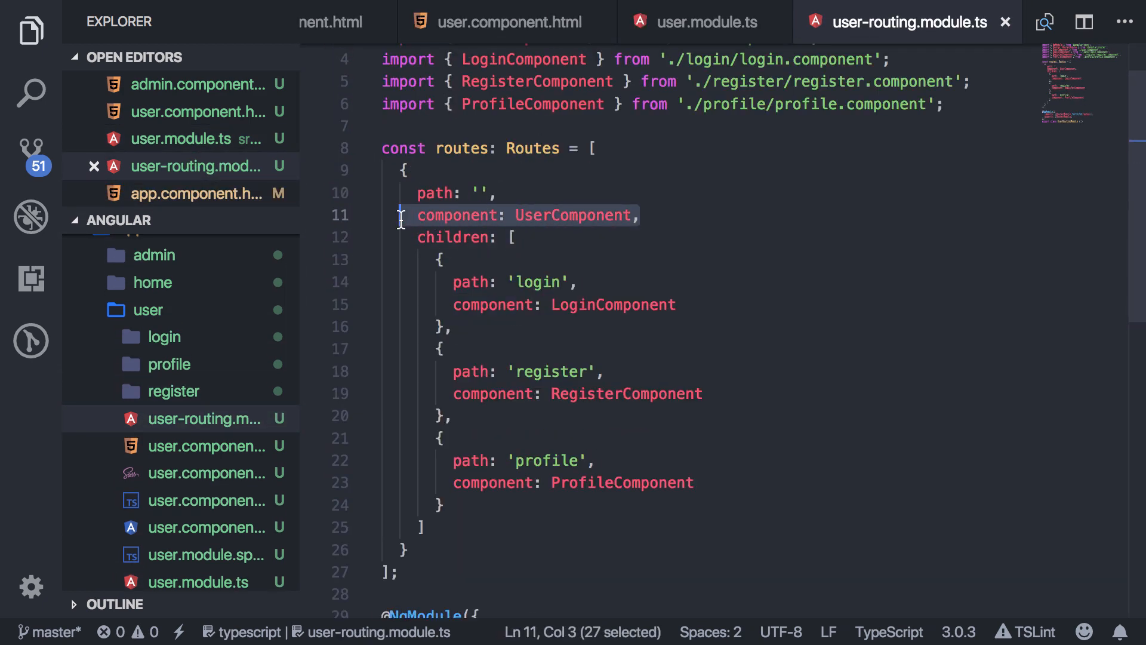
{"action": "left_click", "coordinate": [474, 281]}
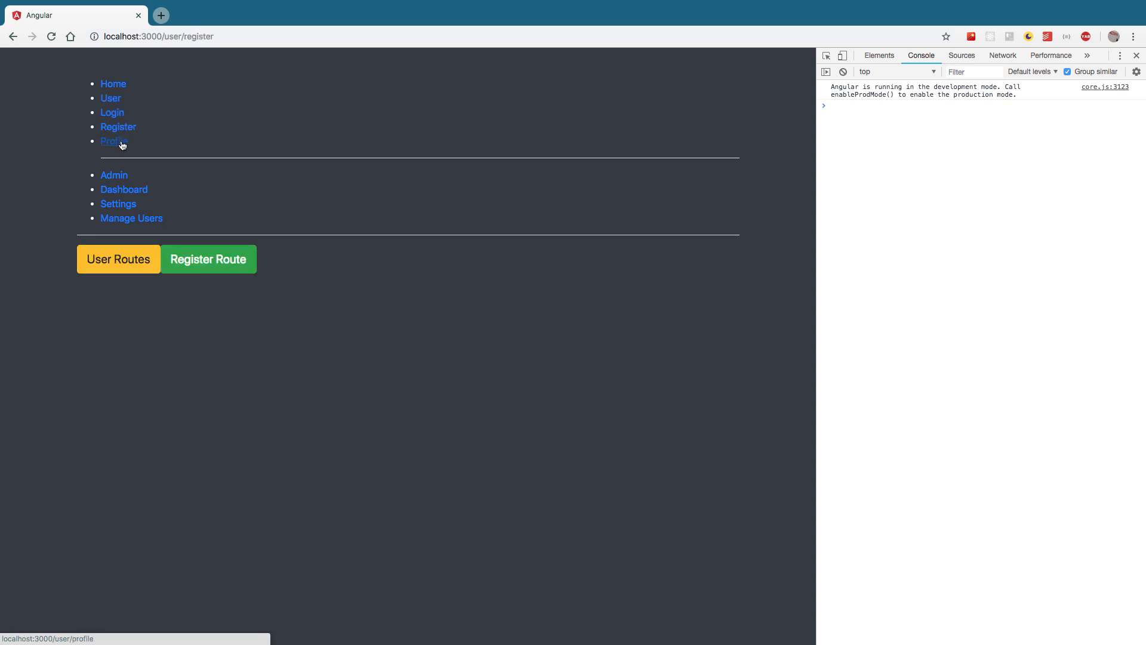
Step: Navigate the app in Chrome to /admin to see the Admin Routes button
{"action": "left_click", "coordinate": [115, 175]}
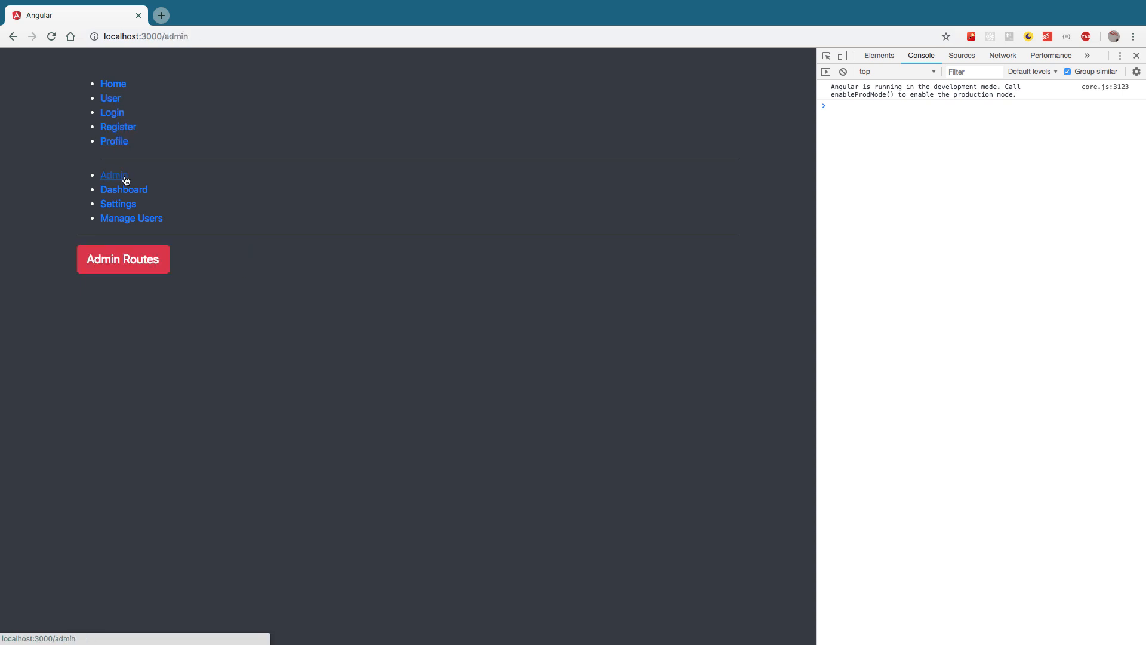
{"action": "left_click", "coordinate": [119, 204]}
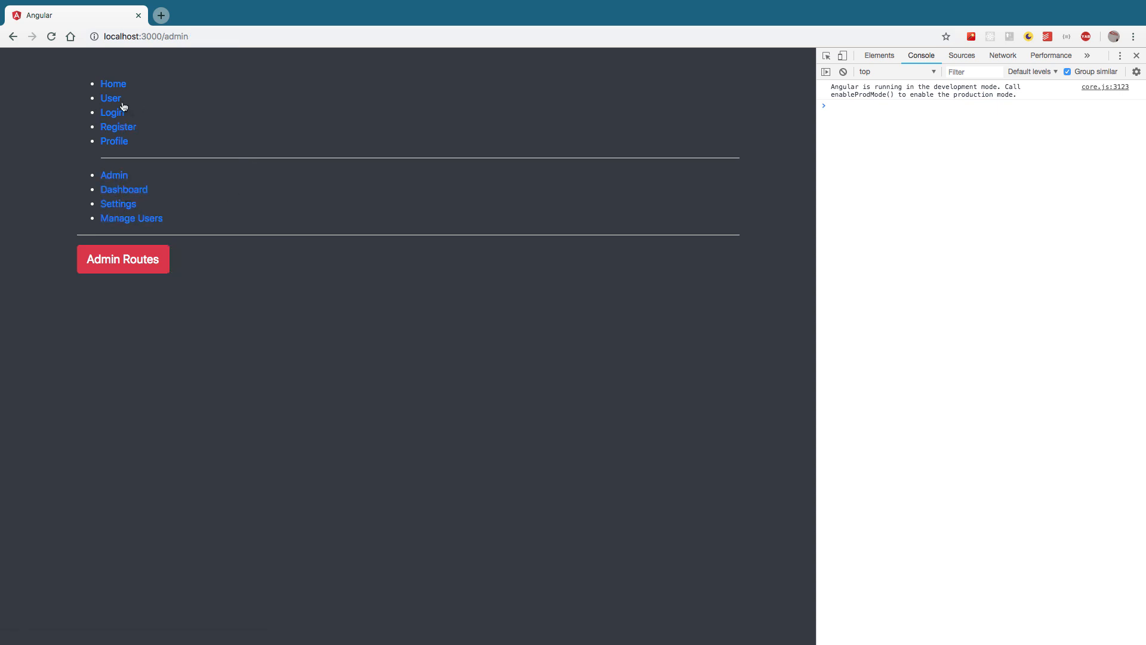
{"action": "mouse_move", "coordinate": [123, 190]}
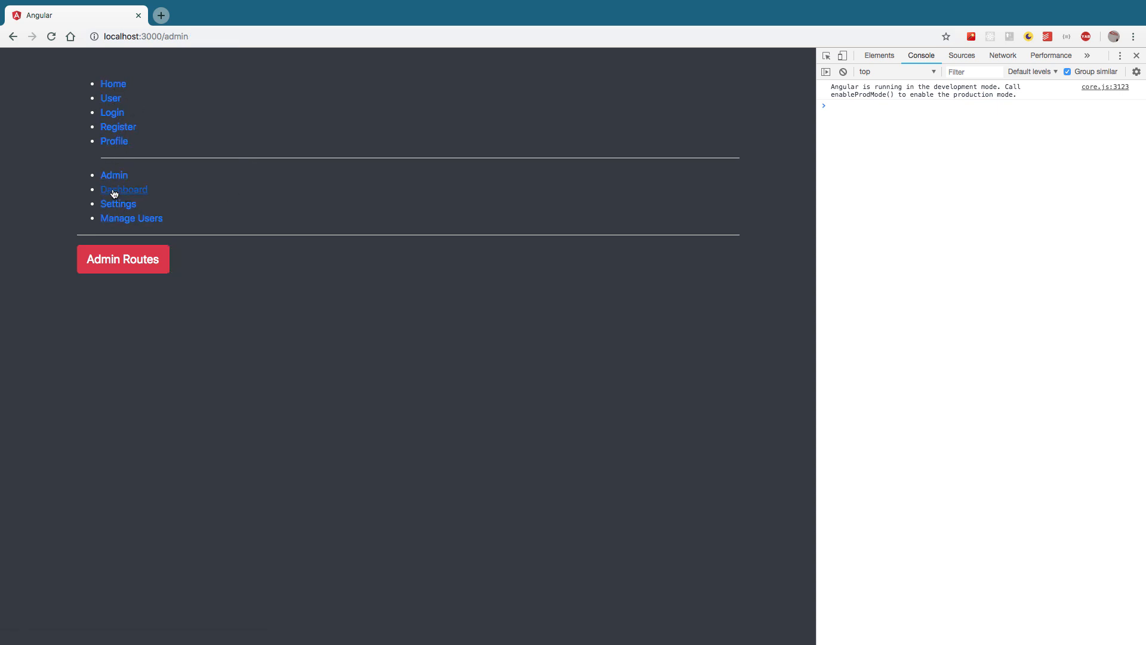
{"action": "mouse_move", "coordinate": [198, 217]}
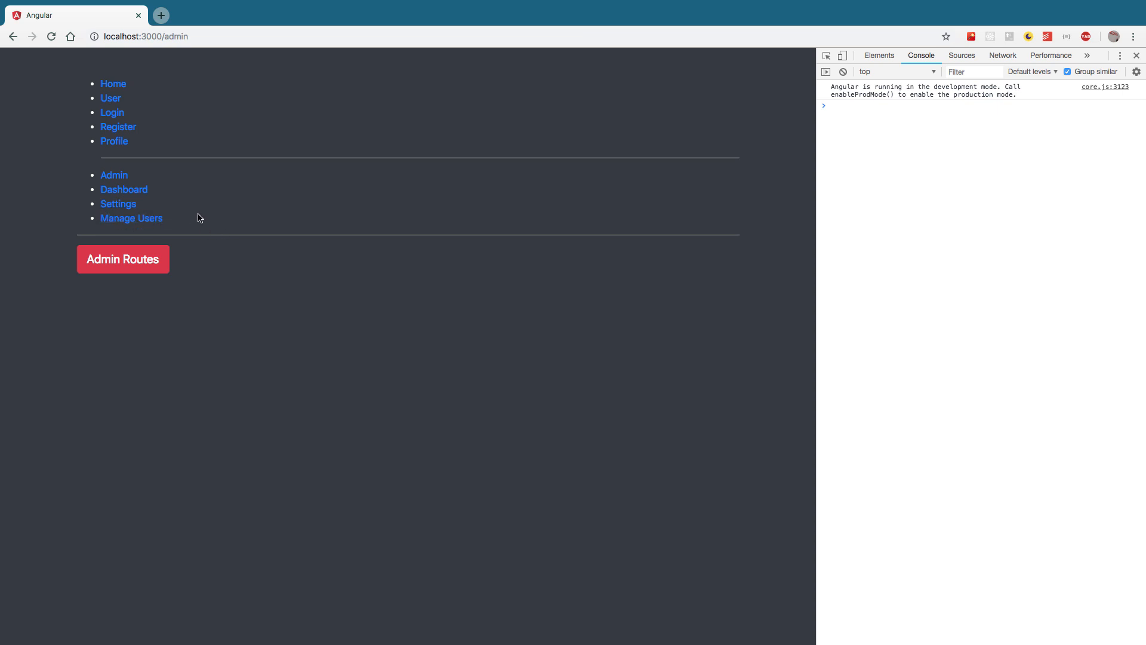
{"action": "mouse_move", "coordinate": [216, 222]}
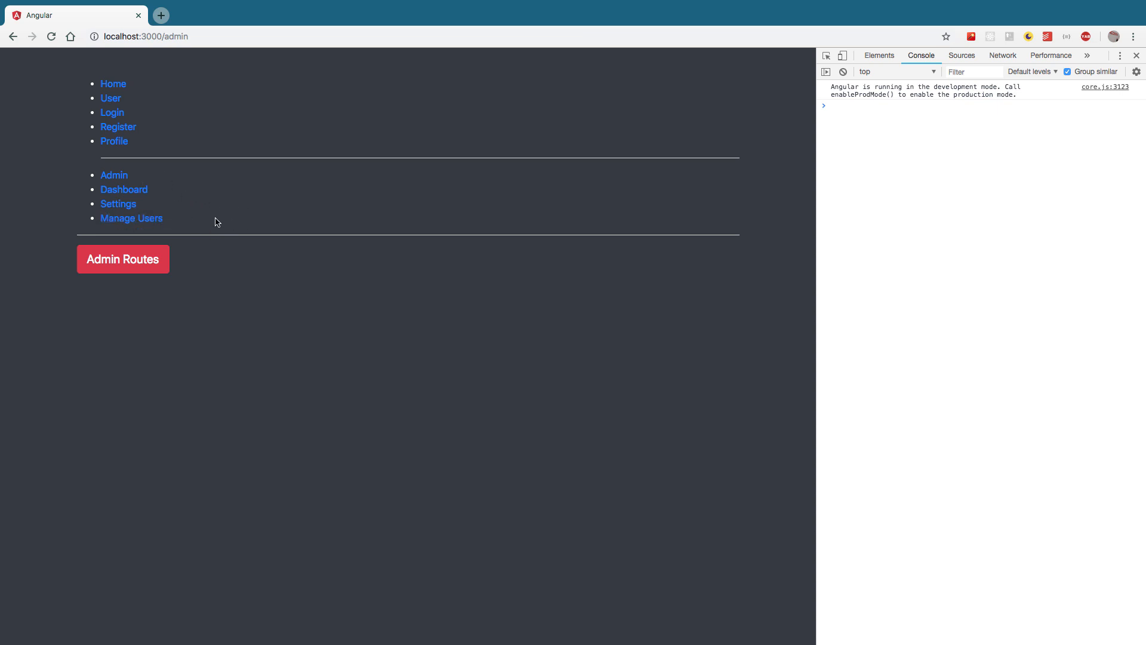
{"action": "mouse_move", "coordinate": [204, 229]}
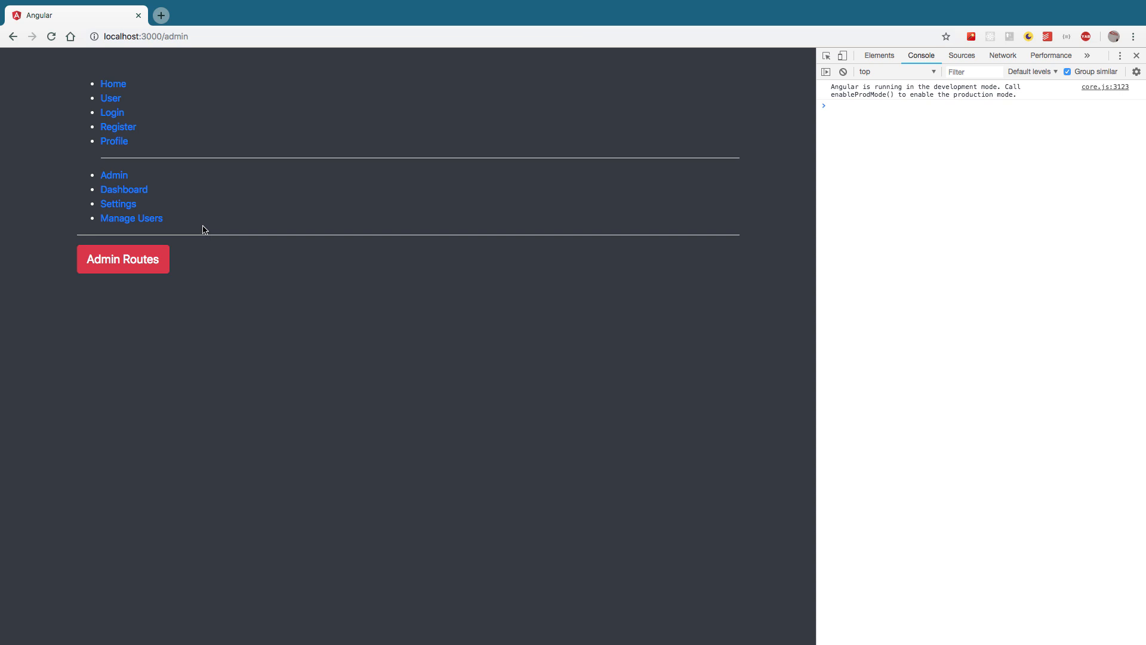